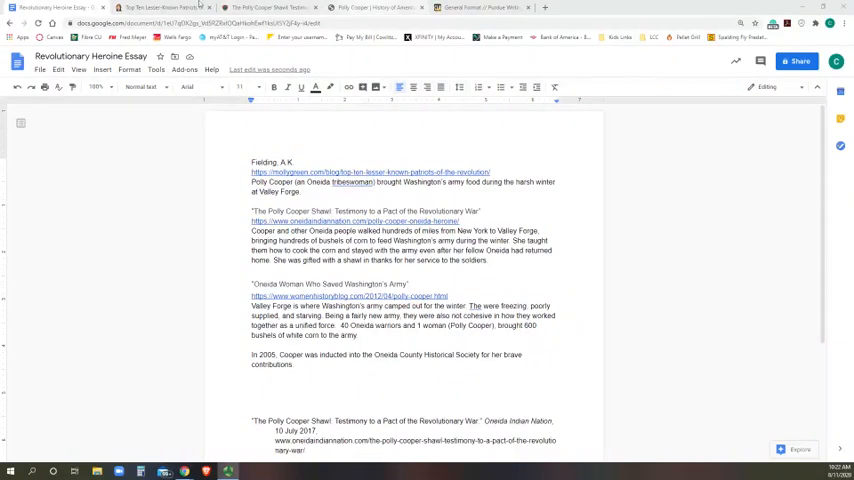
- Paste "Top Ten Lesser-Known Patriots of the American Revolution" after 'Fielding, A.K.' and shrink its text size
{"action": "left_click", "coordinate": [160, 8]}
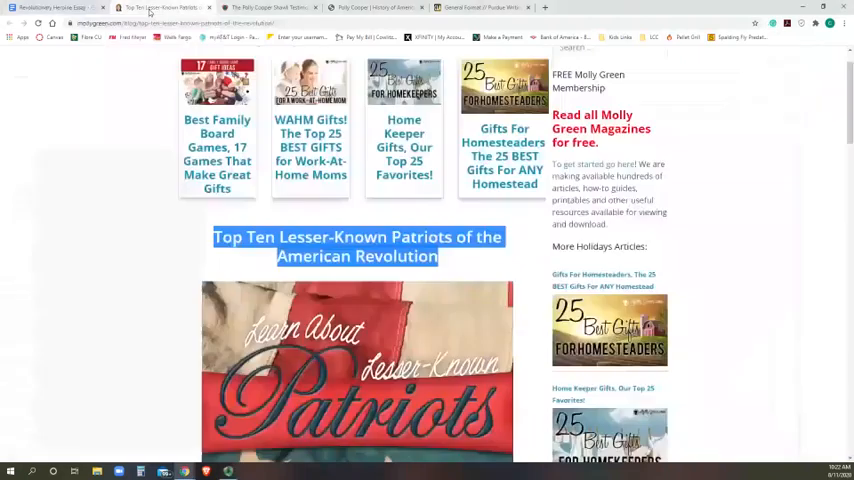
{"action": "scroll", "scroll_direction": "down", "scroll_amount": 3}
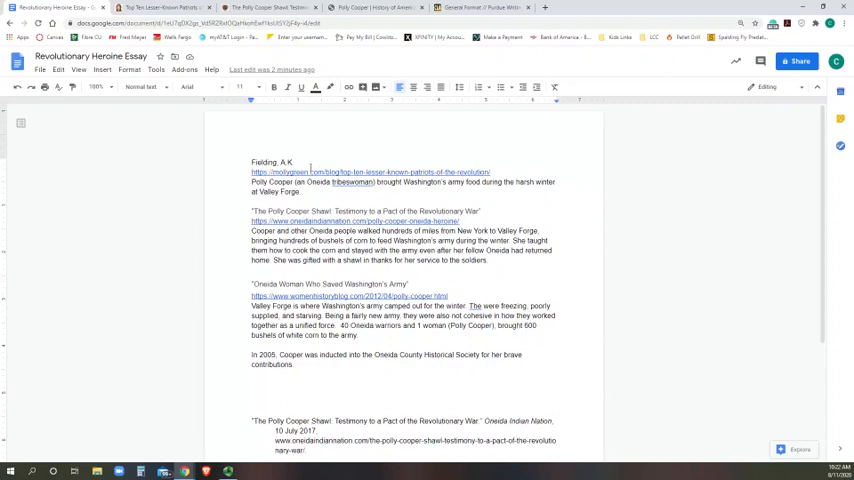
{"action": "left_click", "coordinate": [160, 8]}
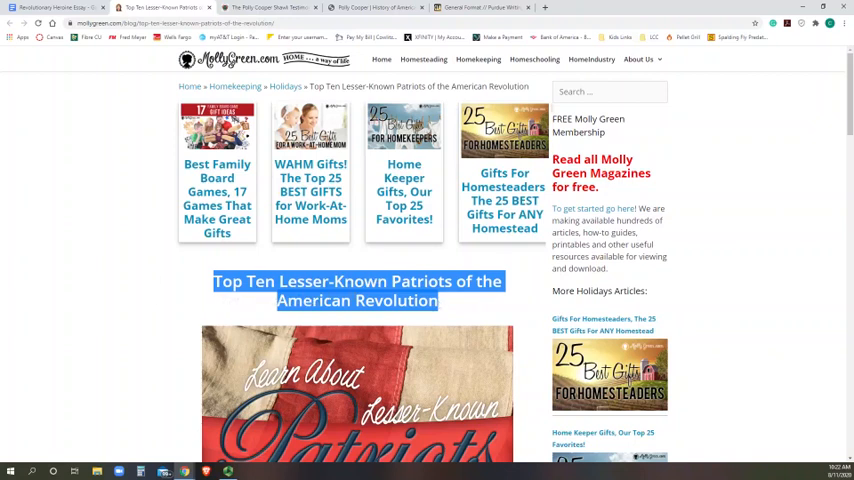
{"action": "mouse_move", "coordinate": [224, 304]}
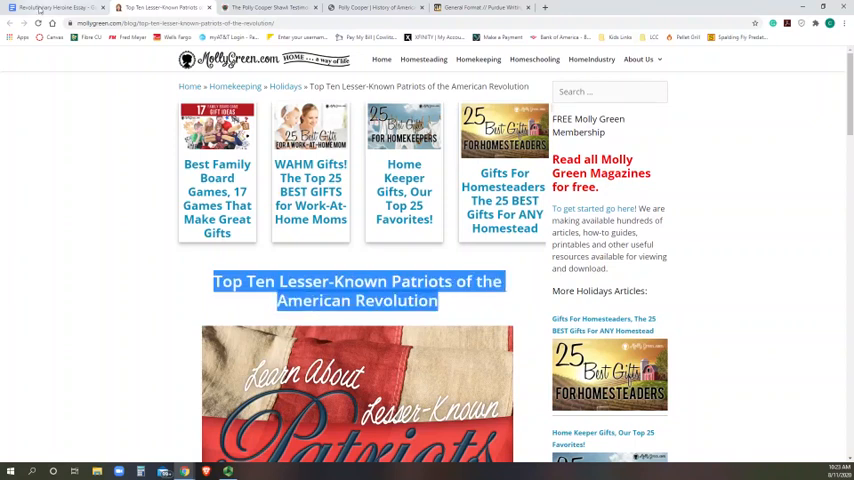
{"action": "left_click", "coordinate": [50, 8]}
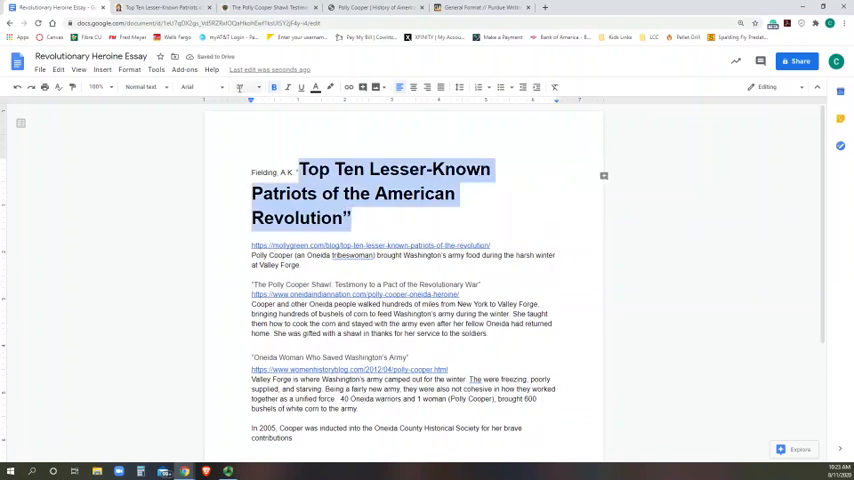
{"action": "left_click", "coordinate": [238, 86]}
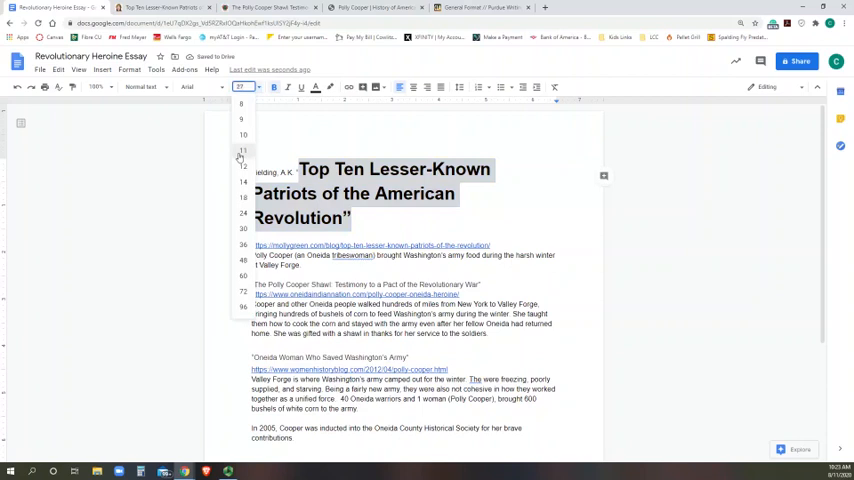
{"action": "left_click", "coordinate": [242, 150]}
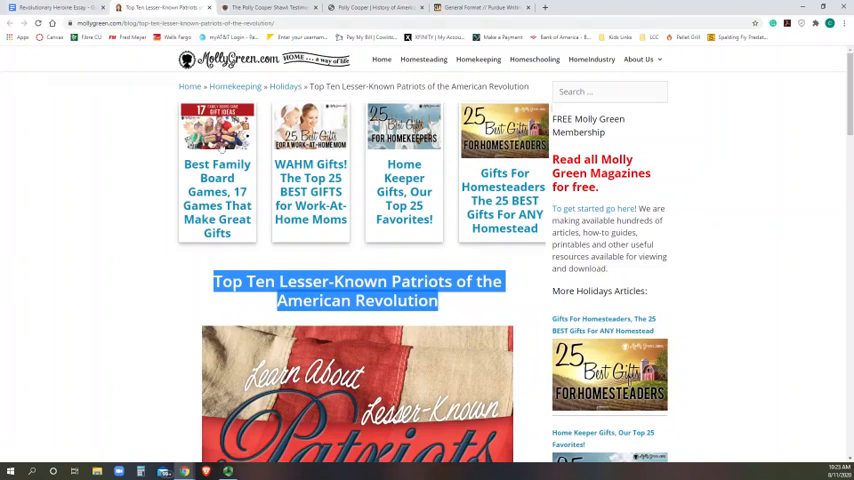
- End the Fielding citation with MollyGreen.com, 2020 and the article link on one line
{"action": "scroll", "scroll_direction": "down", "scroll_amount": 3}
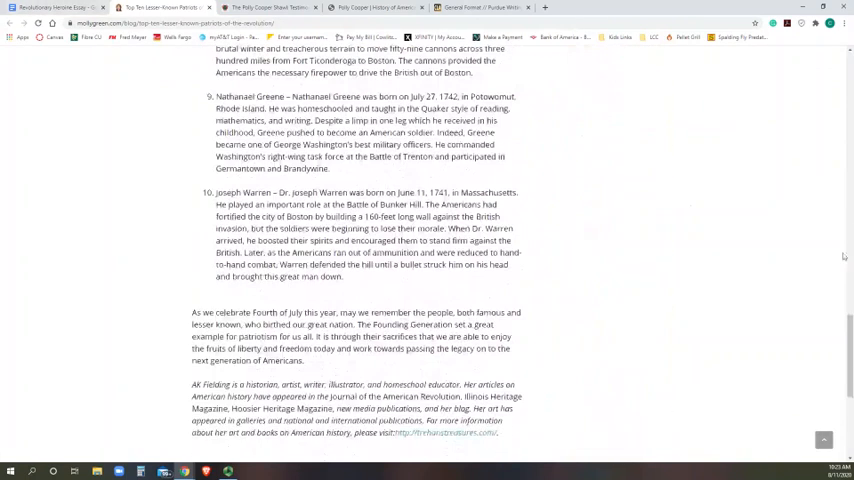
{"action": "scroll", "scroll_direction": "down", "scroll_amount": 3}
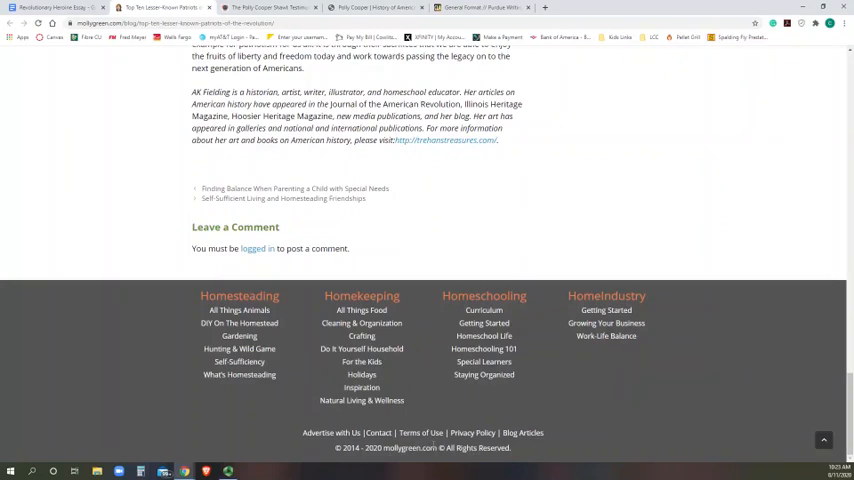
{"action": "mouse_move", "coordinate": [392, 458]}
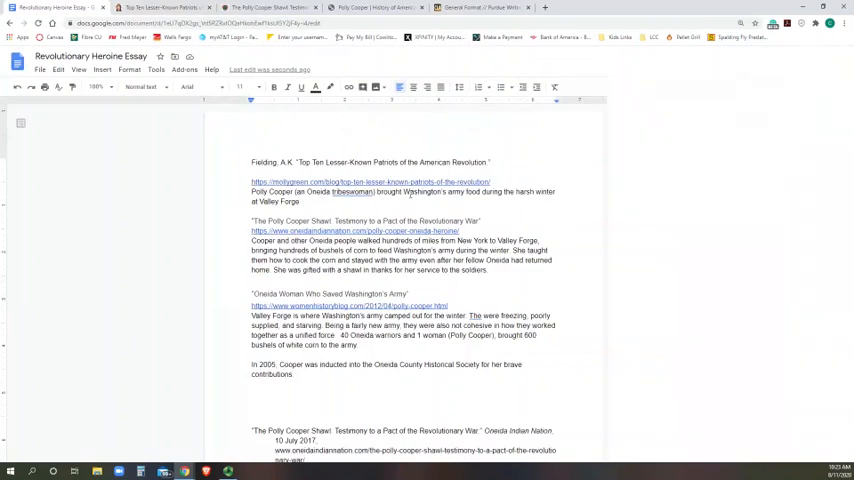
{"action": "key", "text": "F12"}
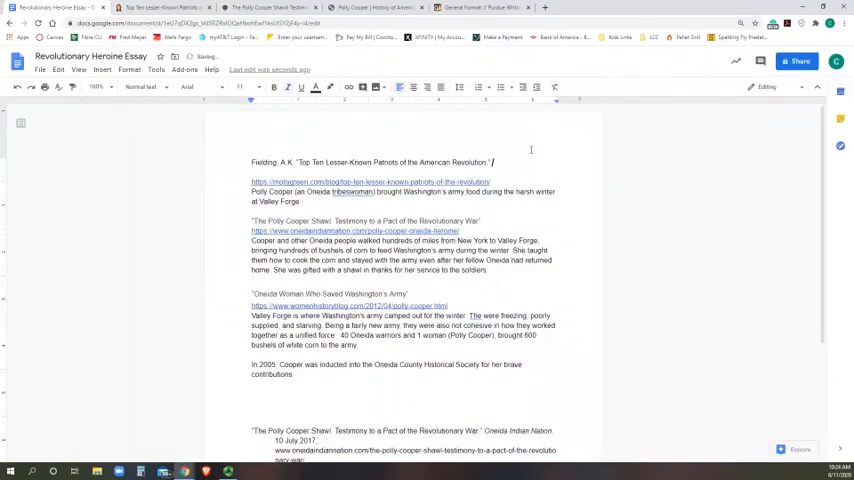
{"action": "type", "text": "MollyGreen.com,"}
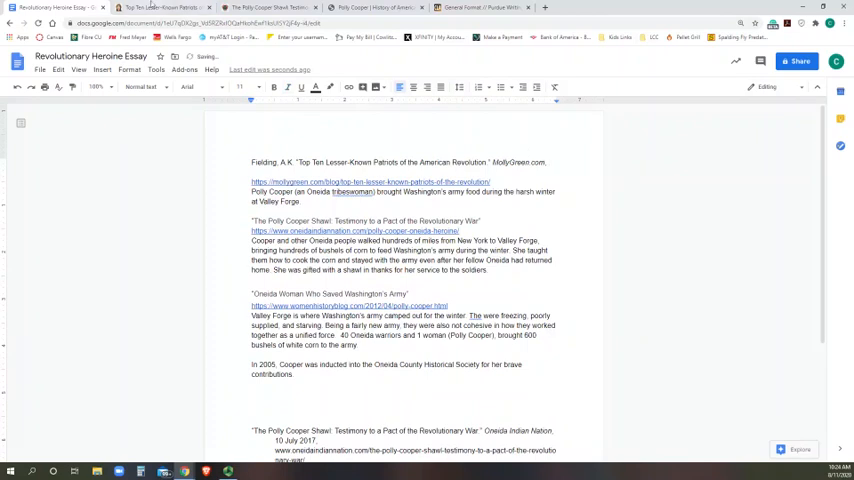
{"action": "left_click", "coordinate": [160, 8]}
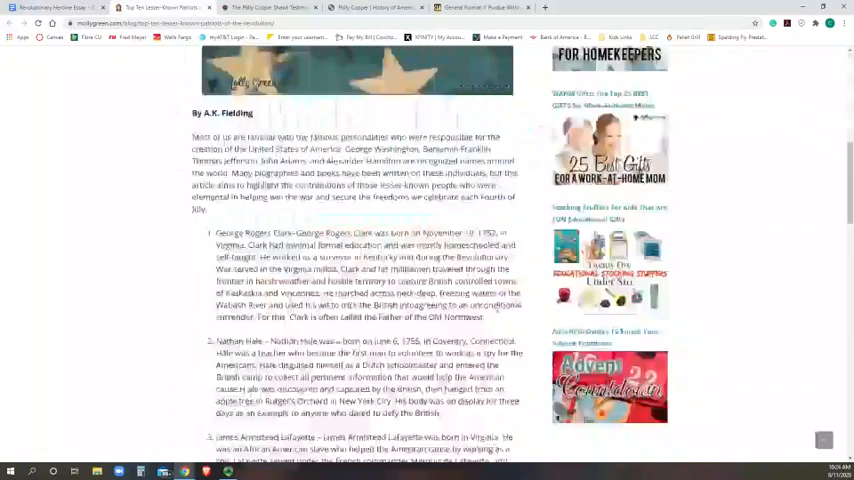
{"action": "scroll", "scroll_direction": "down", "scroll_amount": 3}
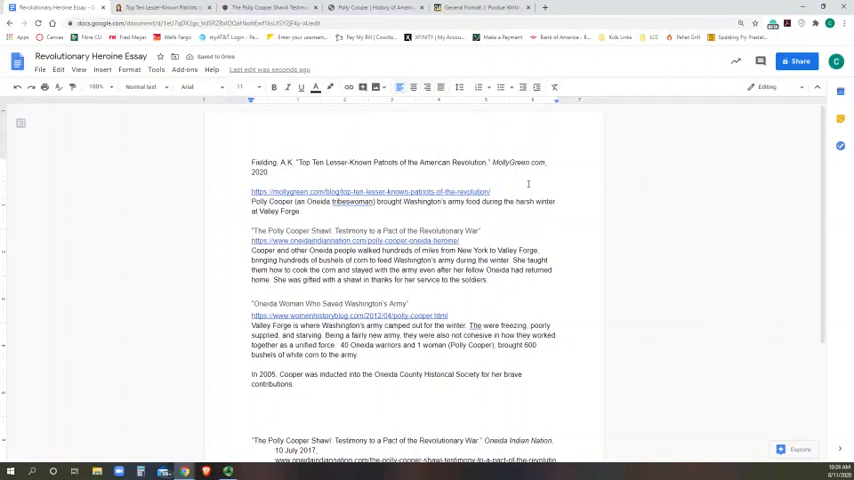
{"action": "left_click", "coordinate": [160, 8]}
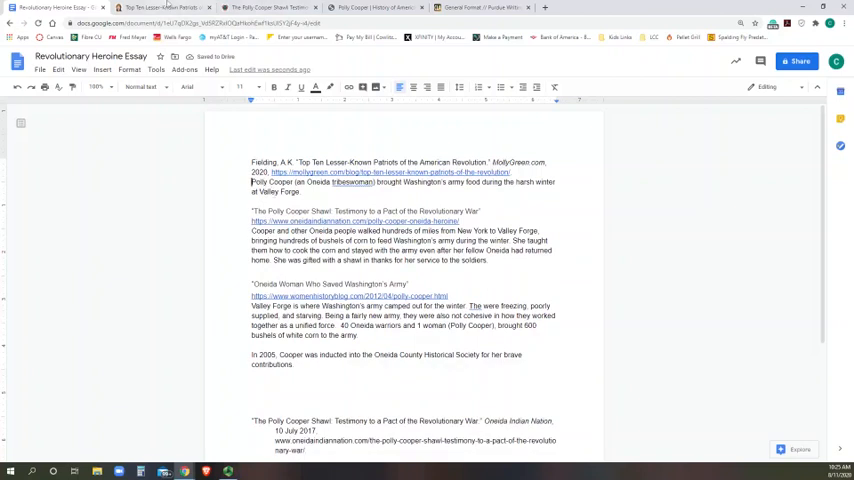
- Check the Oneida article and add Oneida Indian Nation as publisher after the Polly Cooper Shawl title
{"action": "left_click", "coordinate": [160, 8]}
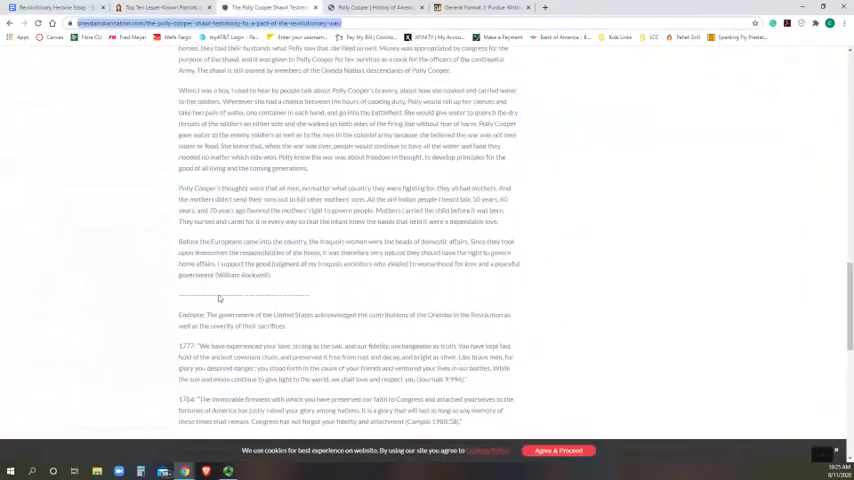
{"action": "scroll", "scroll_direction": "up", "scroll_amount": 3}
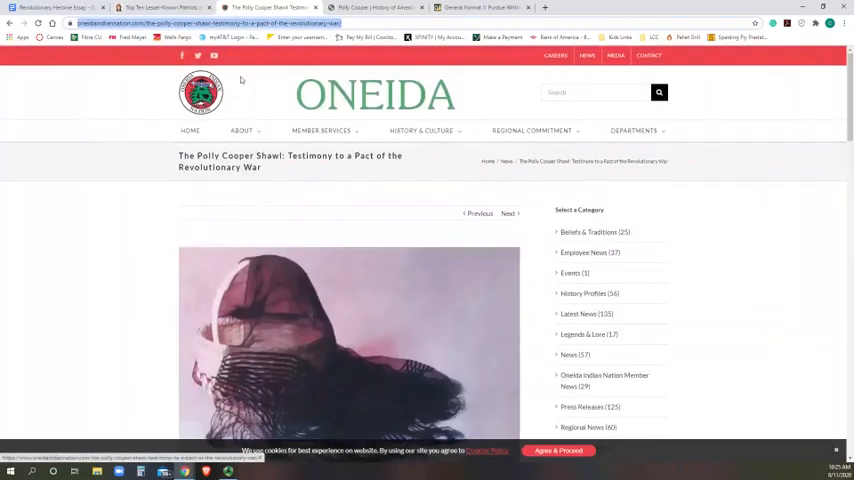
{"action": "mouse_move", "coordinate": [424, 236]}
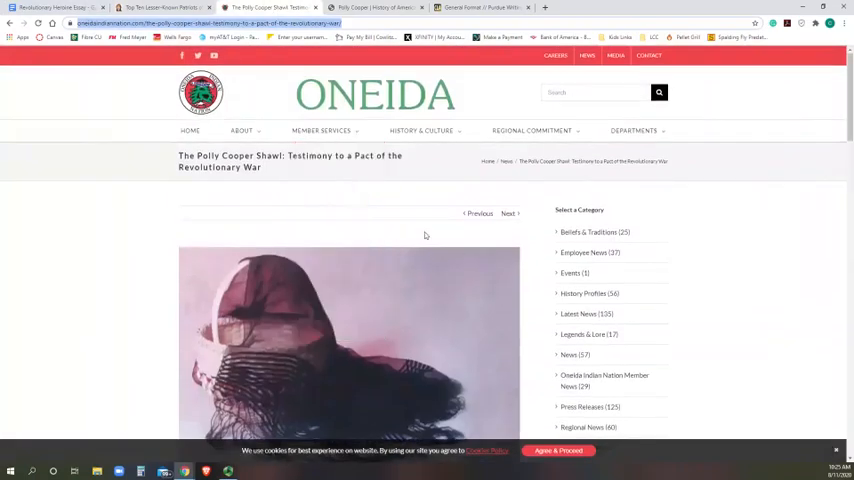
{"action": "scroll", "scroll_direction": "down", "scroll_amount": 3}
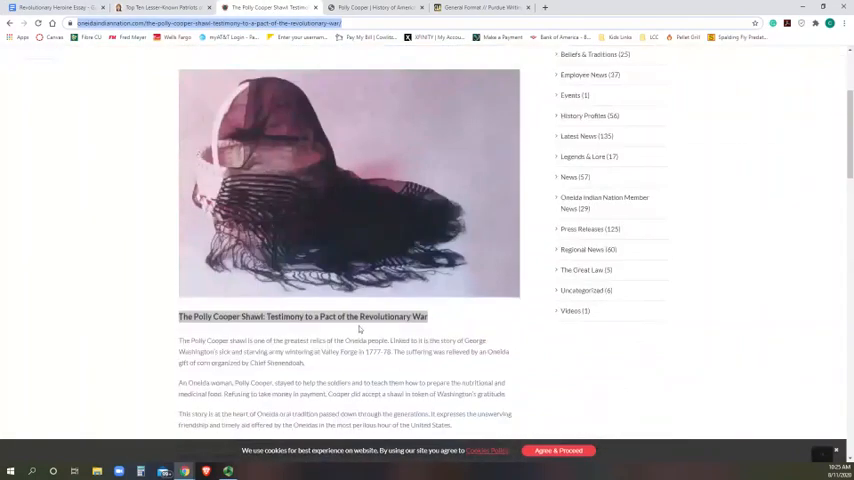
{"action": "scroll", "scroll_direction": "down", "scroll_amount": 3}
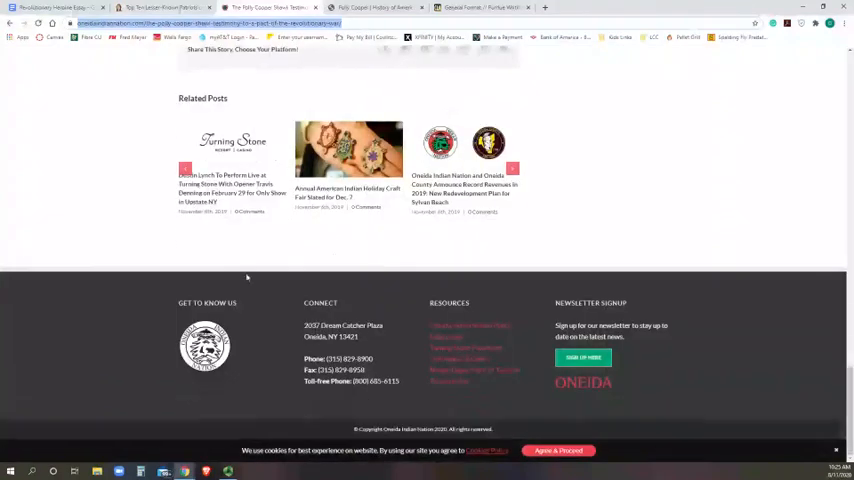
{"action": "scroll", "scroll_direction": "up", "scroll_amount": 3}
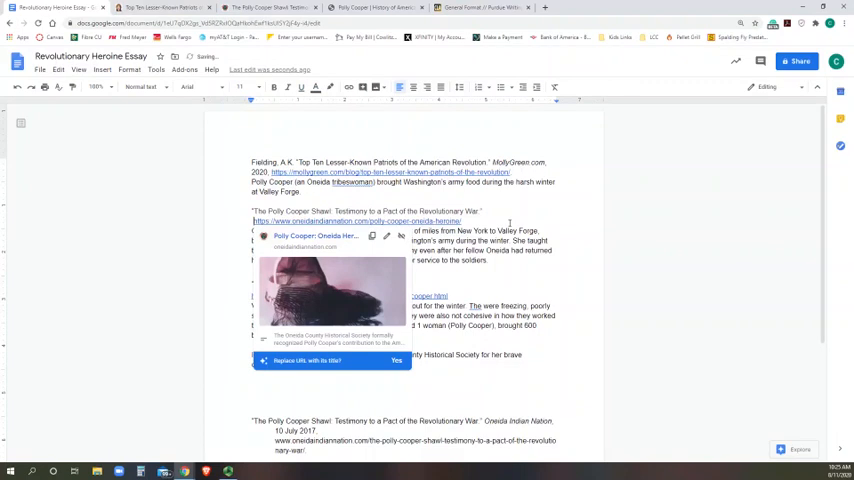
{"action": "left_click", "coordinate": [396, 360]}
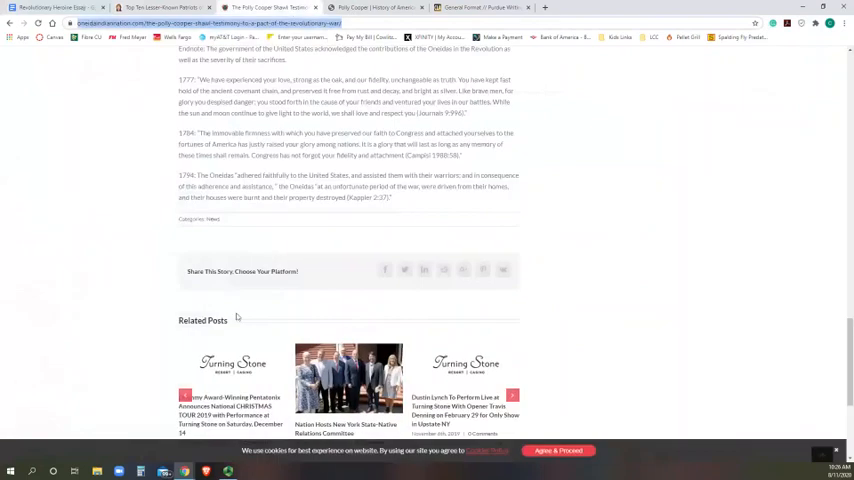
{"action": "scroll", "scroll_direction": "down", "scroll_amount": 3}
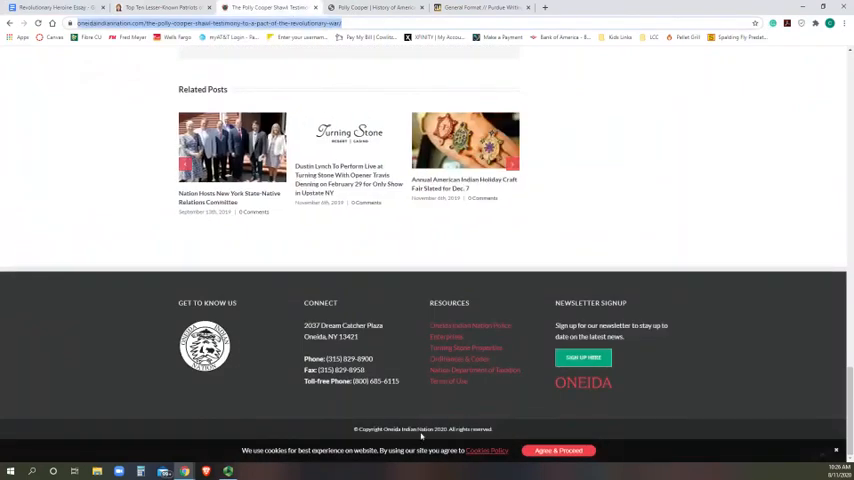
{"action": "scroll", "scroll_direction": "up", "scroll_amount": 3}
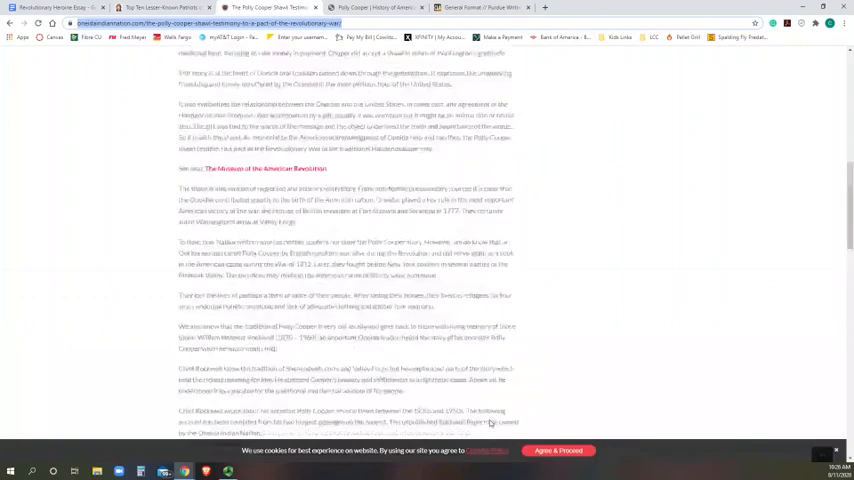
{"action": "scroll", "scroll_direction": "up", "scroll_amount": 3}
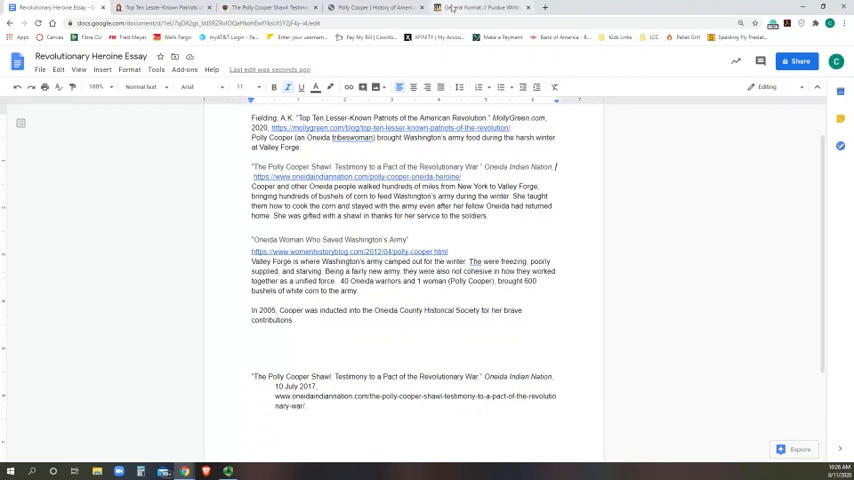
- Search Google for 'MLA format Purdue OWL'
{"action": "left_click", "coordinate": [480, 8]}
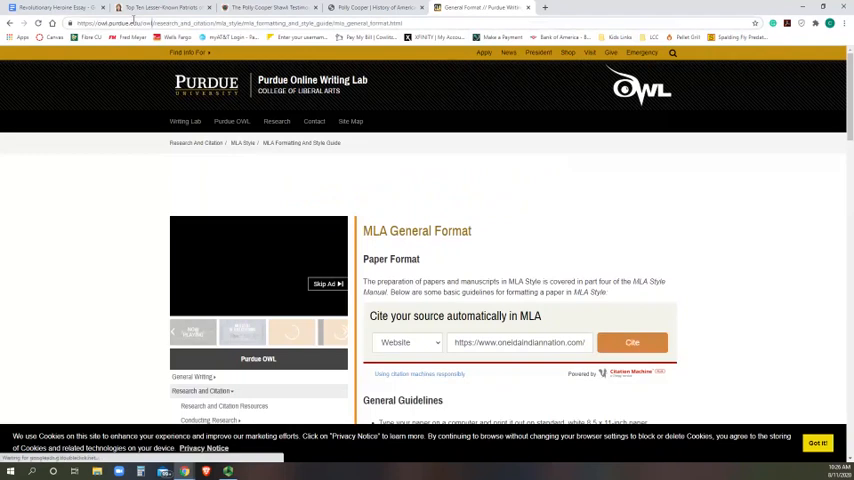
{"action": "left_click", "coordinate": [200, 24]}
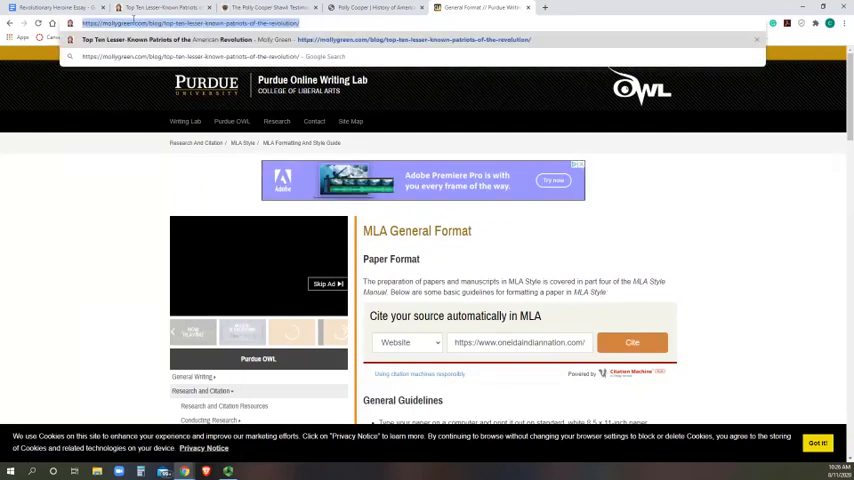
{"action": "type", "text": "mla essay format"}
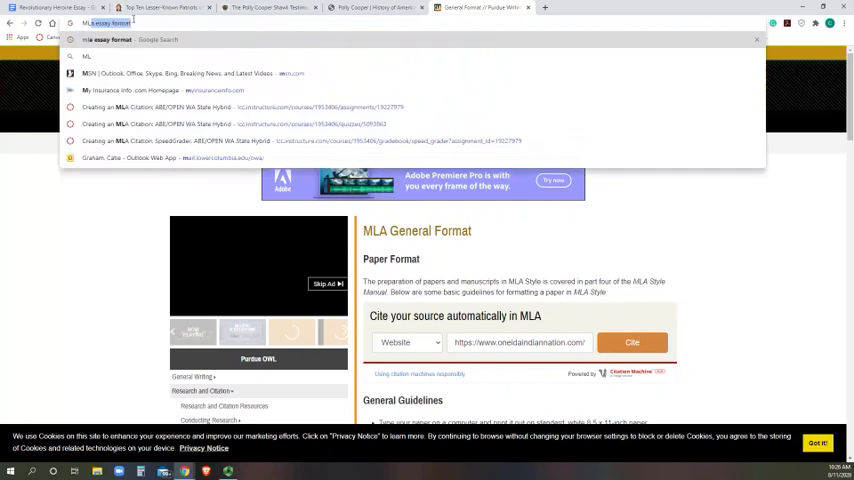
{"action": "type", "text": "MLA do"}
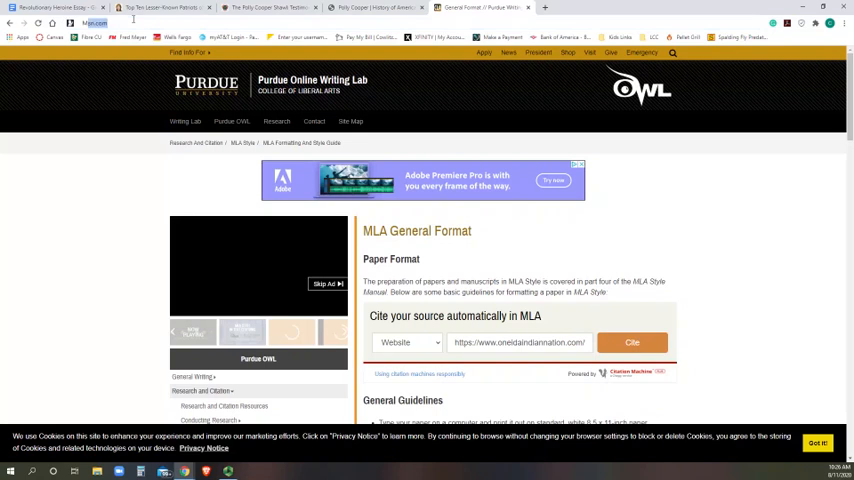
{"action": "type", "text": "MLA format: Purdue"}
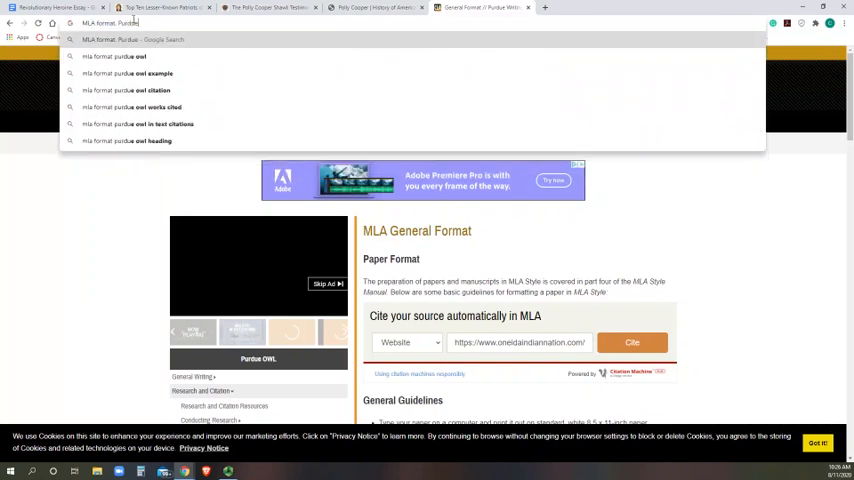
{"action": "type", "text": "OWL"}
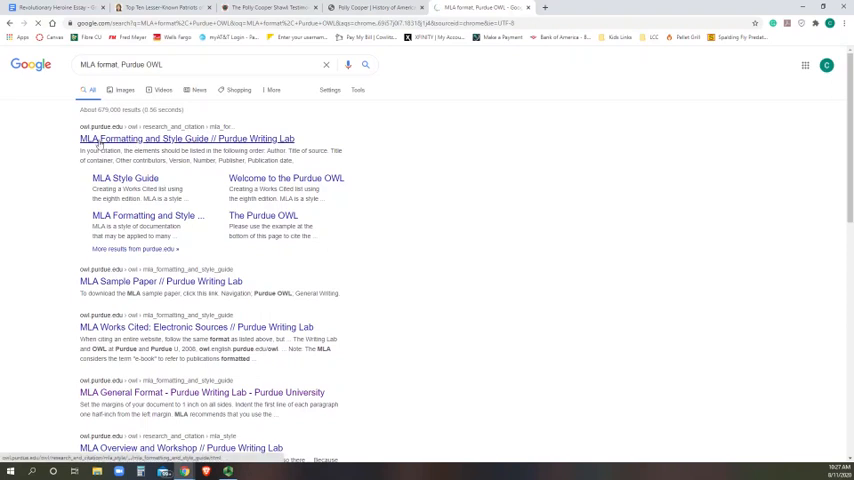
- Open Purdue OWL's MLA Formatting and Style Guide and expand the MLA Style topics
{"action": "left_click", "coordinate": [188, 138]}
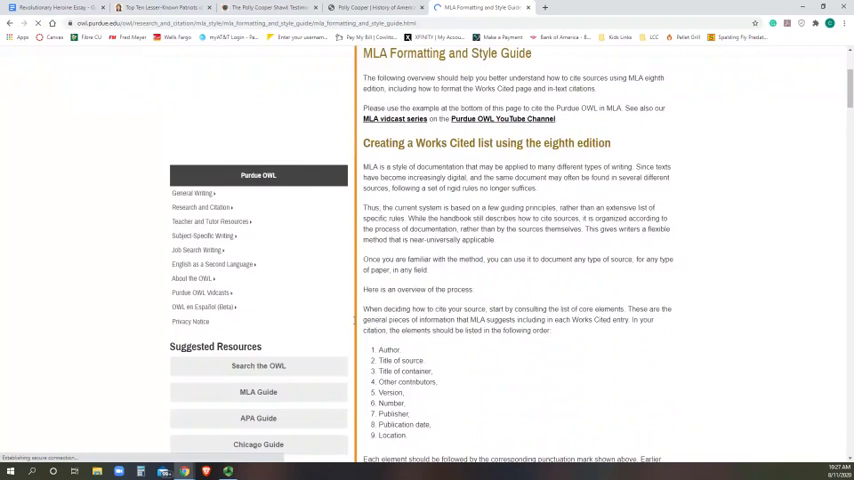
{"action": "left_click", "coordinate": [200, 206]}
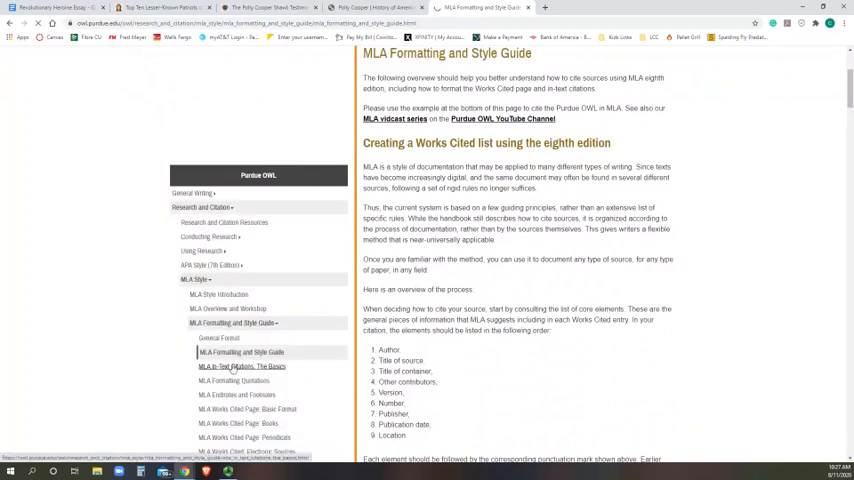
{"action": "scroll", "scroll_direction": "down", "scroll_amount": 3}
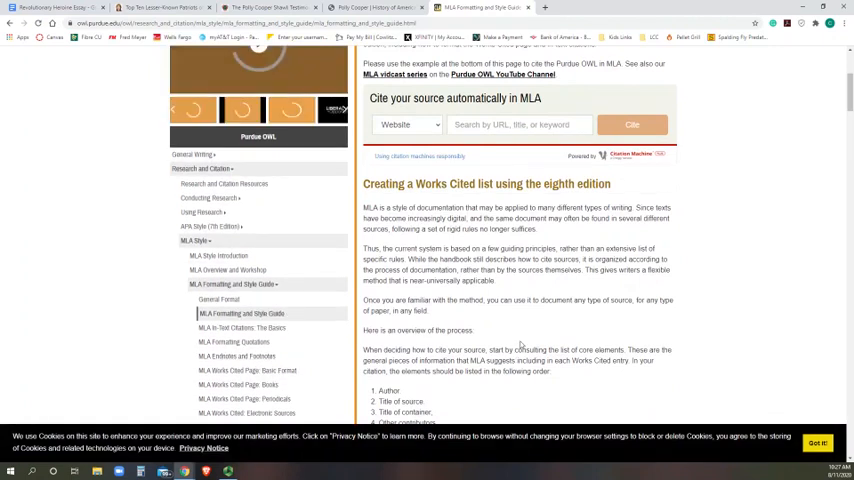
{"action": "scroll", "scroll_direction": "up", "scroll_amount": 3}
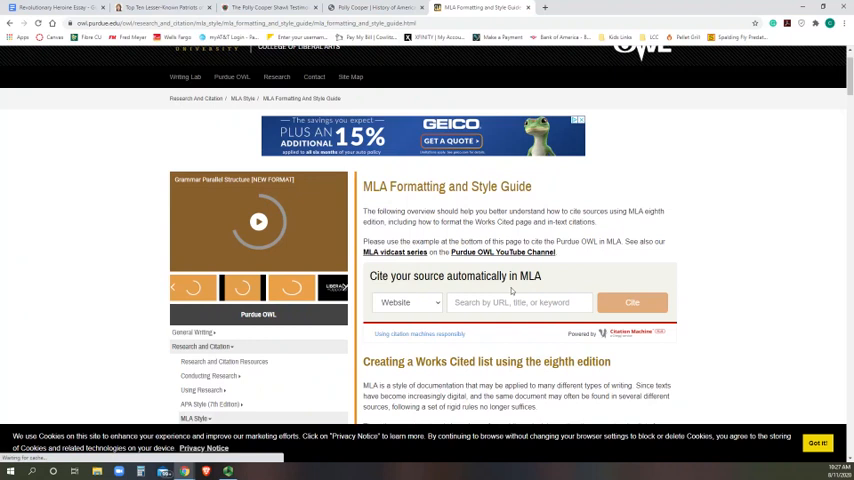
{"action": "mouse_move", "coordinate": [436, 308]}
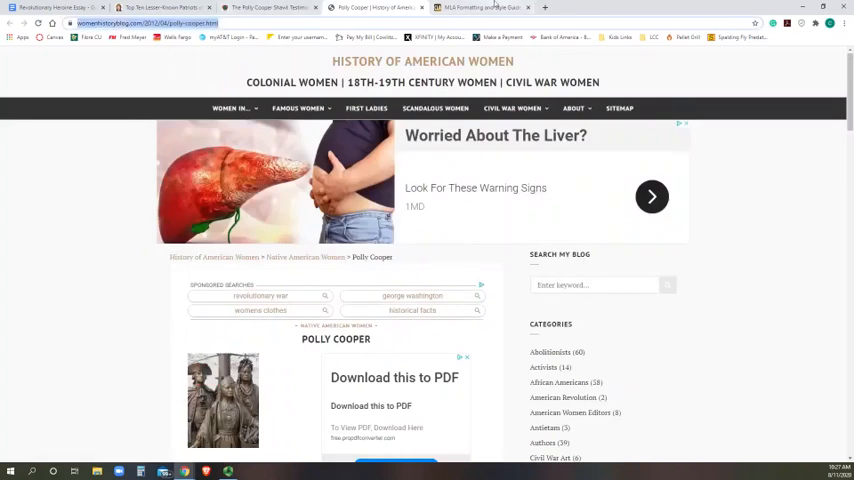
- Look up the History of American Women Polly Cooper article URL in Citation Machine's Website search
{"action": "left_click", "coordinate": [490, 8]}
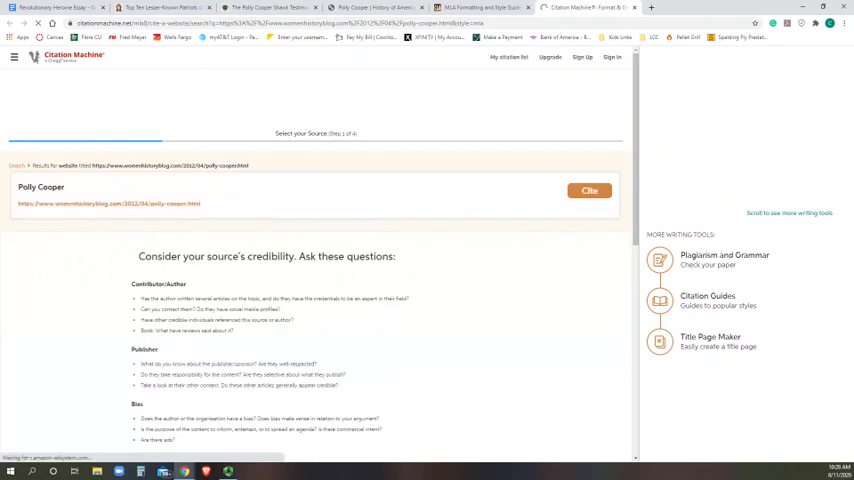
{"action": "left_click", "coordinate": [590, 192]}
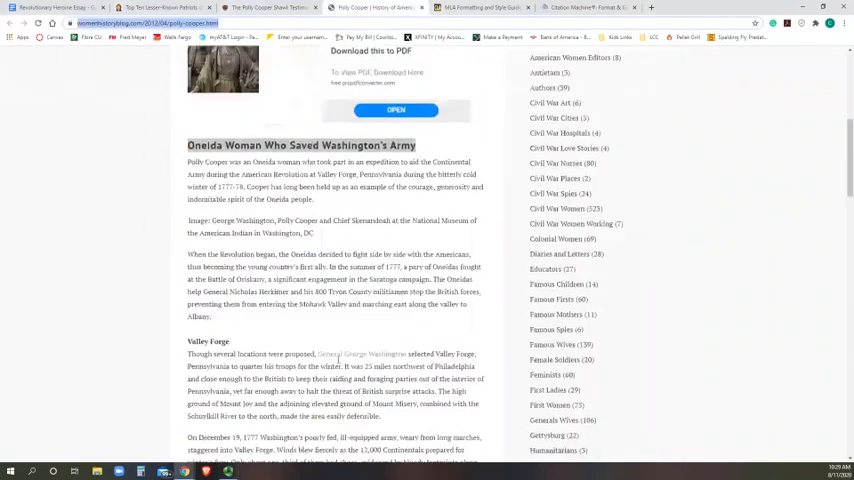
{"action": "scroll", "scroll_direction": "up", "scroll_amount": 3}
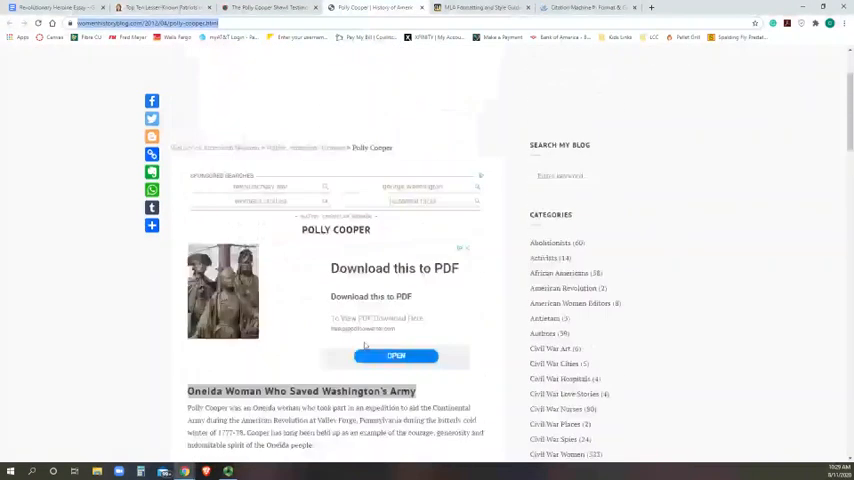
{"action": "scroll", "scroll_direction": "down", "scroll_amount": 3}
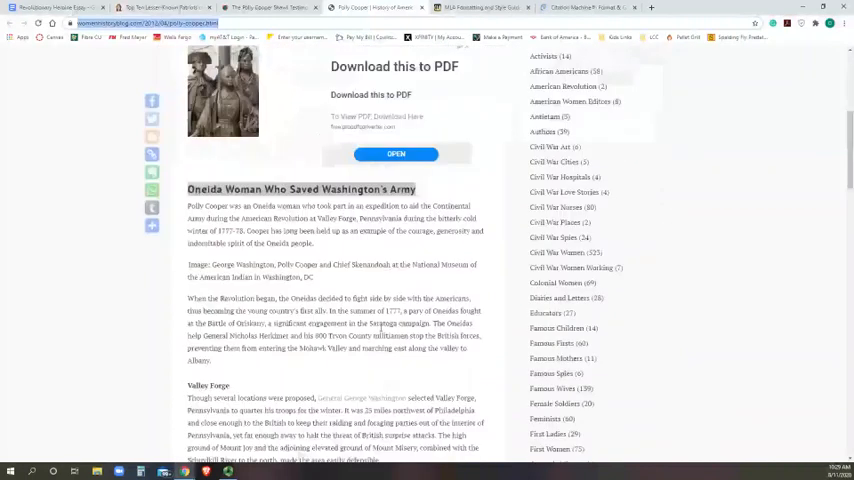
{"action": "scroll", "scroll_direction": "down", "scroll_amount": 3}
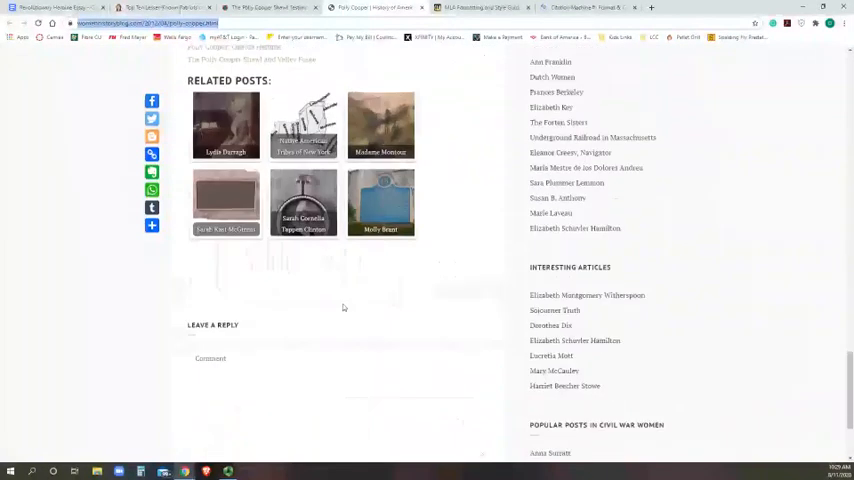
{"action": "scroll", "scroll_direction": "up", "scroll_amount": 3}
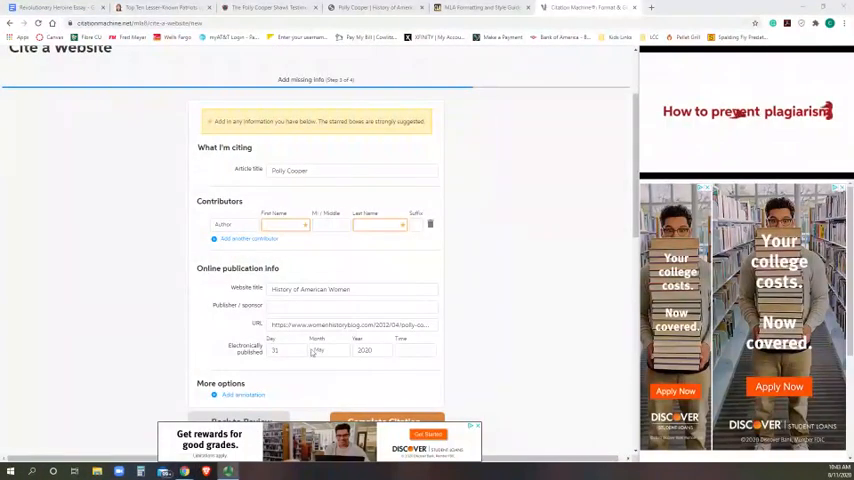
- Fill in the Apr. 2014 publication date and complete the citation, continuing past the sponsor survey
{"action": "left_click", "coordinate": [284, 348]}
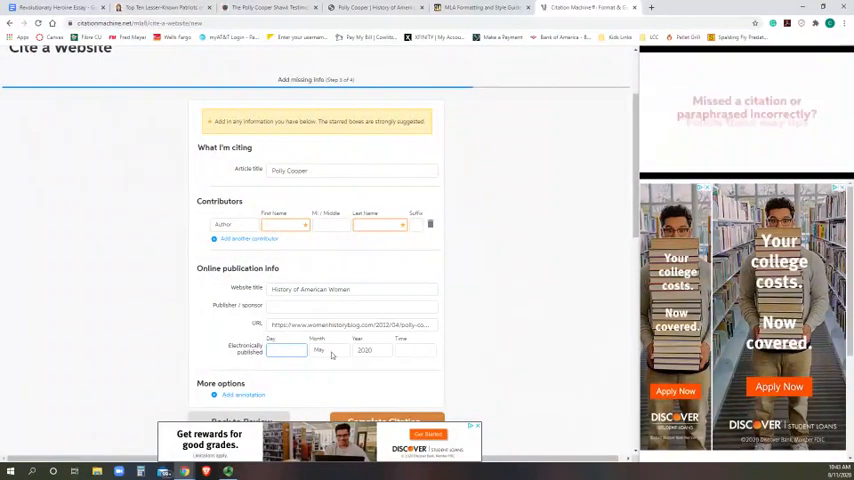
{"action": "left_click", "coordinate": [328, 350]}
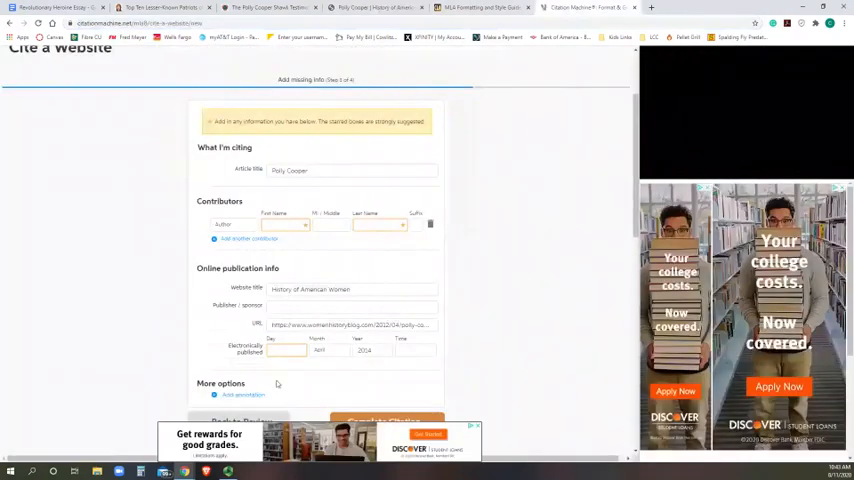
{"action": "scroll", "scroll_direction": "down", "scroll_amount": 3}
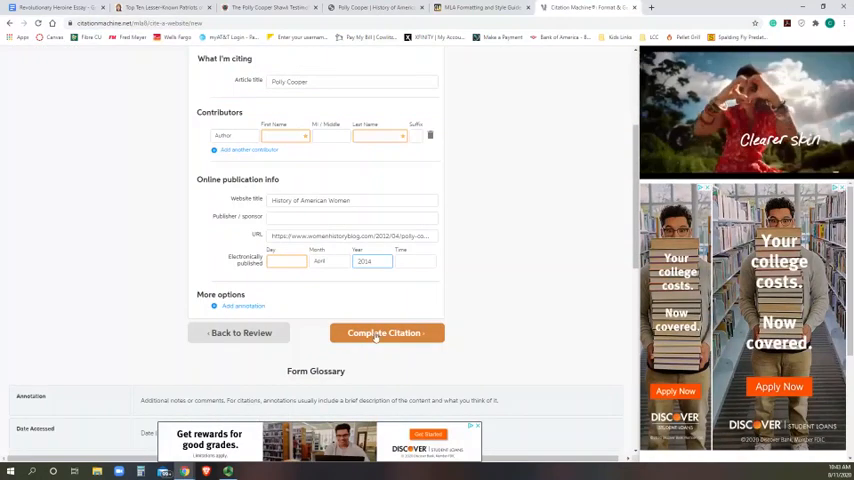
{"action": "left_click", "coordinate": [384, 332]}
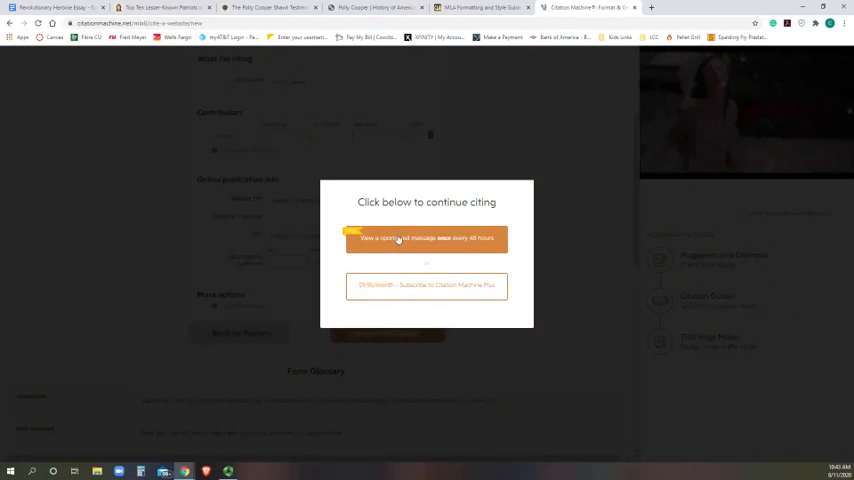
{"action": "left_click", "coordinate": [426, 238]}
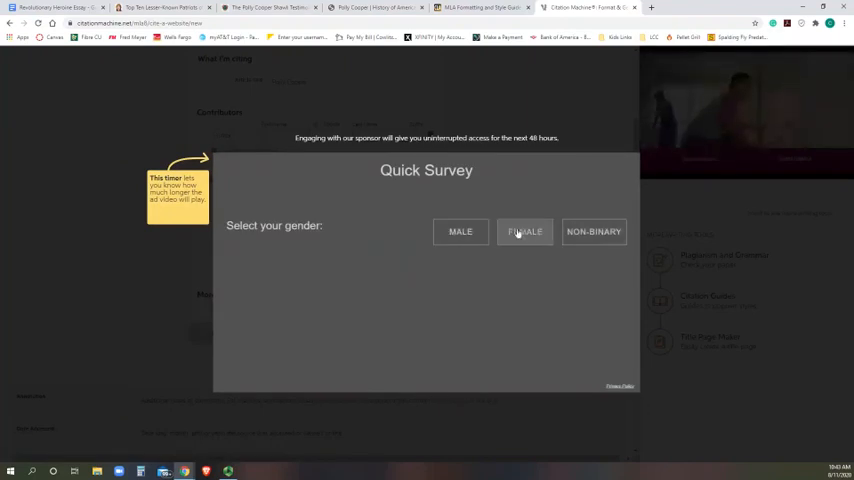
{"action": "left_click", "coordinate": [524, 232]}
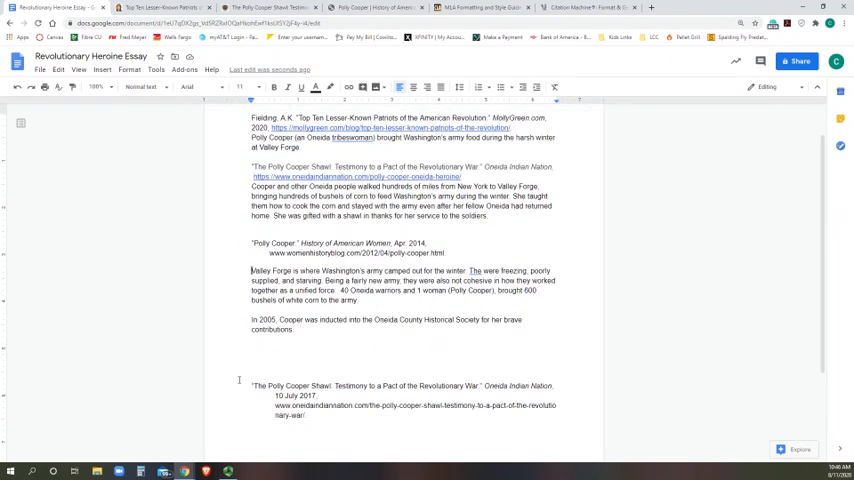
- Select the formatted Polly Cooper Shawl citation to move it above its paragraph
{"action": "left_click_drag", "start_coordinate": [252, 386], "coordinate": [324, 404]}
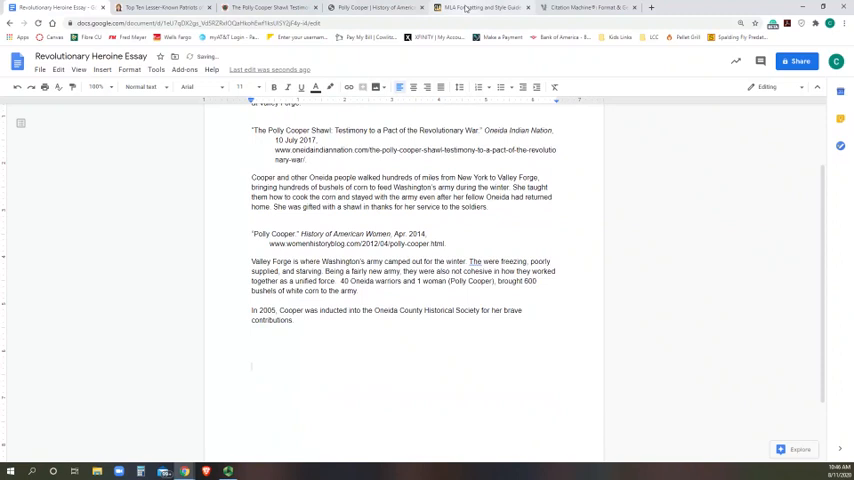
- Consult Purdue OWL's MLA first-page formatting guidance and return to the essay
{"action": "left_click", "coordinate": [480, 8]}
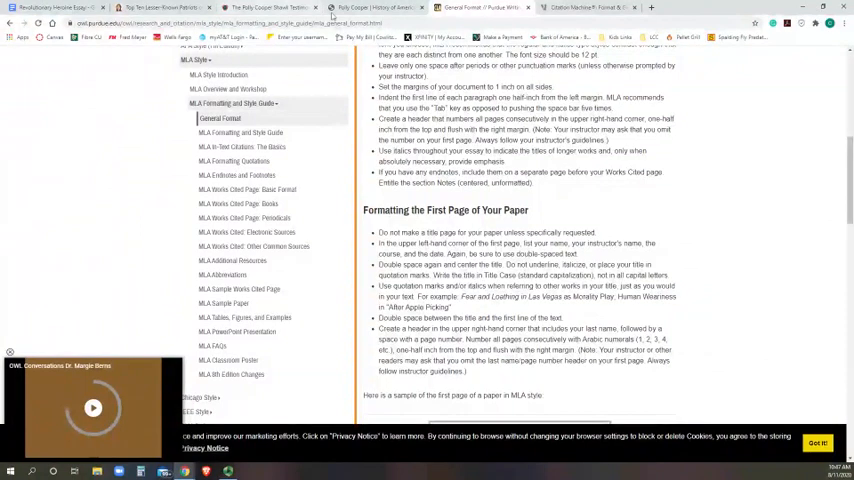
{"action": "left_click", "coordinate": [50, 8]}
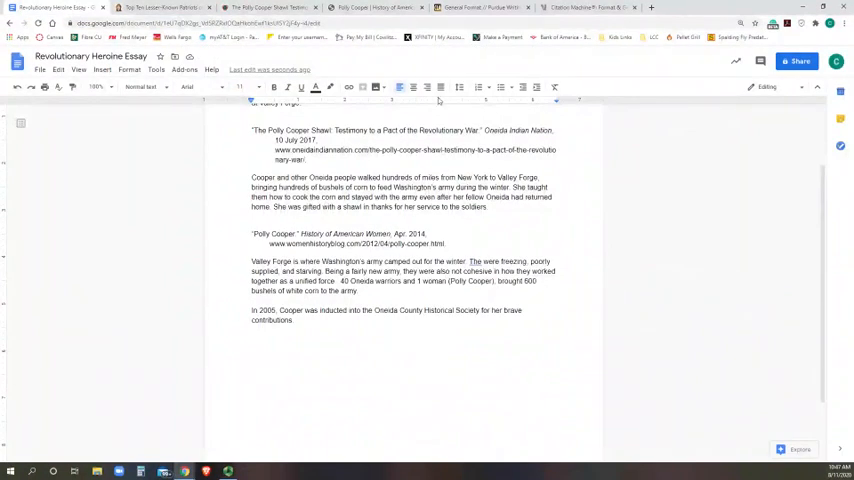
{"action": "mouse_move", "coordinate": [458, 88]}
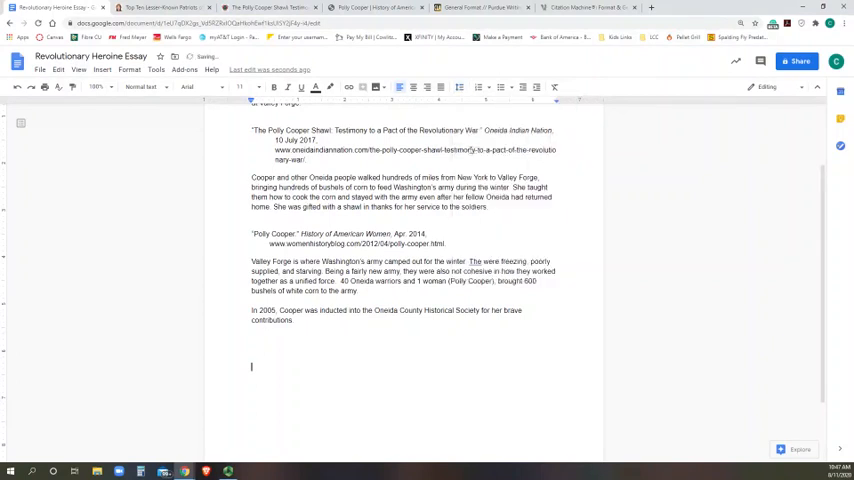
- Add heading lines Catie Graham, US History, Government, English and 11 August 2020, then begin the title with 'Polly'
{"action": "type", "text": "Catie"}
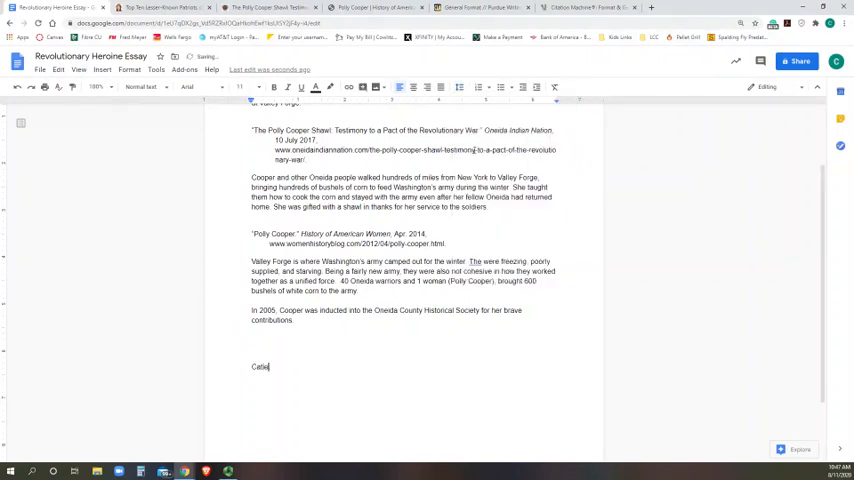
{"action": "type", "text": "Graham"}
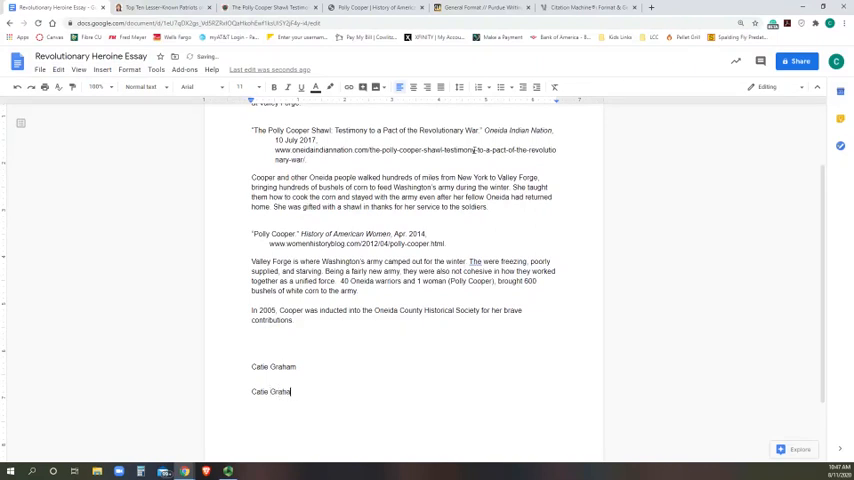
{"action": "type", "text": "US"}
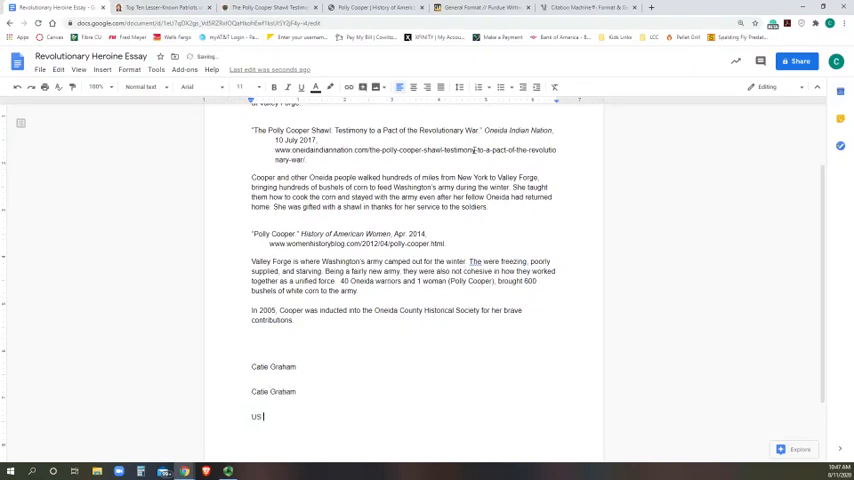
{"action": "type", "text": "History, Government"}
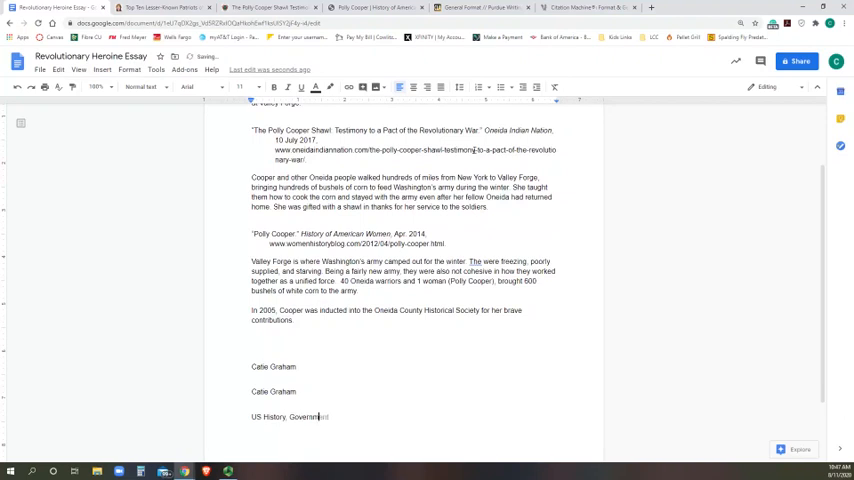
{"action": "type", "text": "Final"}
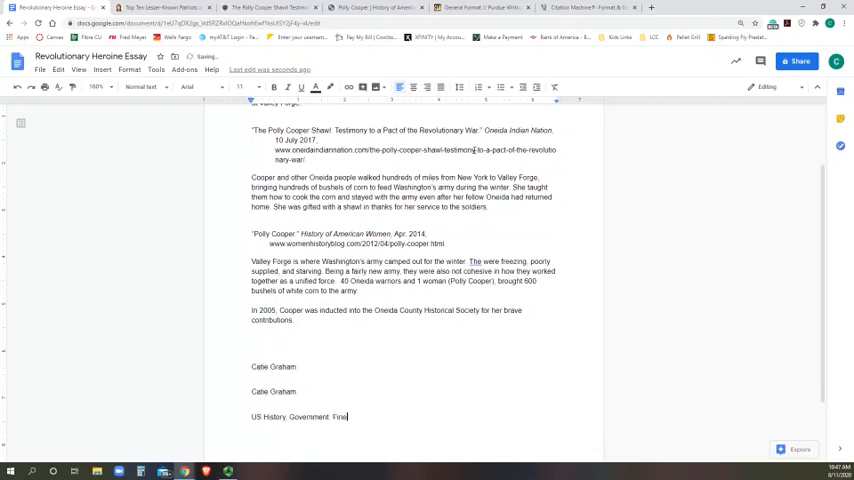
{"action": "type", "text": "Arts and"}
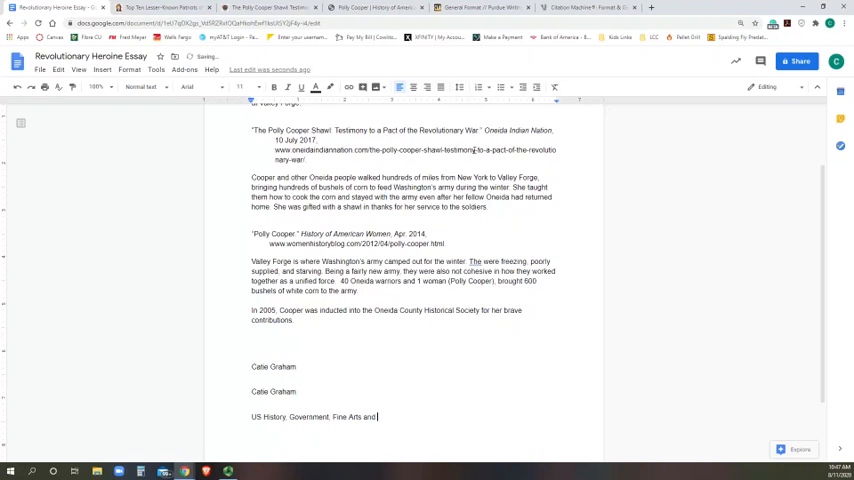
{"action": "type", "text": "English"}
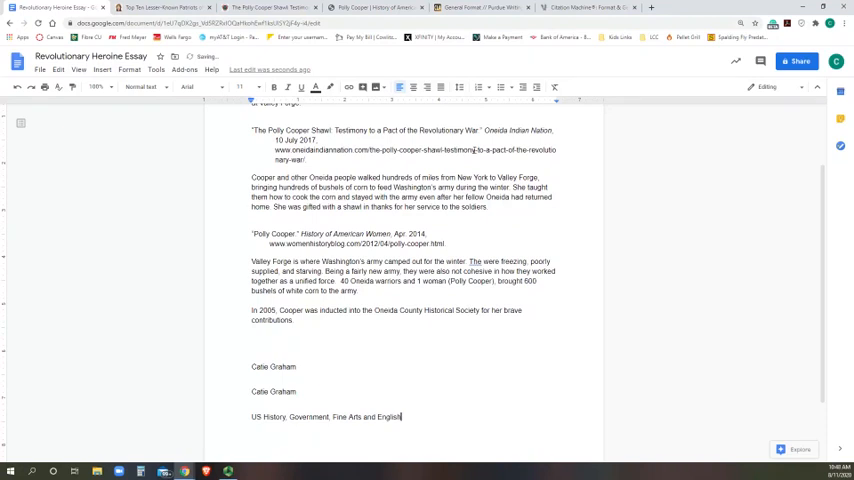
{"action": "scroll", "scroll_direction": "down", "scroll_amount": 3}
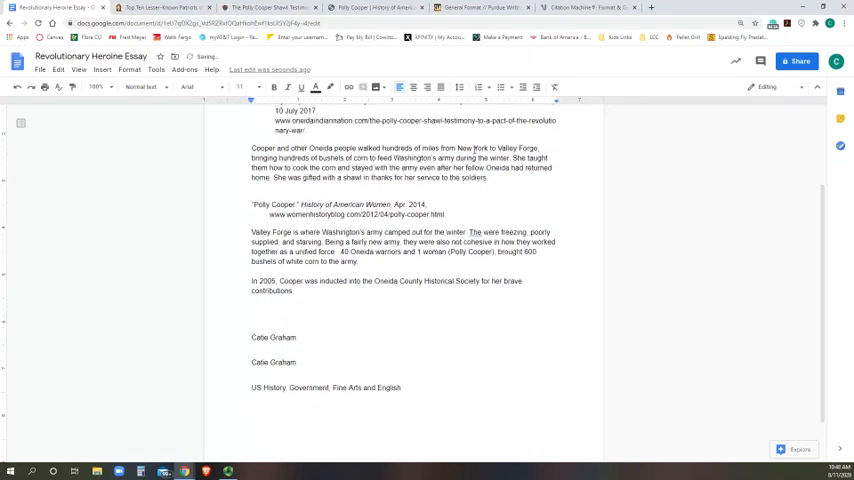
{"action": "type", "text": "11"}
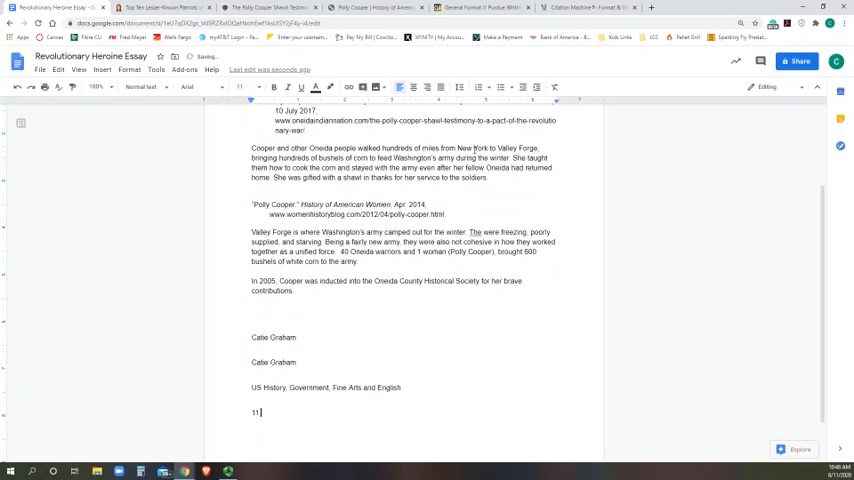
{"action": "type", "text": "August"}
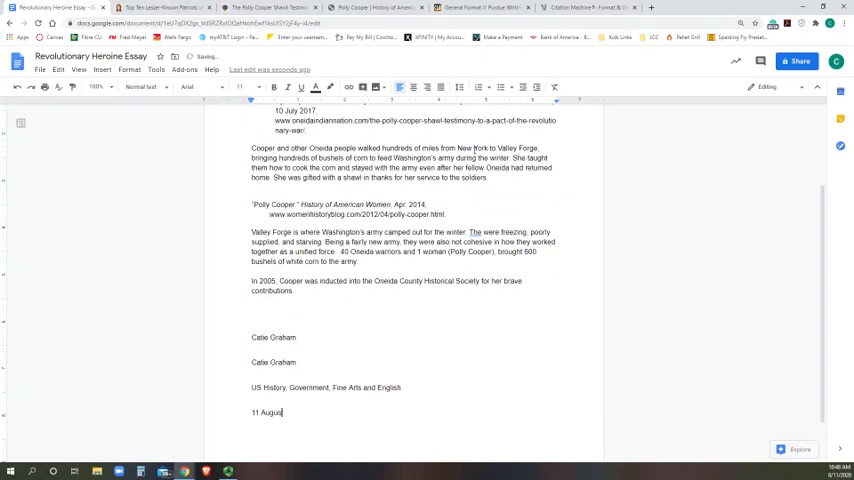
{"action": "type", "text": "2020"}
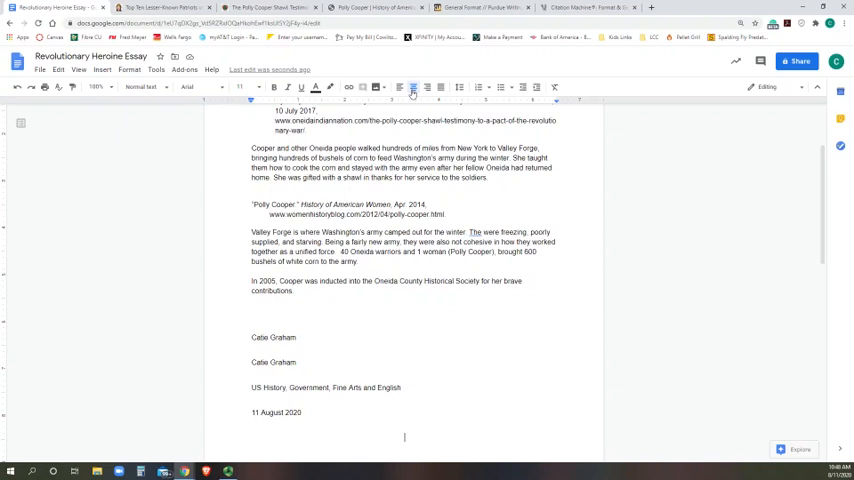
{"action": "type", "text": "Polly"}
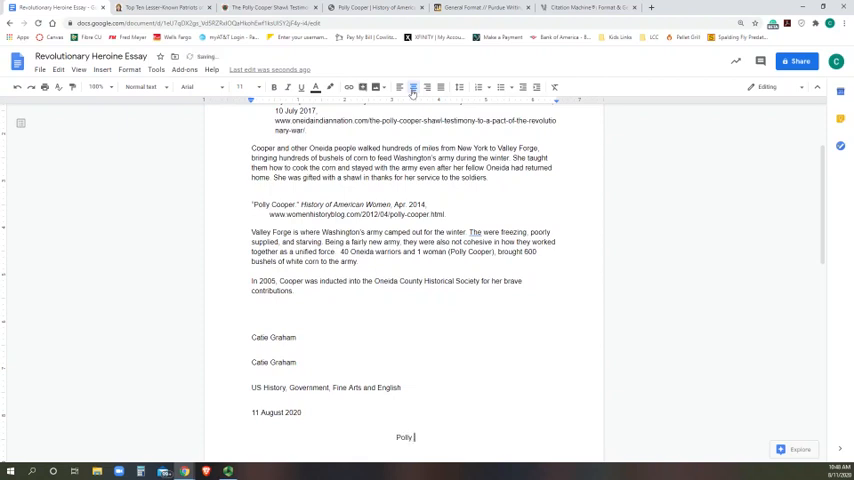
- Finish the centred title 'Polly Cooper: A Woman Who Forged On' and position the cursor for the body
{"action": "type", "text": "Cooper: A Woman Who Forged On"}
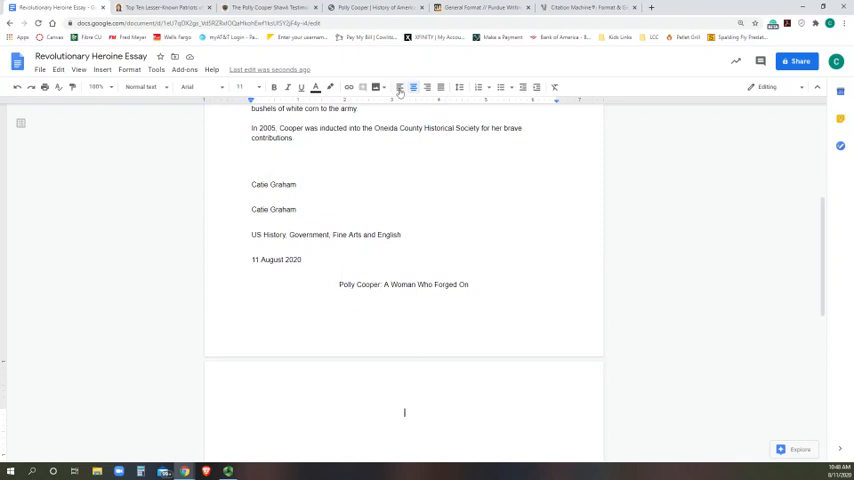
{"action": "left_click", "coordinate": [400, 88]}
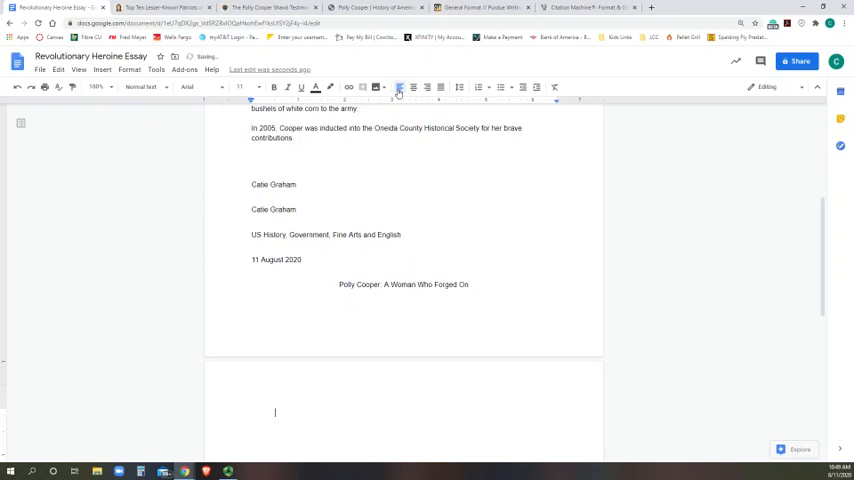
- Write the opening sentences on American Indians and the Oneida Nation aiding Washington's army in winter
{"action": "type", "text": "When we think"}
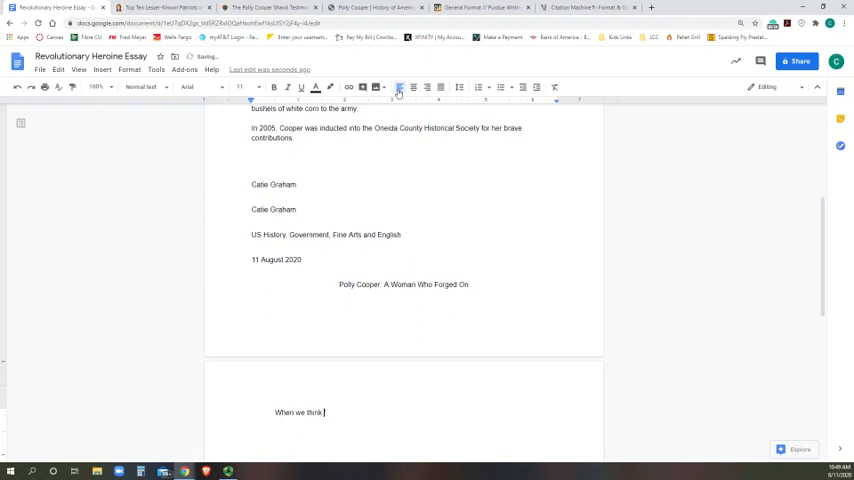
{"action": "type", "text": "about the American"}
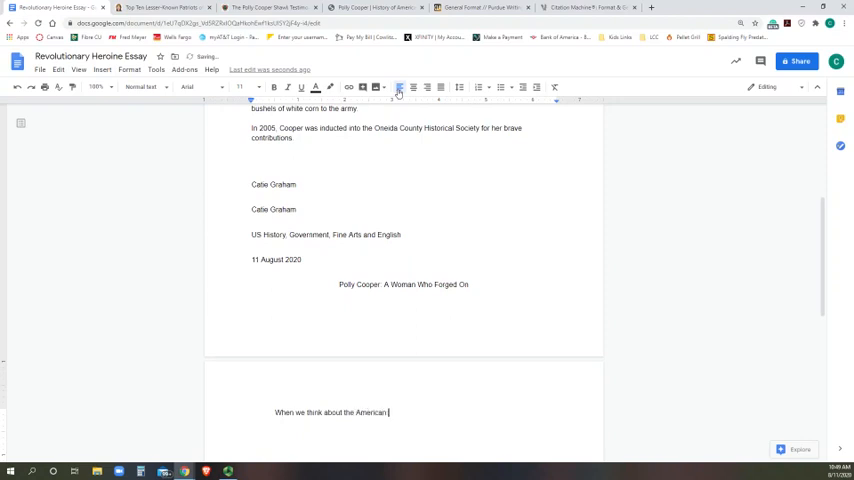
{"action": "type", "text": "Revolution, we generally onl"}
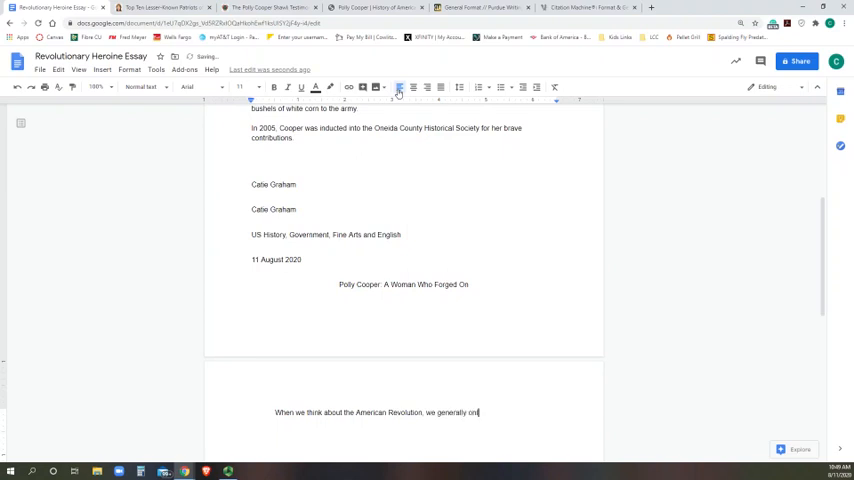
{"action": "type", "text": "y thing about the British"}
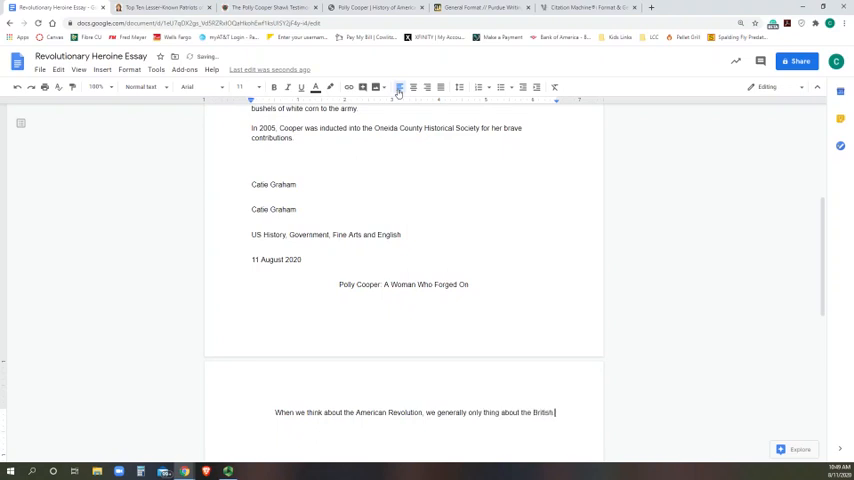
{"action": "type", "text": "and"}
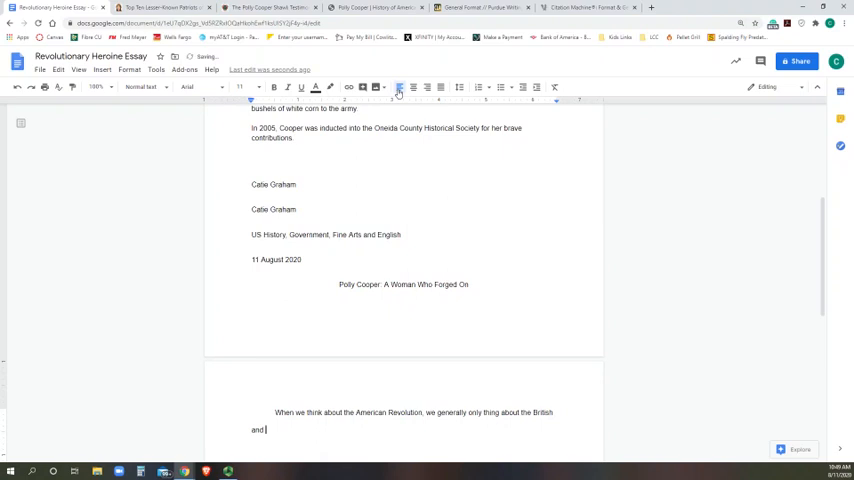
{"action": "type", "text": "Colonial"}
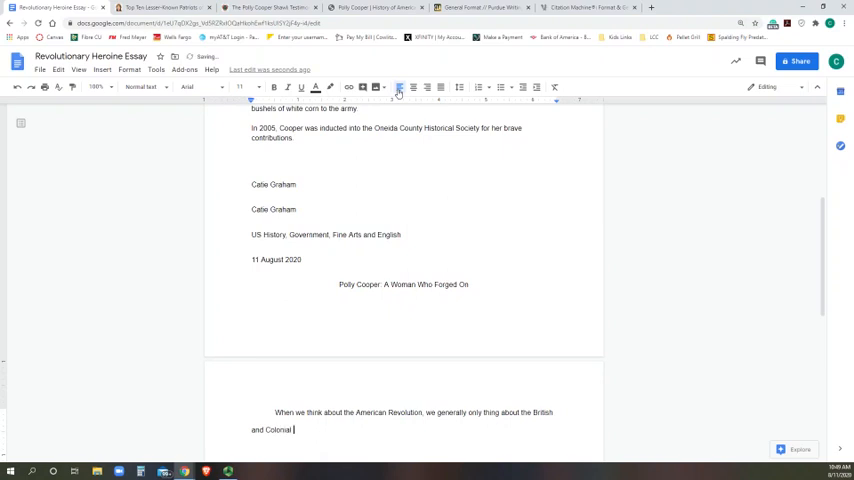
{"action": "type", "text": "forces."}
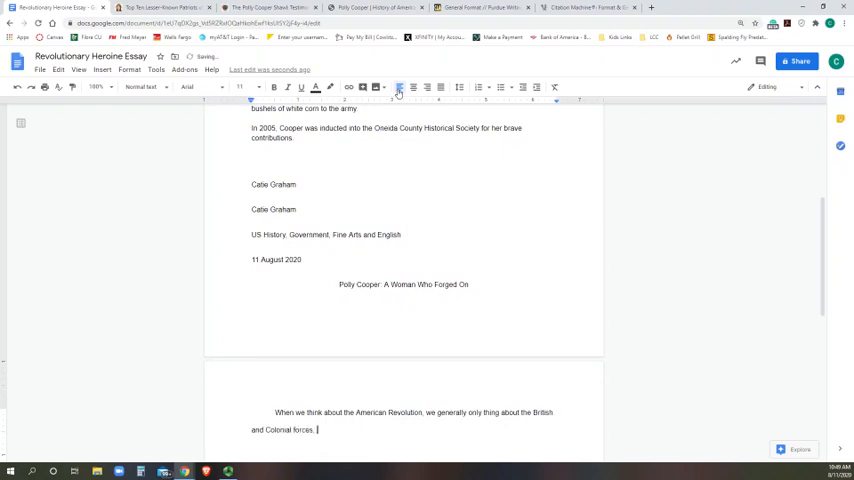
{"action": "type", "text": "bu"}
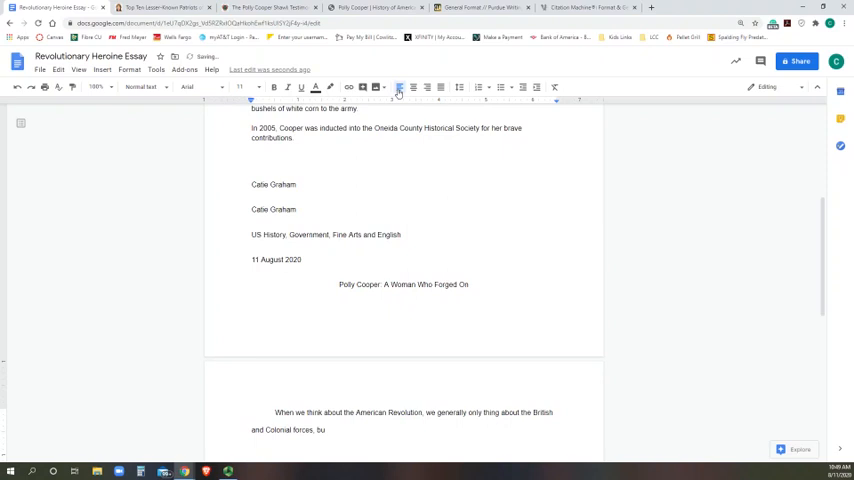
{"action": "type", "text": "The"}
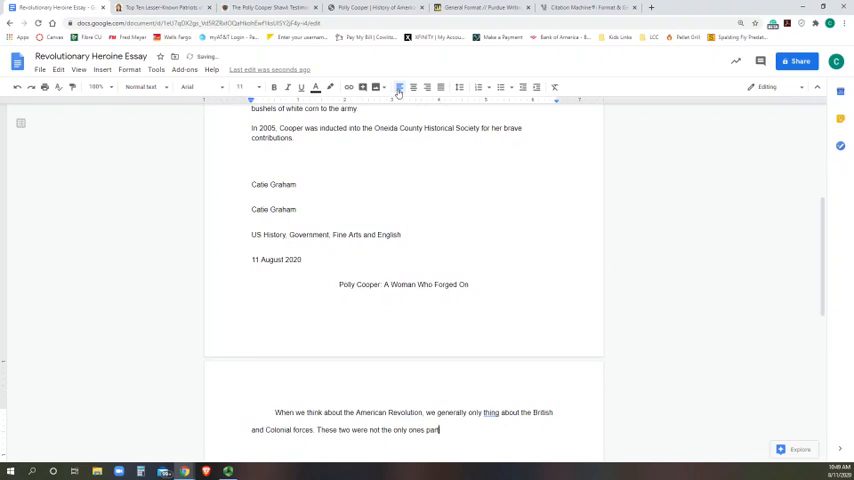
{"action": "type", "text": "icipating in the fight."}
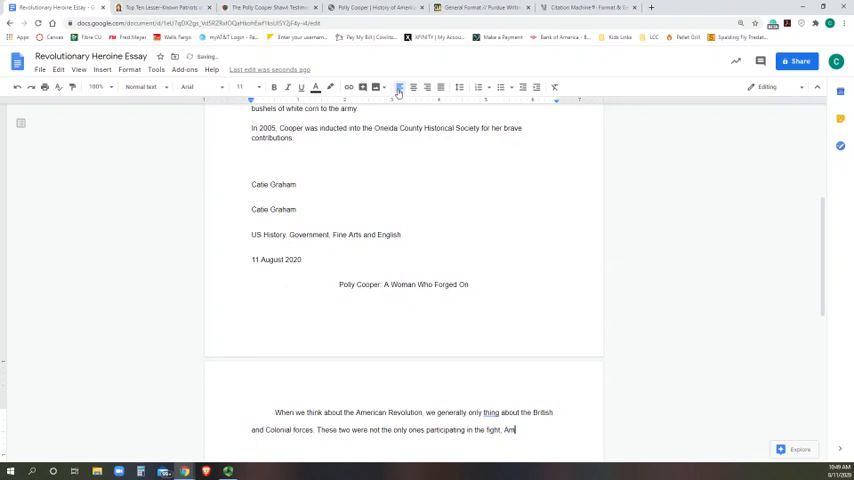
{"action": "type", "text": "American Indians"}
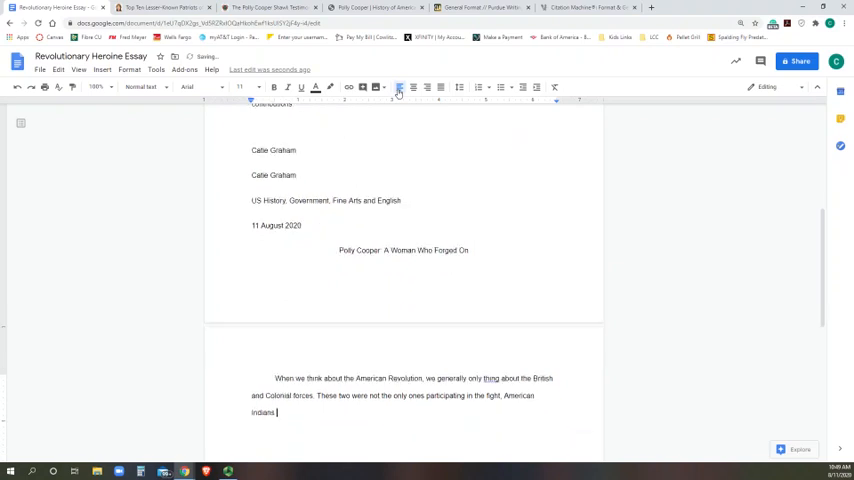
{"action": "type", "text": "played a role as well. Without the involvement of"}
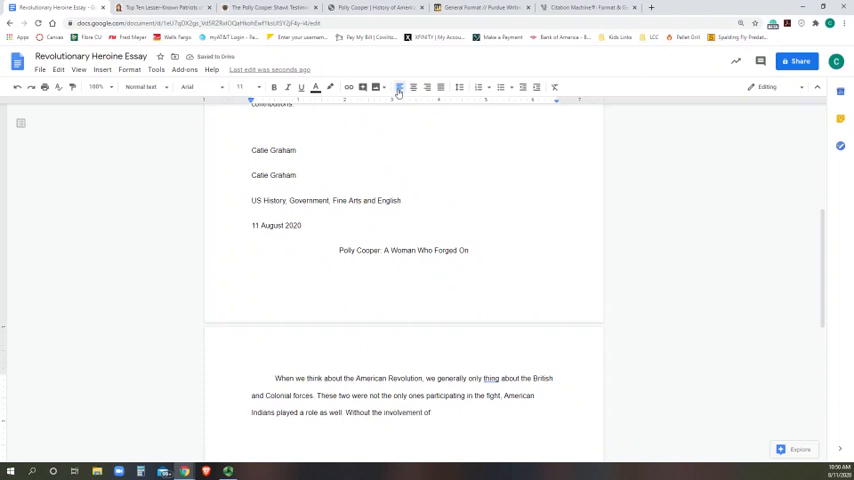
{"action": "type", "text": "the One"}
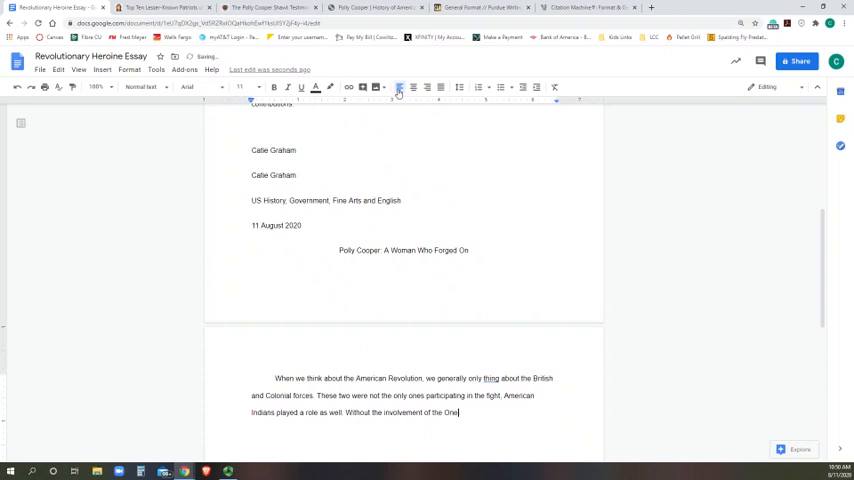
{"action": "type", "text": "Oneida Na"}
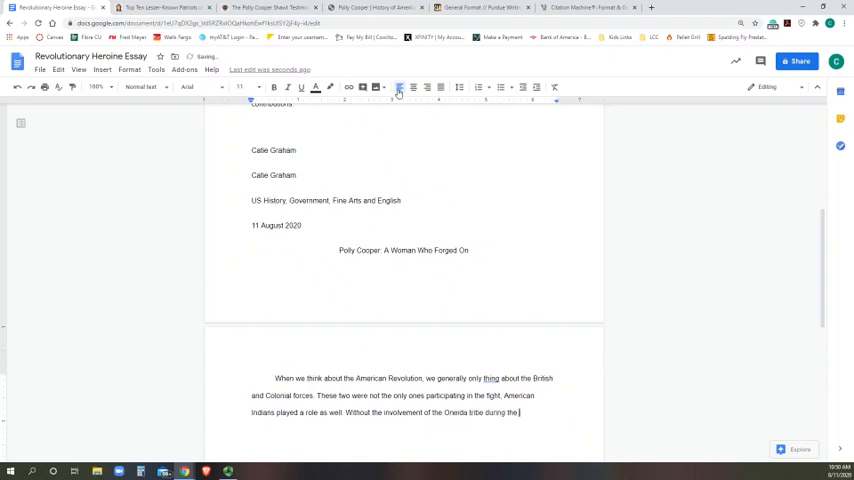
{"action": "type", "text": "winter of"}
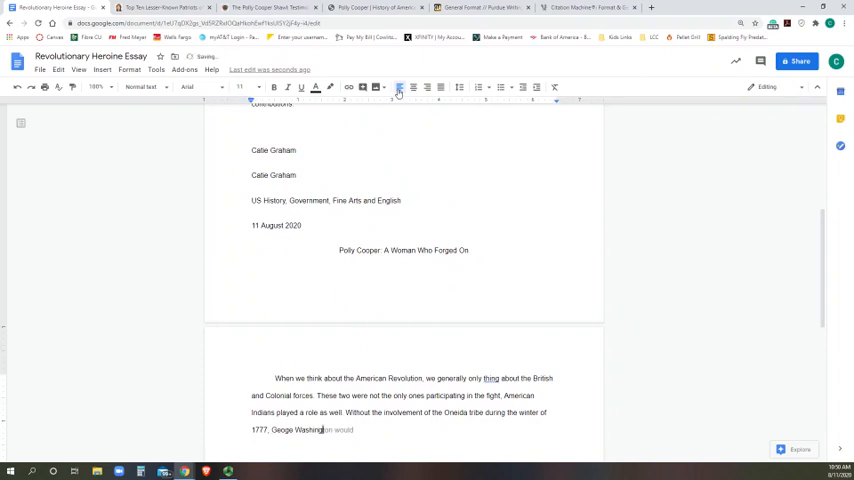
{"action": "type", "text": "'s army mi"}
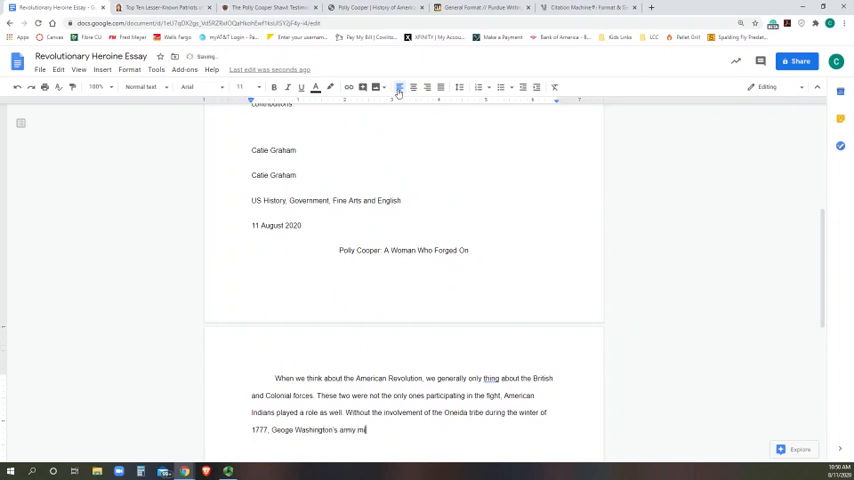
{"action": "type", "text": "ght have fared far"}
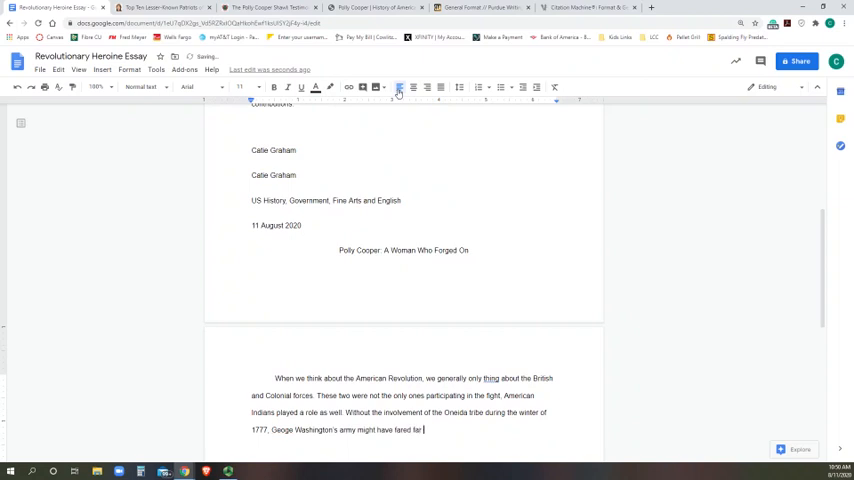
{"action": "type", "text": "worse and the o"}
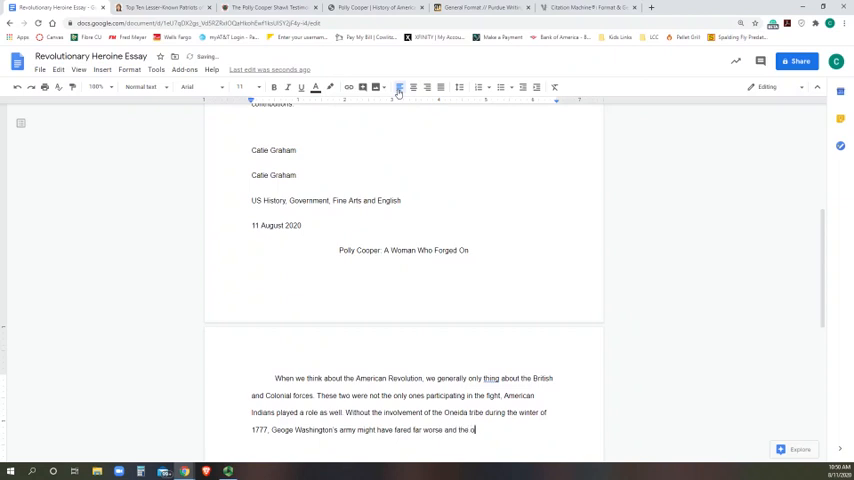
{"action": "type", "text": "utcome of the war may"}
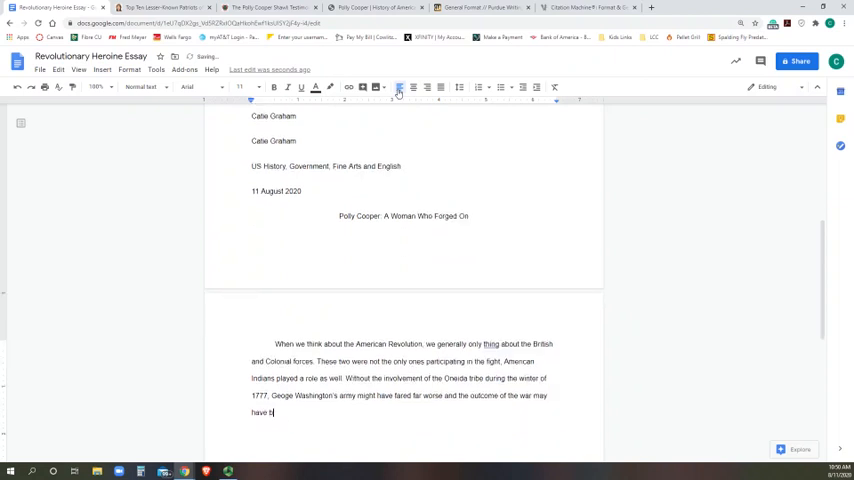
{"action": "type", "text": "een different."}
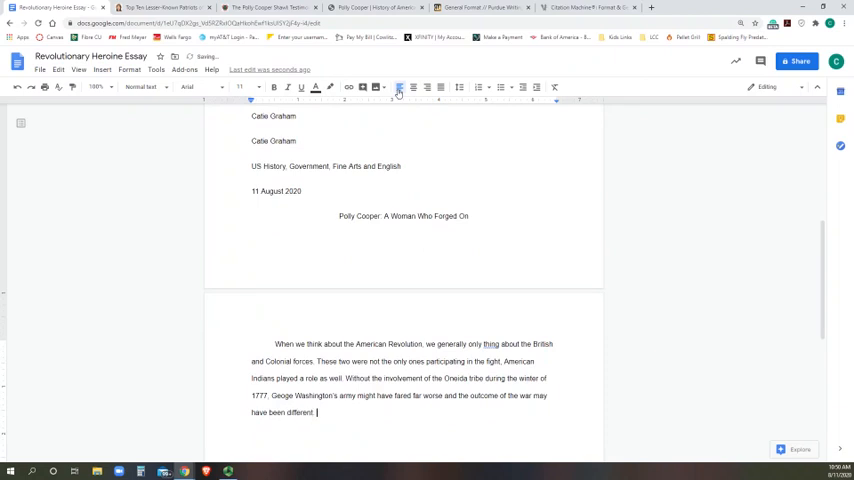
- Conclude that Polly Cooper played a pivotal role in Washington's army surviving the harsh winter at Valley Forge
{"action": "type", "text": "P"}
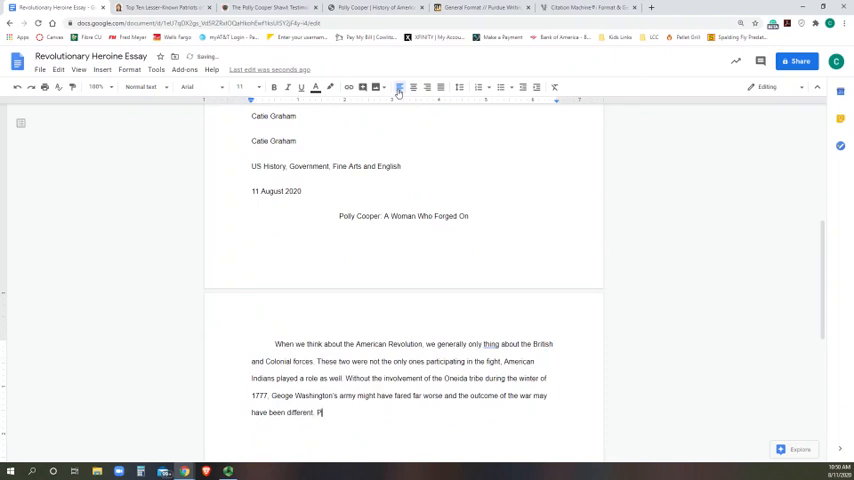
{"action": "type", "text": "olly Cooper"}
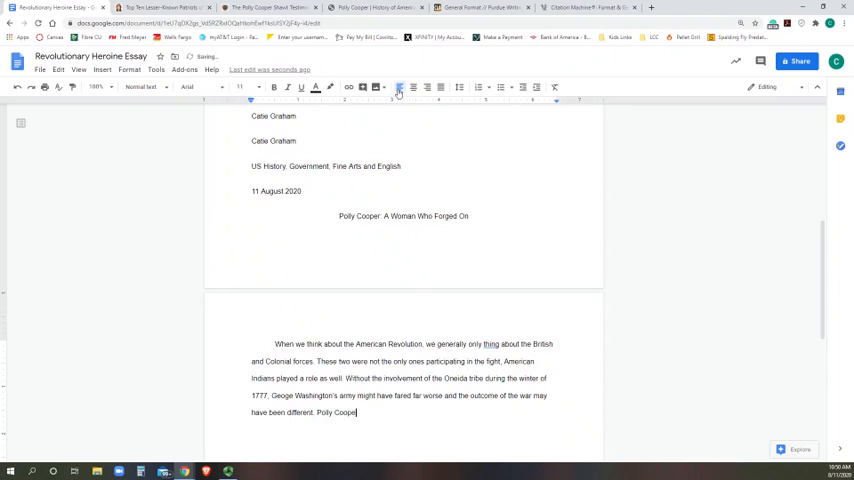
{"action": "type", "text": "played a pivotal role"}
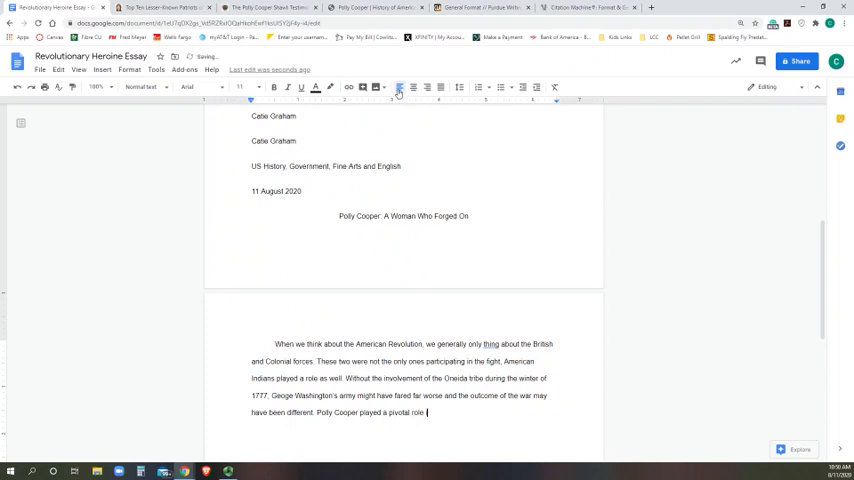
{"action": "type", "text": "in the survival and"}
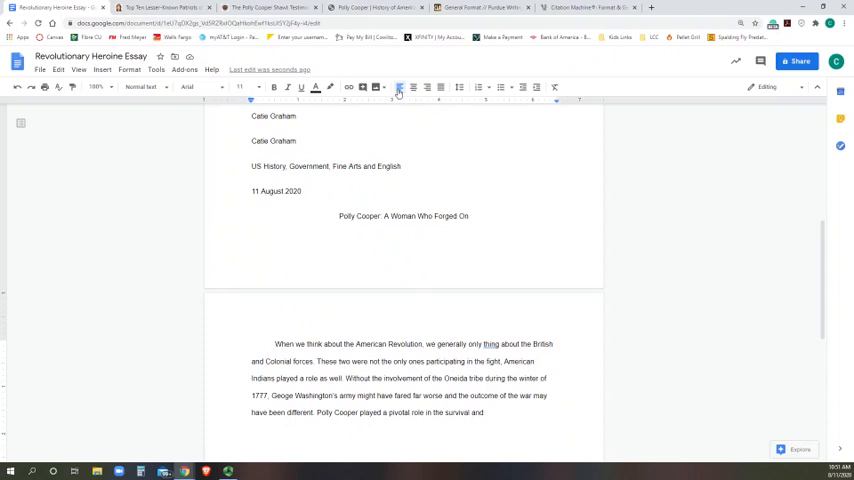
{"action": "type", "text": "su"}
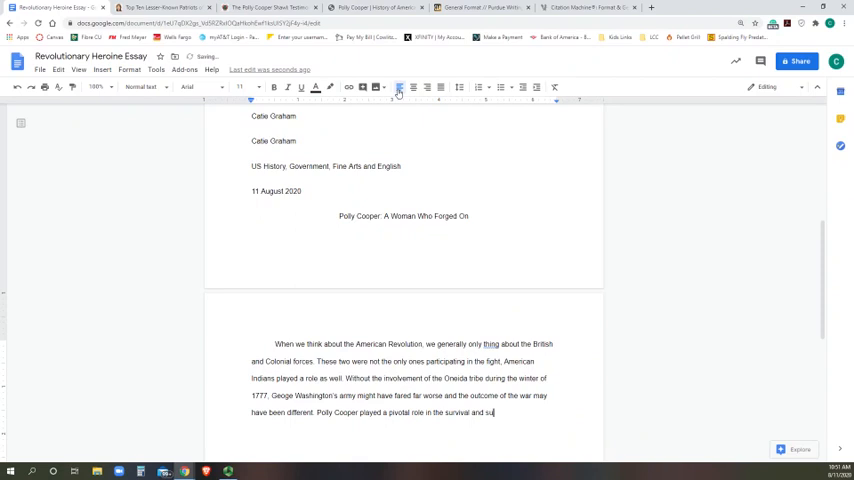
{"action": "type", "text": "cess of Washing"}
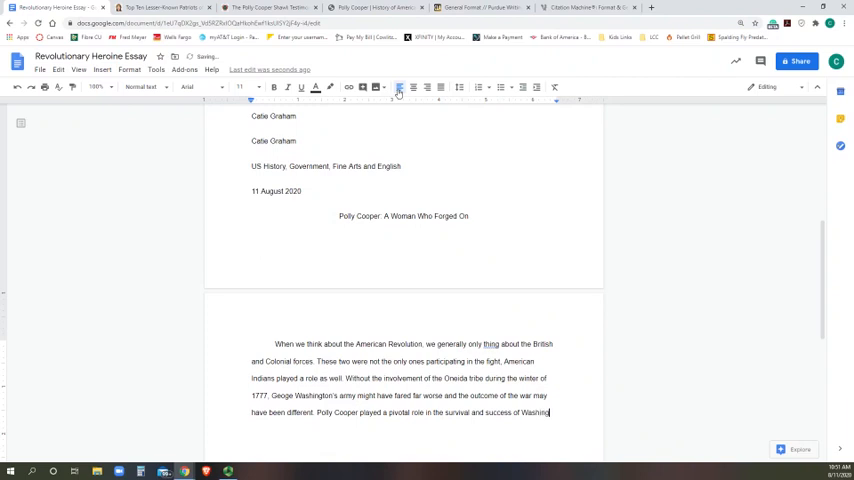
{"action": "type", "text": "Washington's army"}
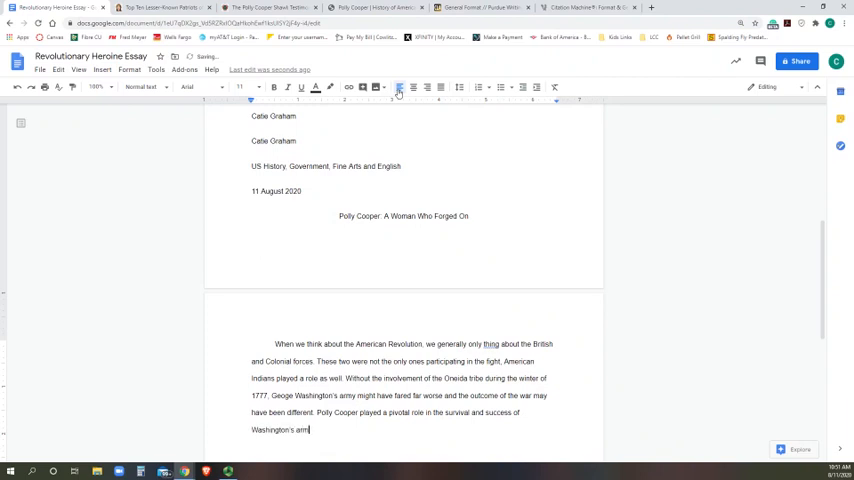
{"action": "type", "text": "during the"}
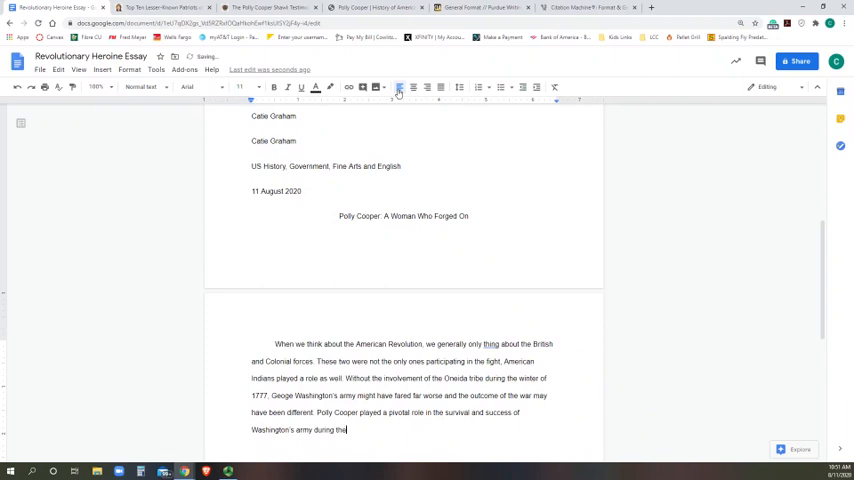
{"action": "type", "text": "harsh"}
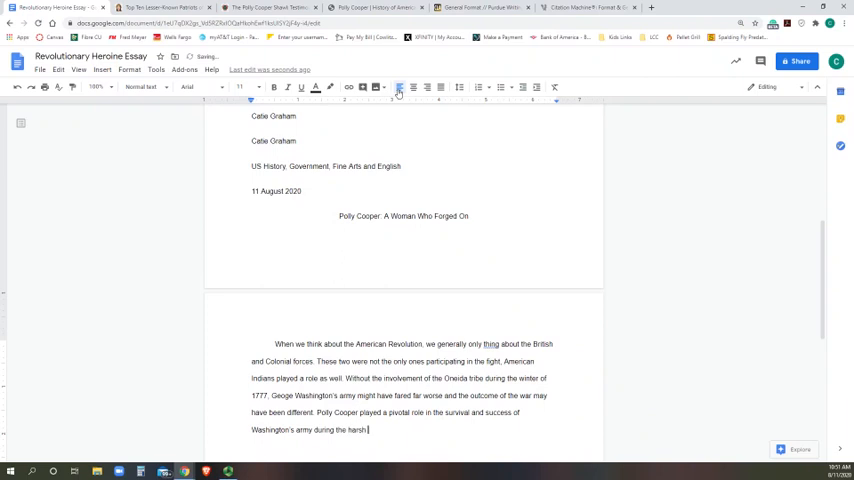
{"action": "type", "text": "winter at Valley Forge."}
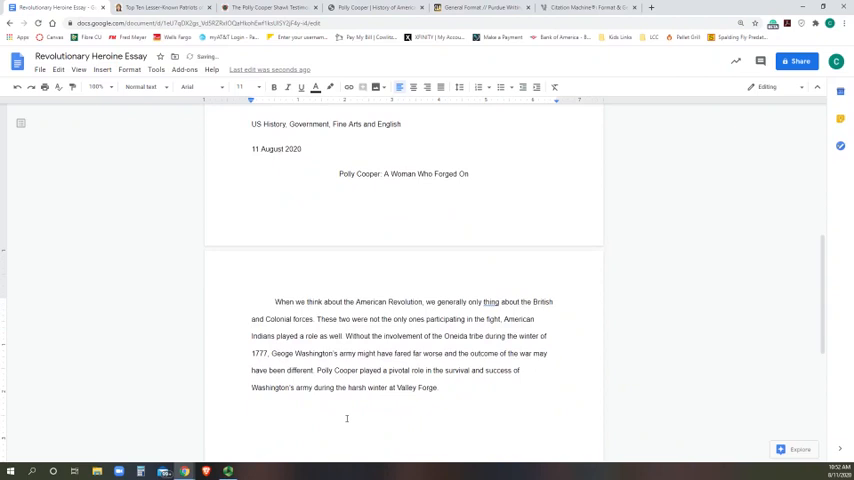
- Write the opening sentence: the ill-equipped Continental Army was in terrible shape during winter 1777 in Valley Forge
{"action": "type", "text": "An ill equipped"}
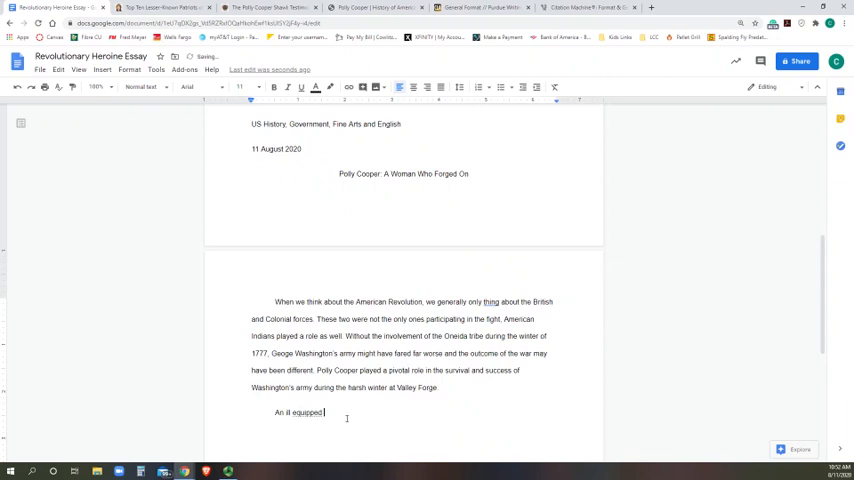
{"action": "type", "text": "Cone"}
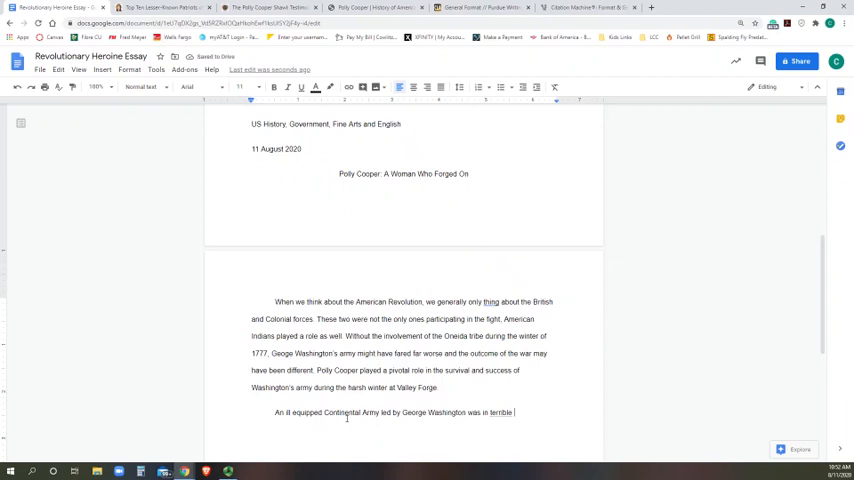
{"action": "type", "text": "shape during"}
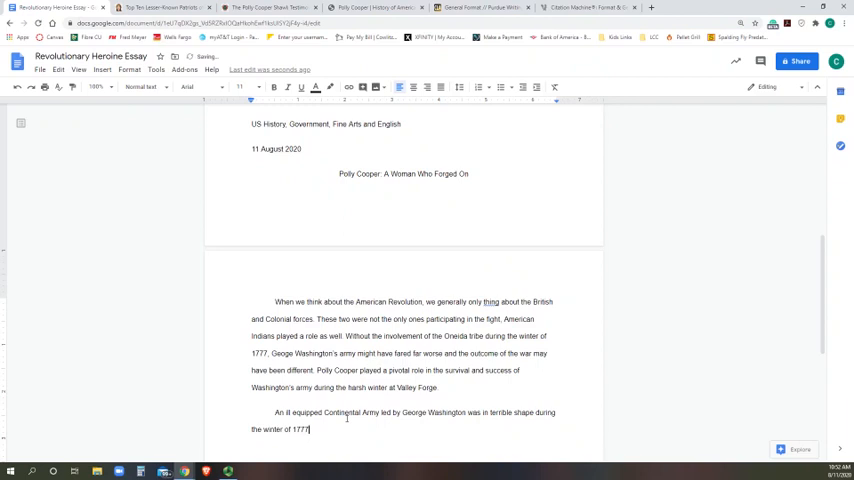
{"action": "type", "text": "in Valley"}
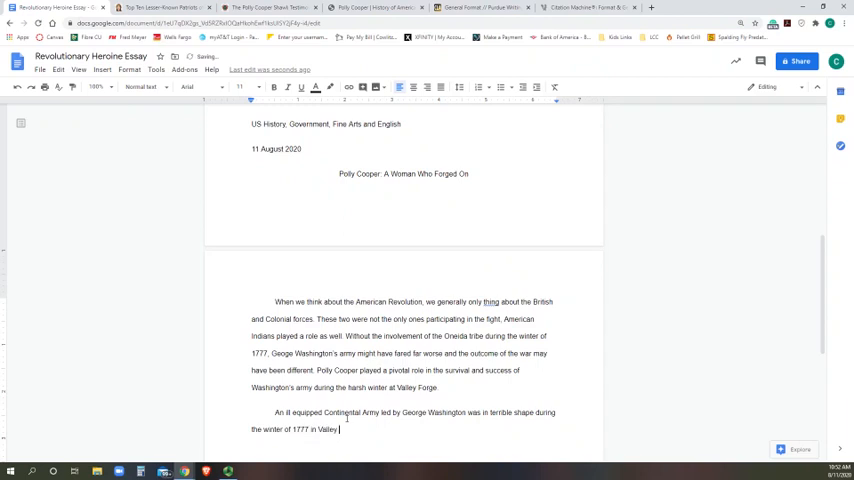
{"action": "type", "text": "Forge."}
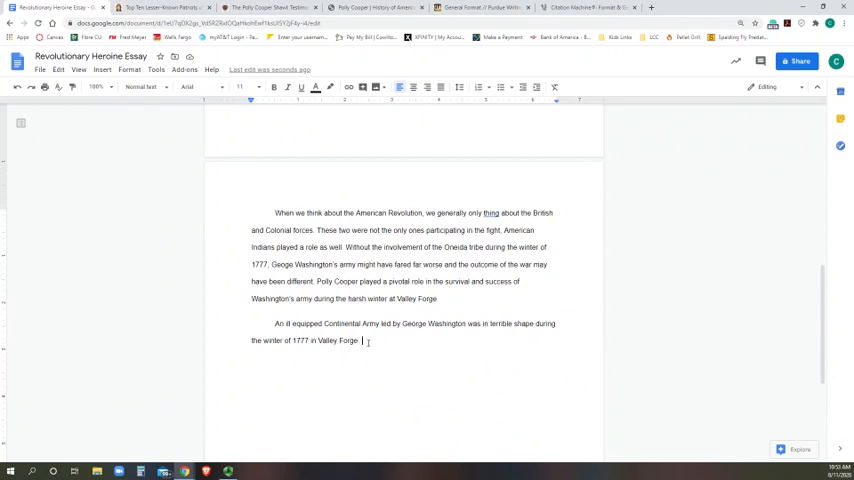
- Write that, according to the article "Polly Cooper", only one-third of Washington's forces even had shoes, let alone provisions
{"action": "type", "text": "According to"}
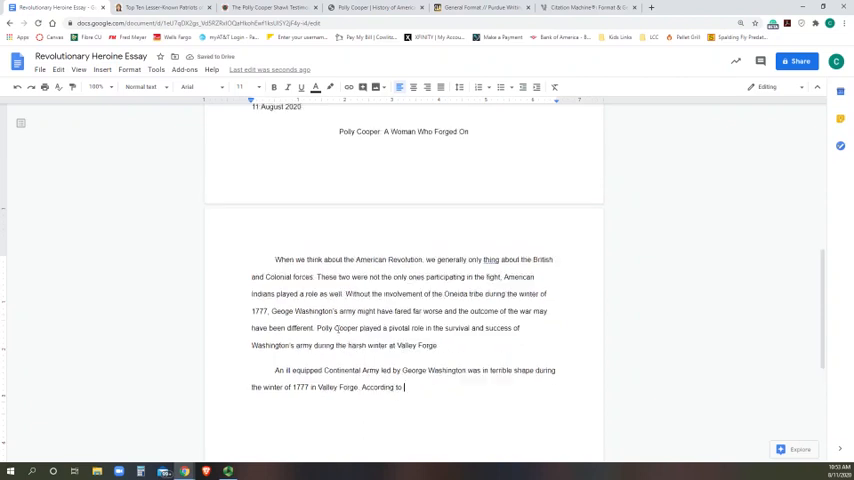
{"action": "scroll", "scroll_direction": "down", "scroll_amount": 3}
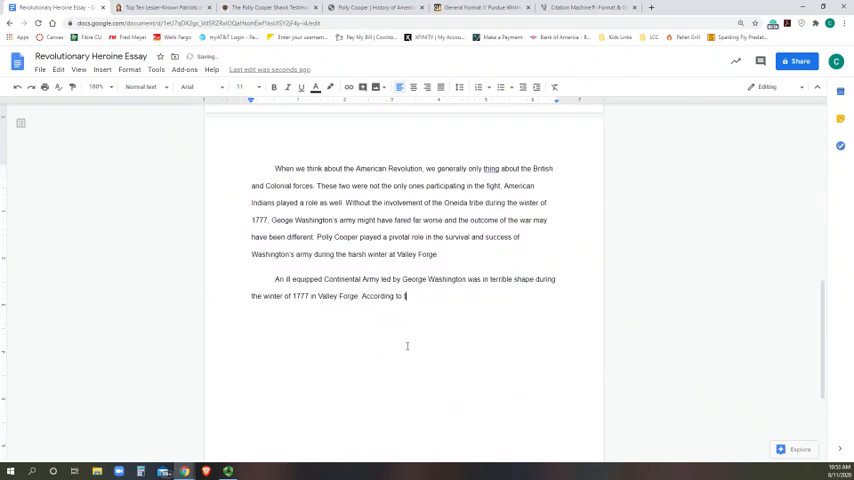
{"action": "type", "text": "he article"}
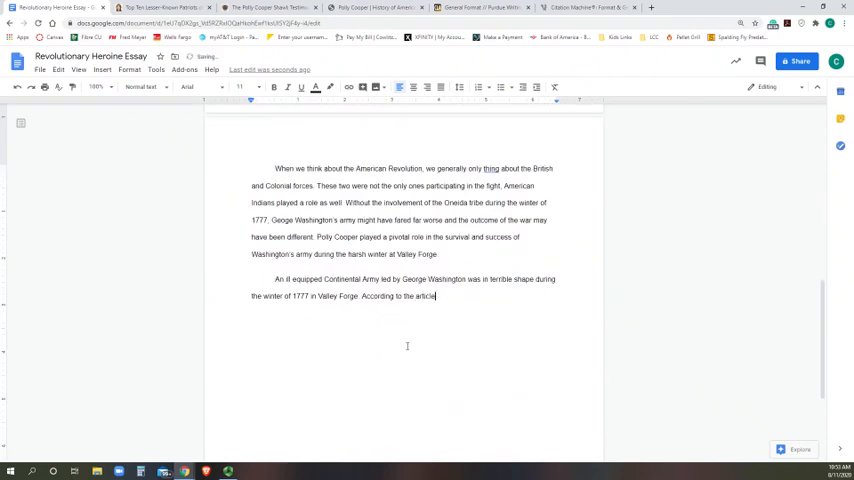
{"action": "type", "text": "Polly"}
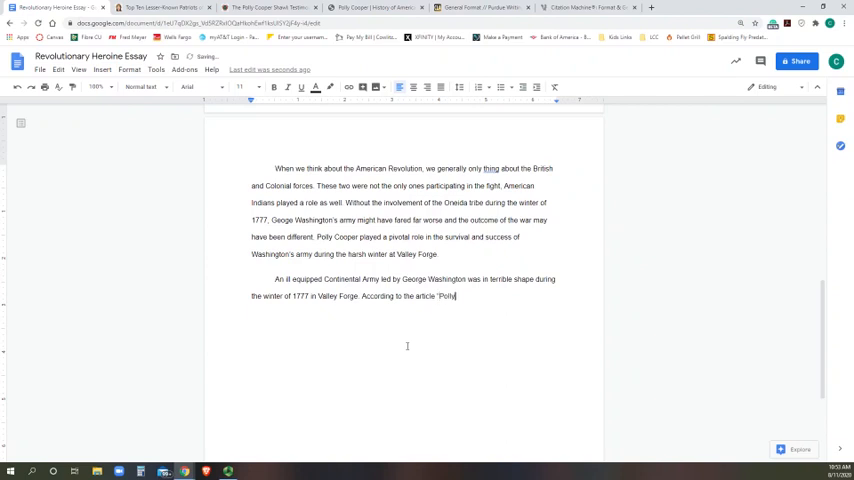
{"action": "type", "text": "Cooper'"}
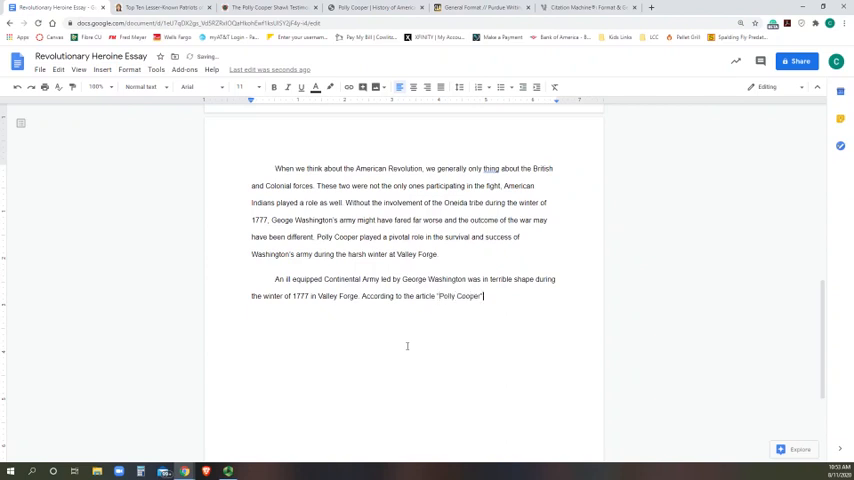
{"action": "type", "text": "A"}
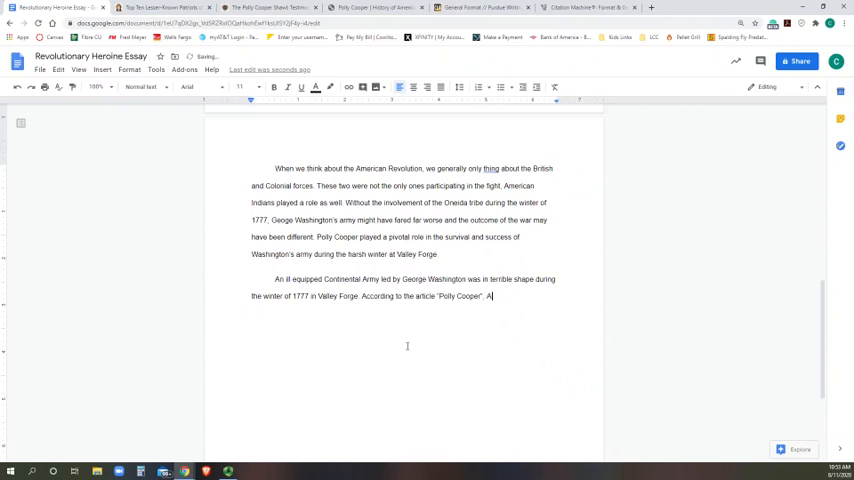
{"action": "type", "text": "only 1"}
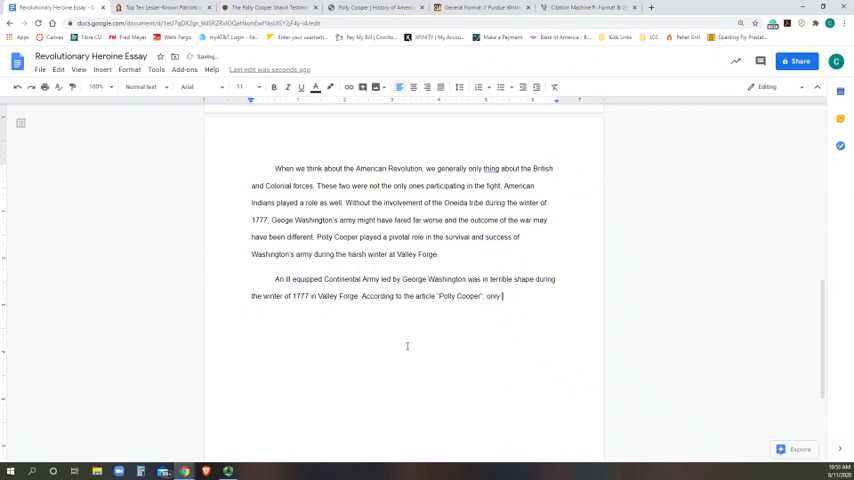
{"action": "type", "text": "one-third of the"}
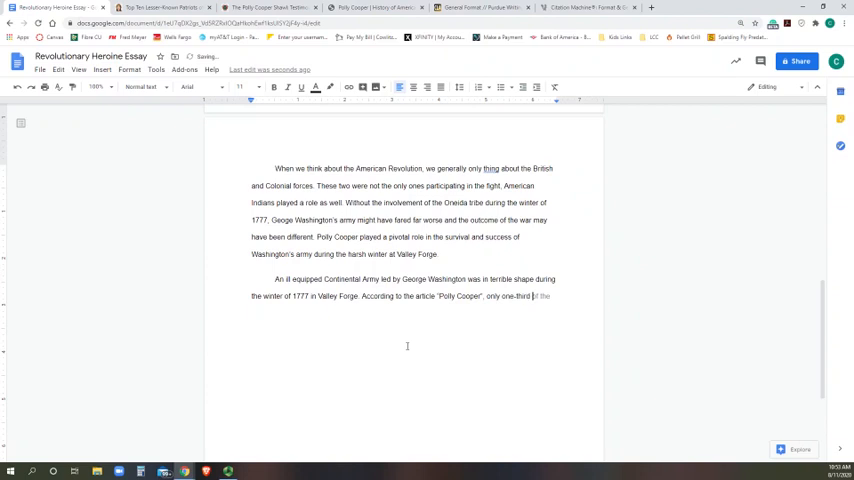
{"action": "type", "text": "WAsh"}
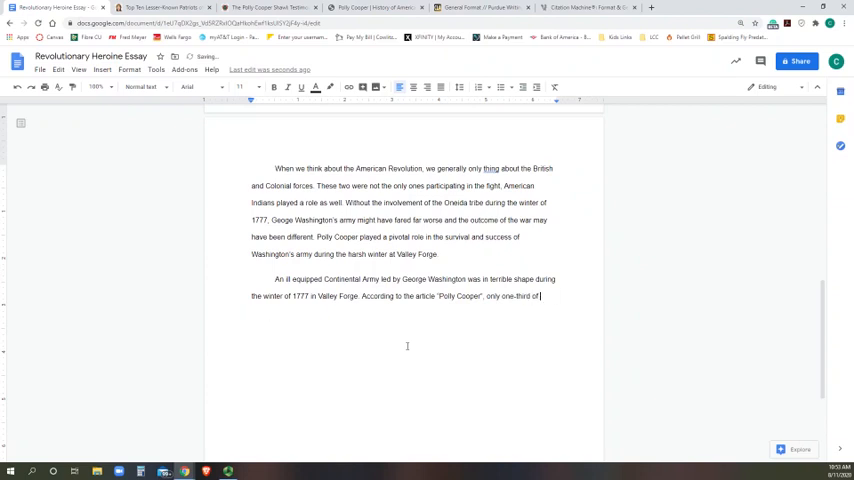
{"action": "type", "text": "Washington's"}
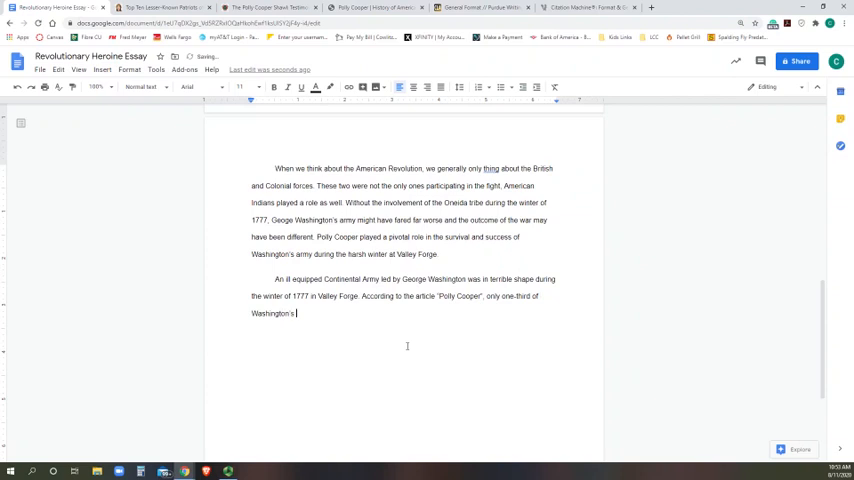
{"action": "type", "text": "forces even had shoes la"}
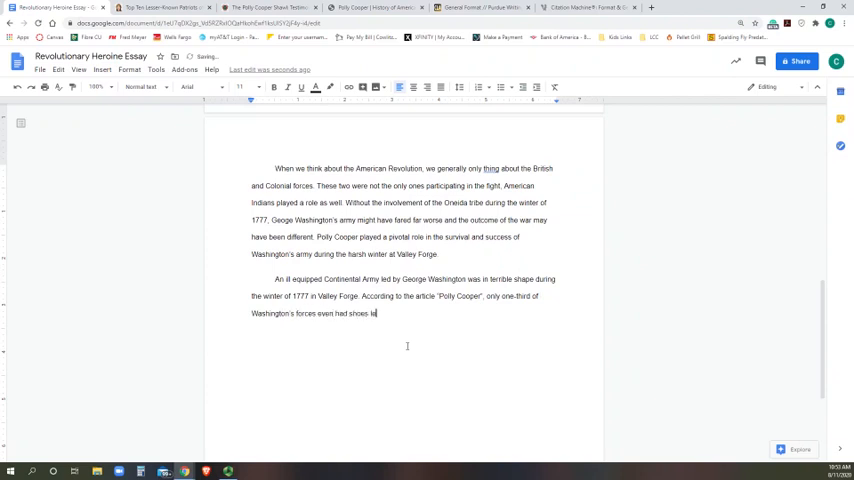
{"action": "type", "text": "let alone proper"}
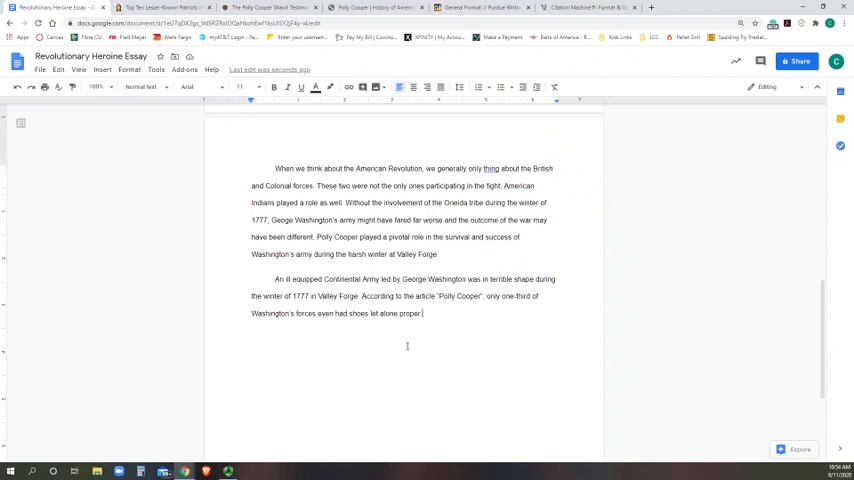
- Begin the next sentence about the Oneida Nation hearing about the trouble
{"action": "type", "text": "1"}
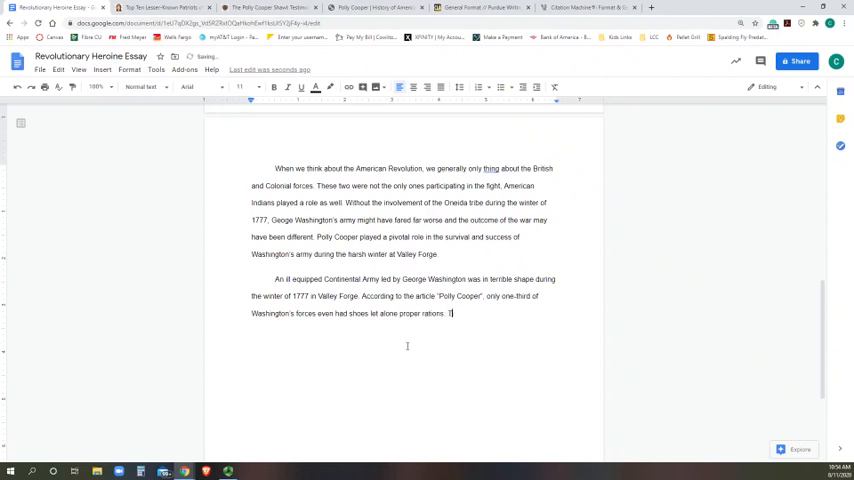
{"action": "type", "text": "The Oneida Nation in New York"}
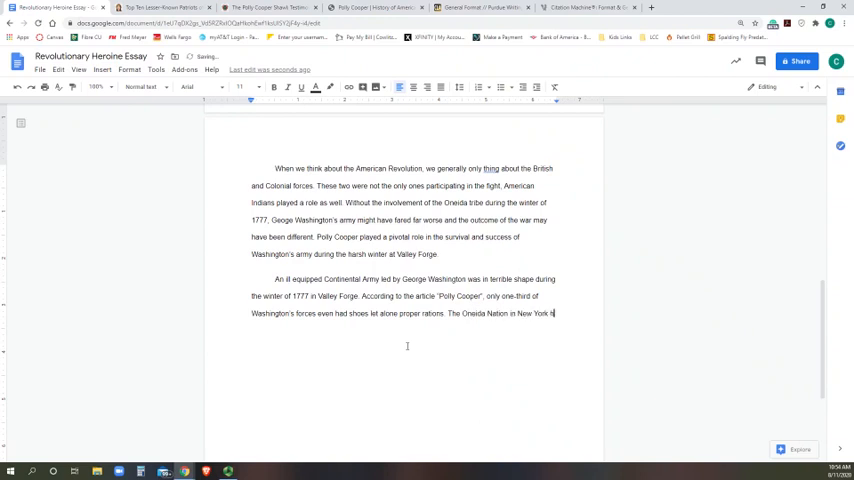
{"action": "type", "text": "heard about"}
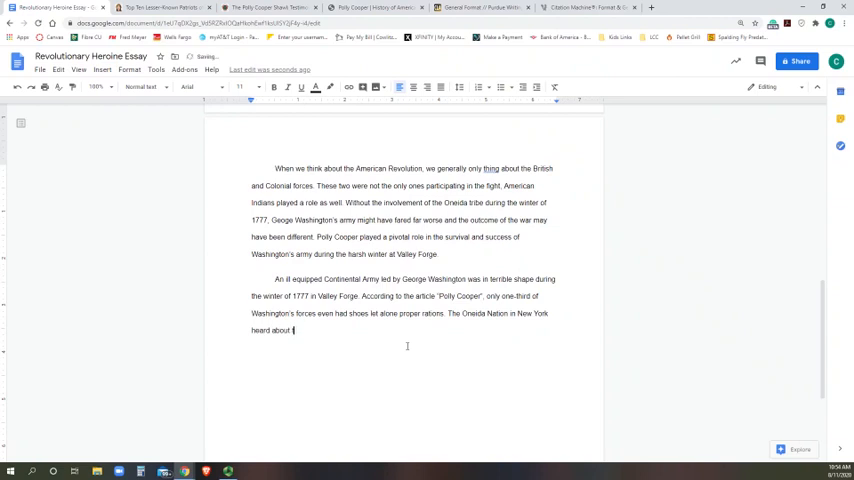
{"action": "type", "text": "the trouble"}
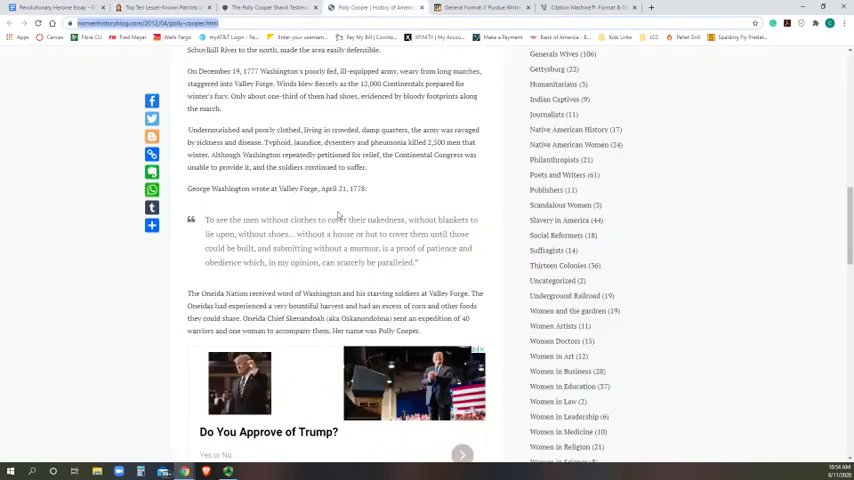
{"action": "scroll", "scroll_direction": "up", "scroll_amount": 3}
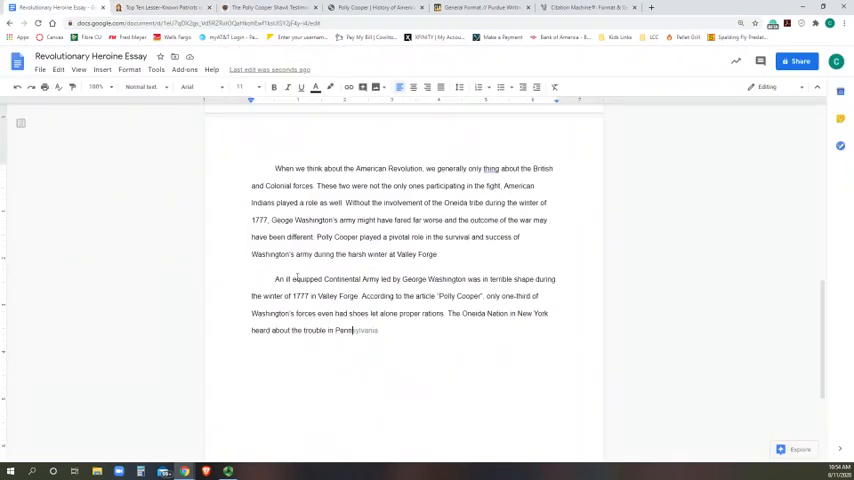
- Write that the Oneida rallied to help and the chief sent 40 warriors
{"action": "type", "text": "and"}
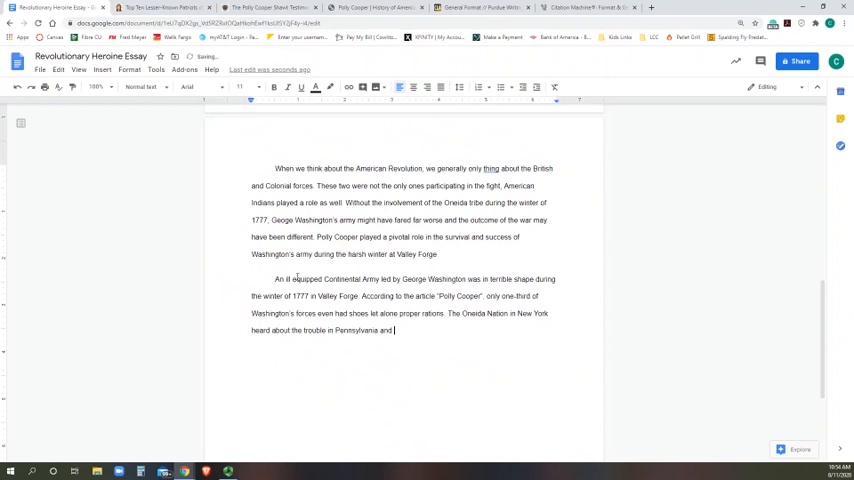
{"action": "type", "text": "rallied to help"}
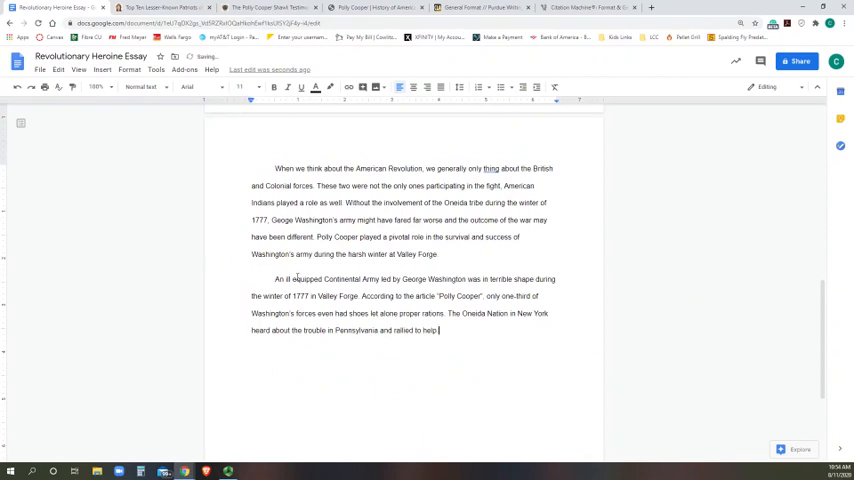
{"action": "type", "text": "The chief sent"}
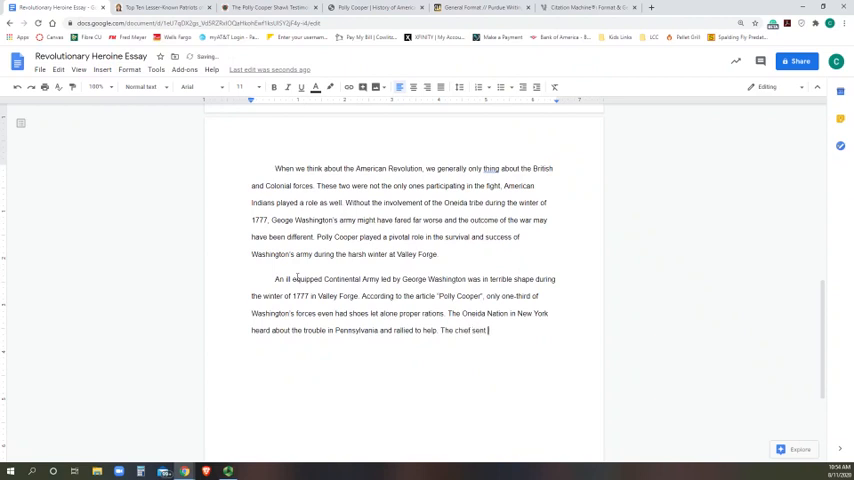
{"action": "type", "text": "40"}
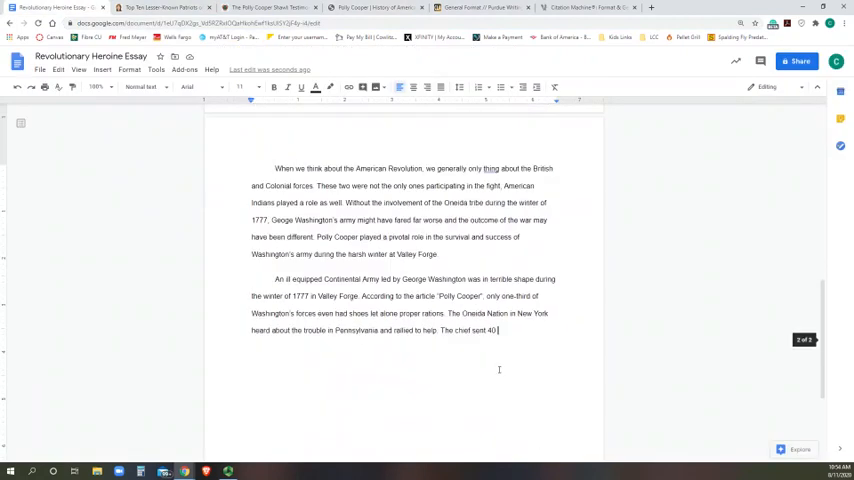
{"action": "type", "text": "warriors and"}
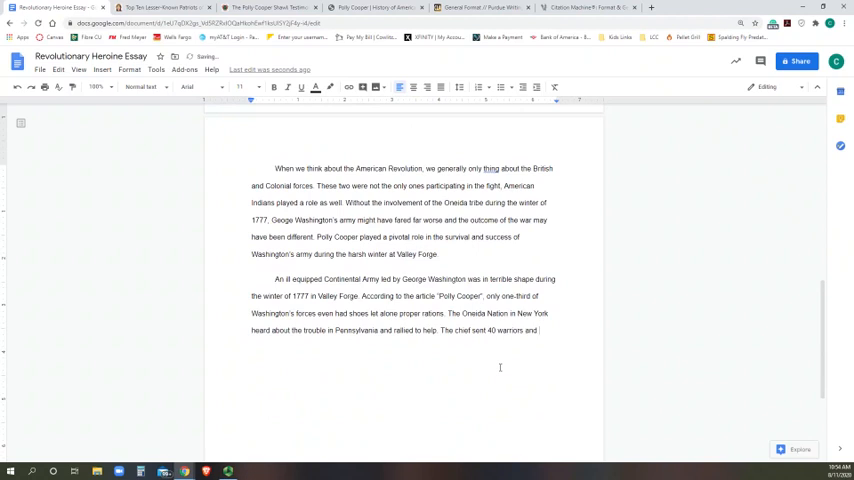
- Add that Polly (Polly Cooper) came along with 600 bushels of white corn to help the troops
{"action": "type", "text": "Polly"}
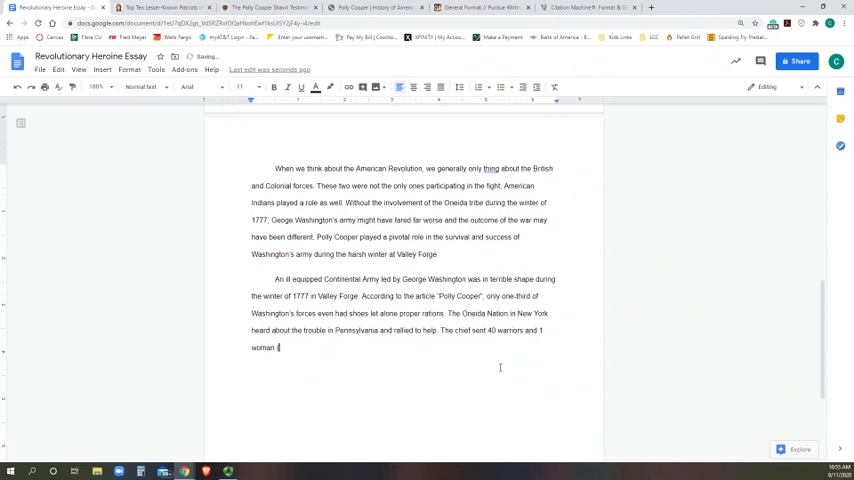
{"action": "type", "text": "(Polly Cooper"}
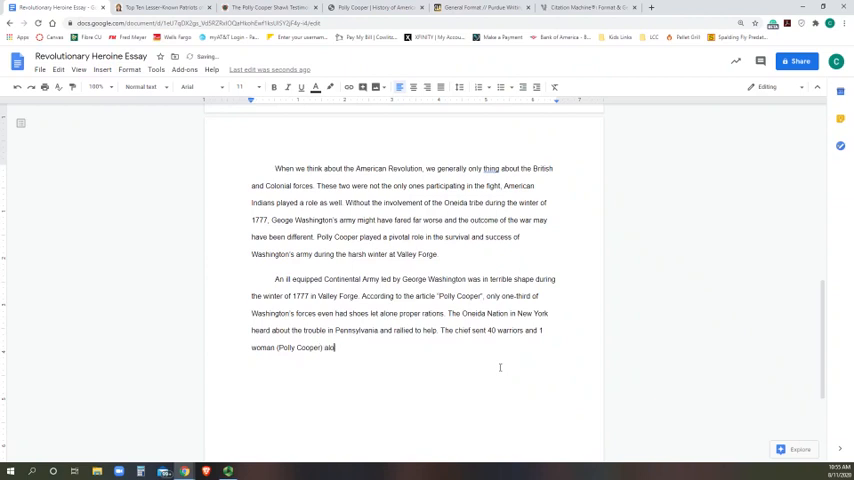
{"action": "type", "text": "along with"}
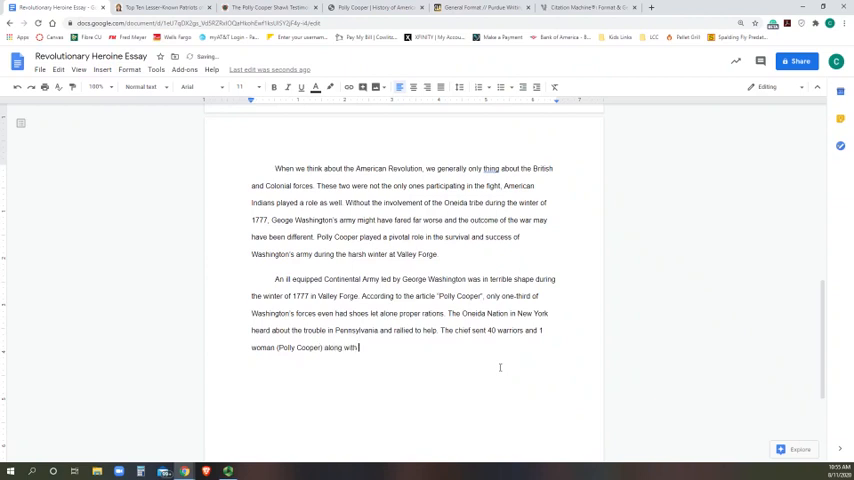
{"action": "type", "text": "600"}
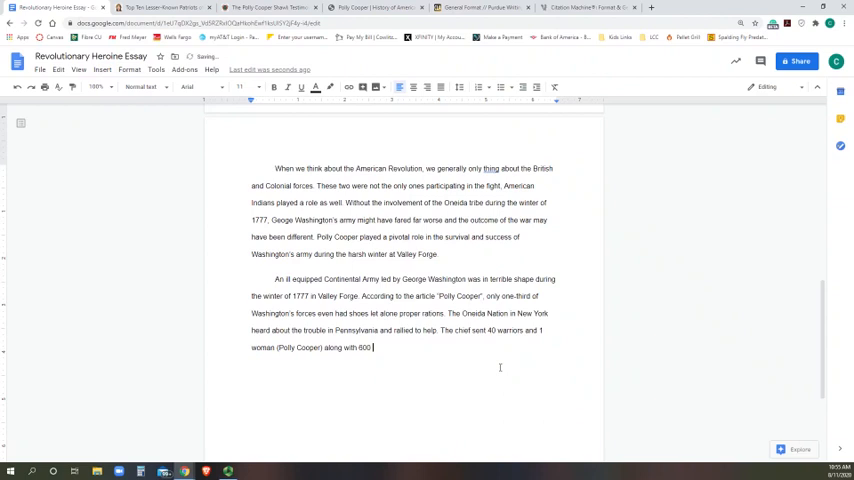
{"action": "type", "text": "bushels of"}
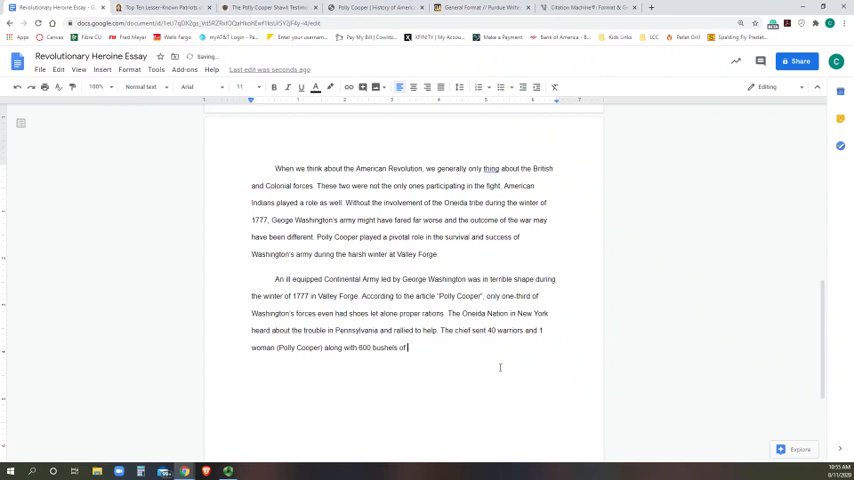
{"action": "type", "text": "white corn to help supply"}
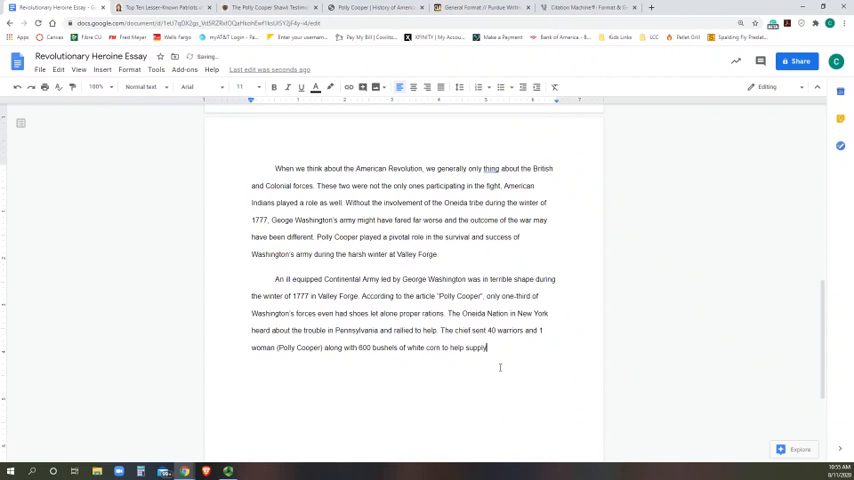
{"action": "type", "text": "the troops."}
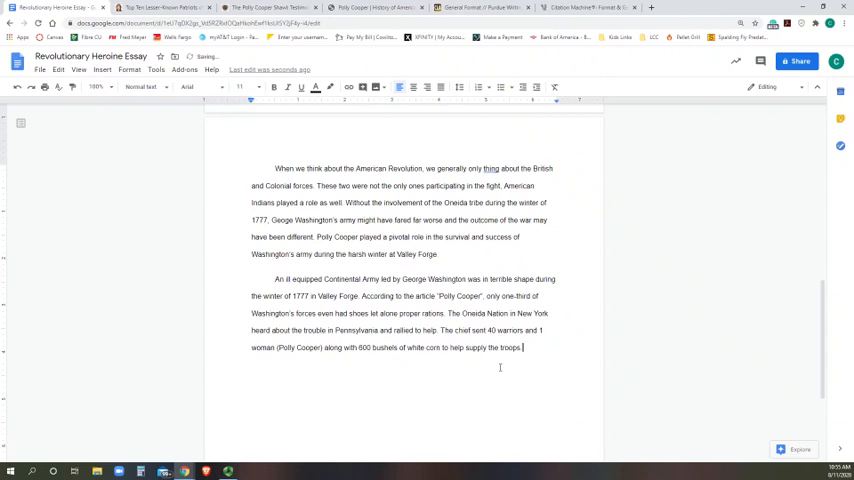
{"action": "scroll", "scroll_direction": "down", "scroll_amount": 3}
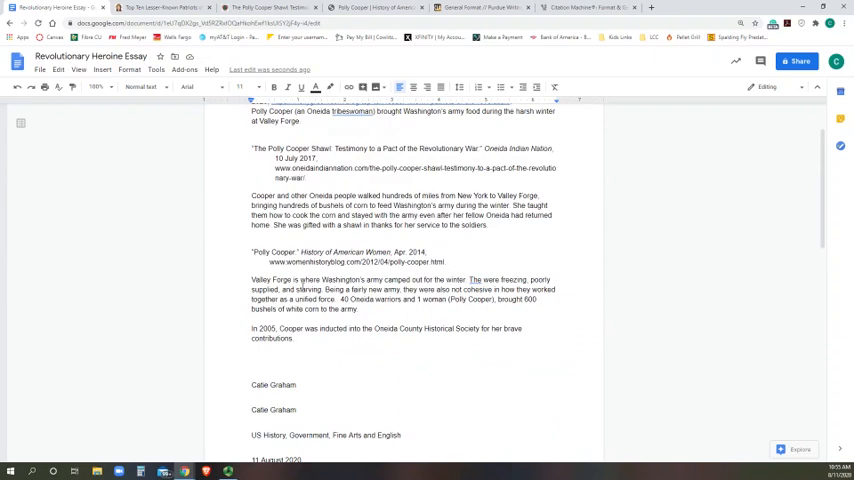
{"action": "scroll", "scroll_direction": "down", "scroll_amount": 3}
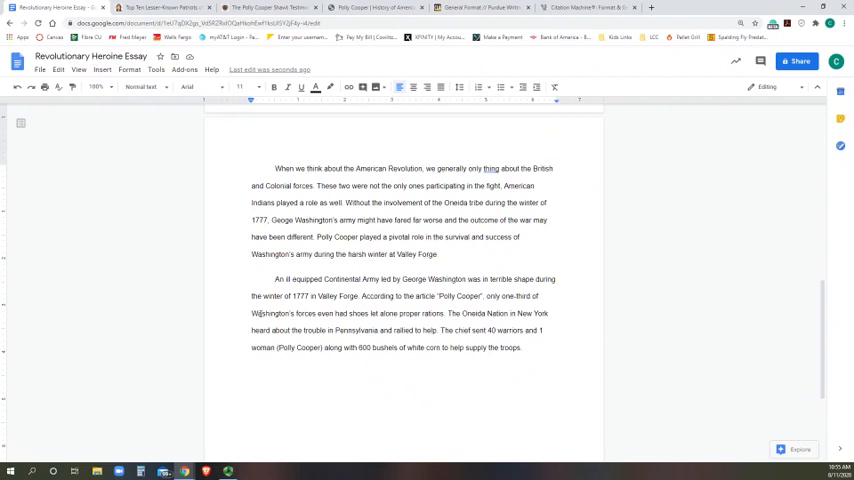
{"action": "scroll", "scroll_direction": "down", "scroll_amount": 3}
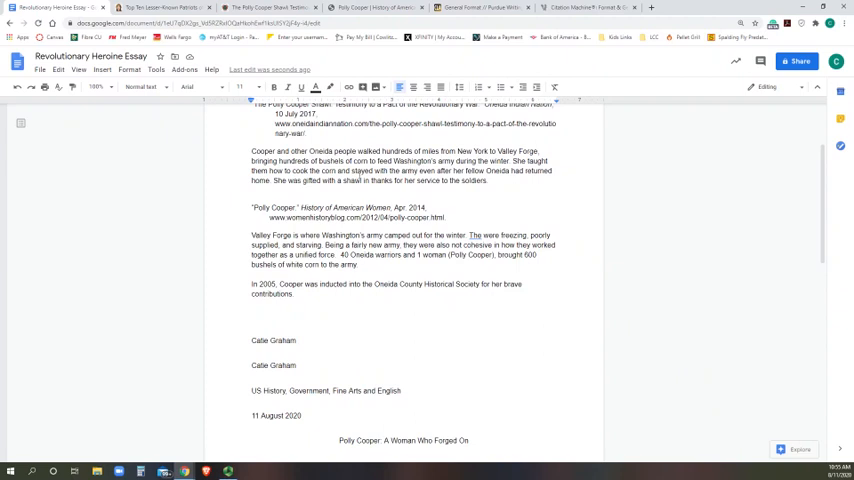
{"action": "scroll", "scroll_direction": "down", "scroll_amount": 3}
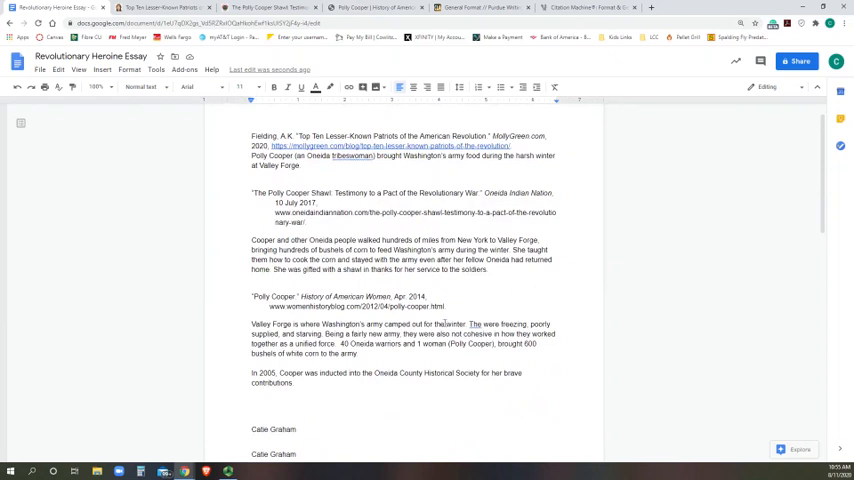
{"action": "scroll", "scroll_direction": "down", "scroll_amount": 3}
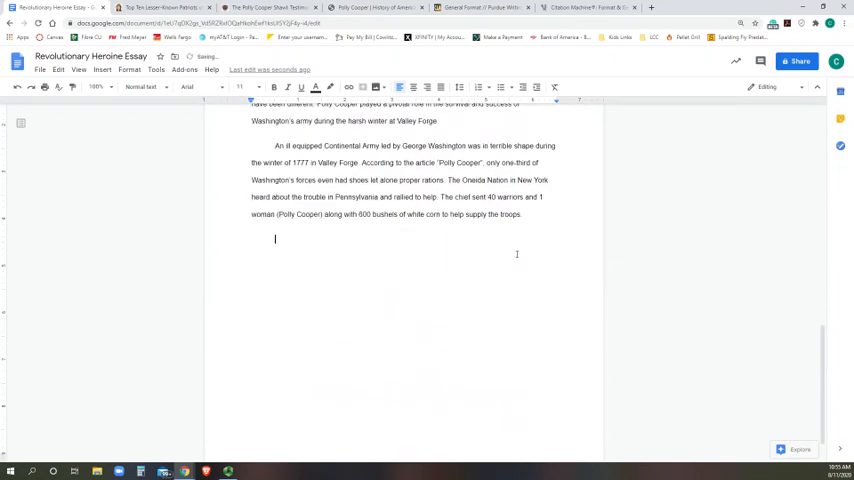
- Write the new paragraph: special preparations made the corn edible and Polly Cooper showed the camp how to prepare the food
{"action": "type", "text": "1"}
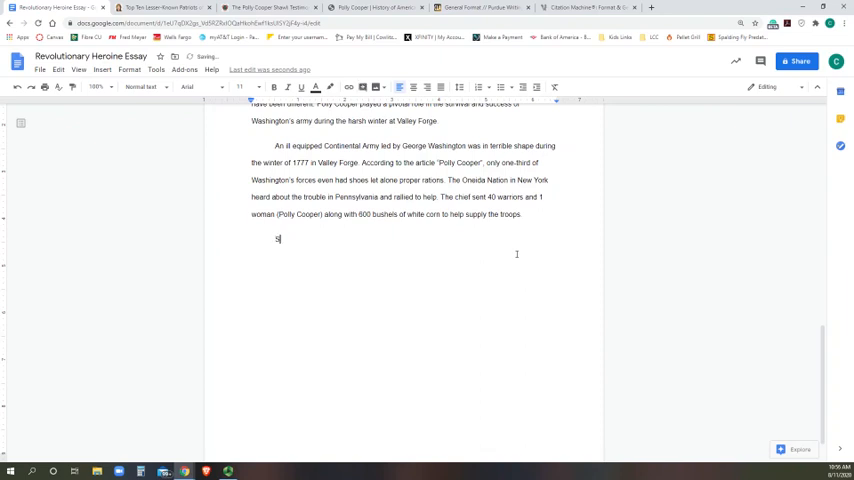
{"action": "type", "text": "Special preparations were needed to"}
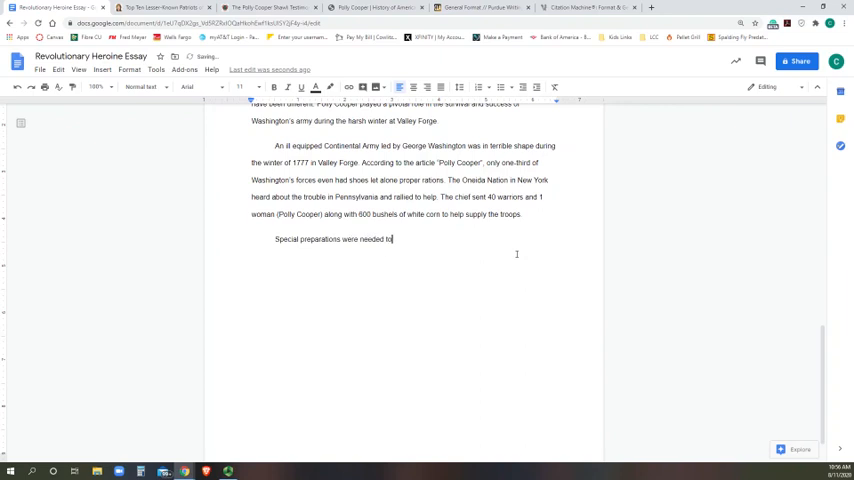
{"action": "type", "text": "make the corn palatable, so"}
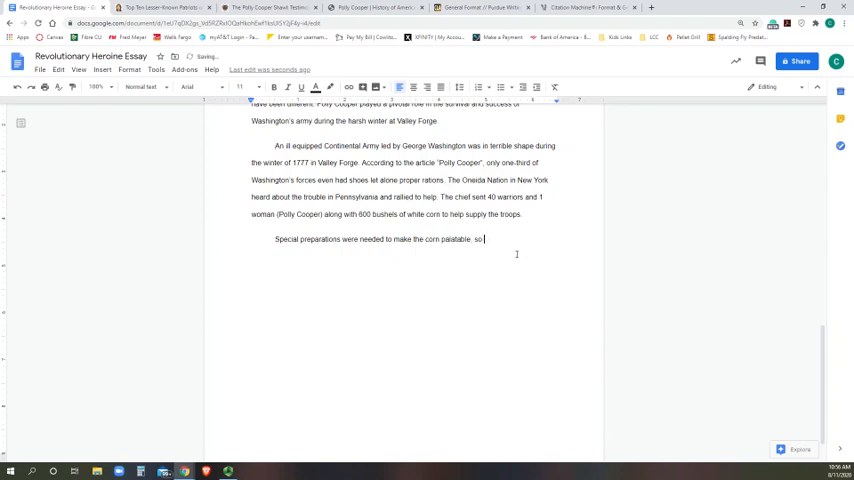
{"action": "type", "text": "Polly scoop"}
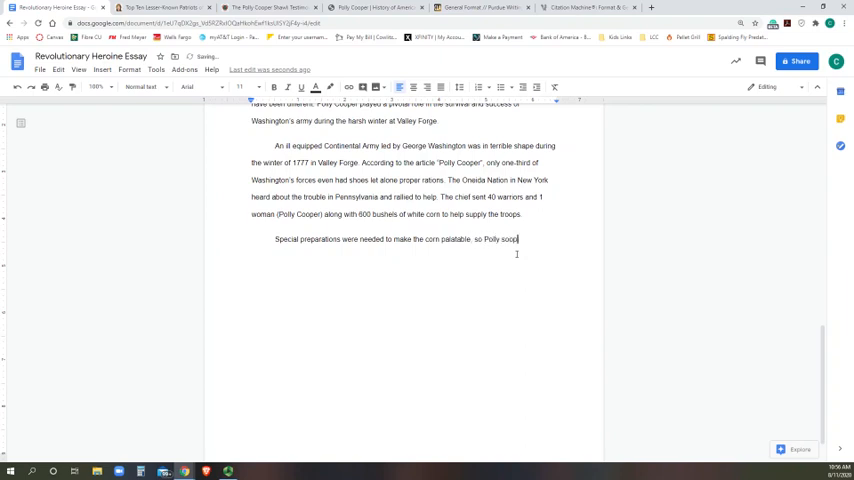
{"action": "key", "text": "BackSpace"}
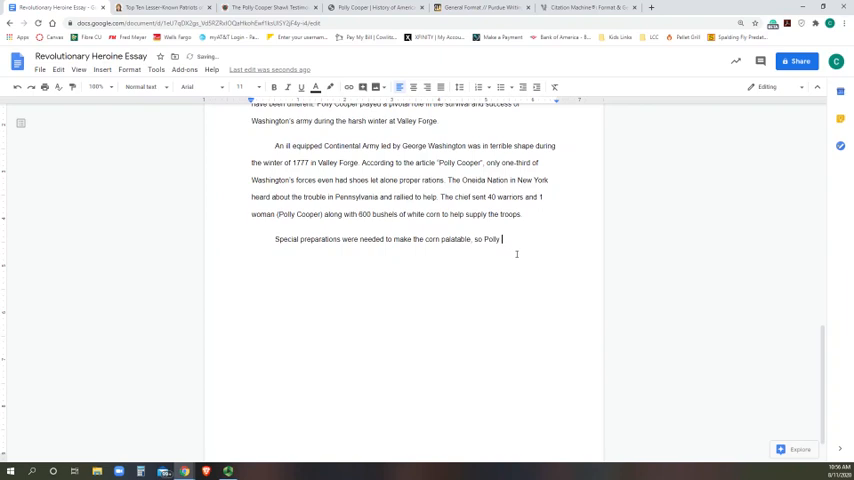
{"action": "type", "text": "Cooper showed"}
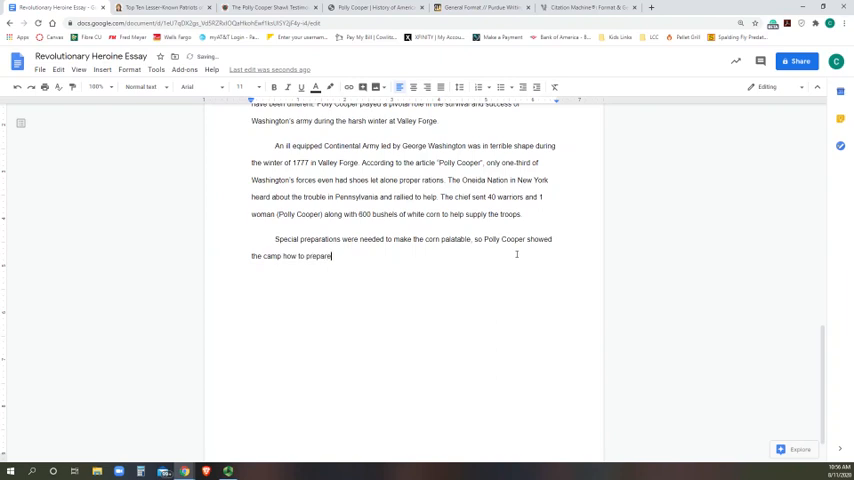
{"action": "type", "text": "the"}
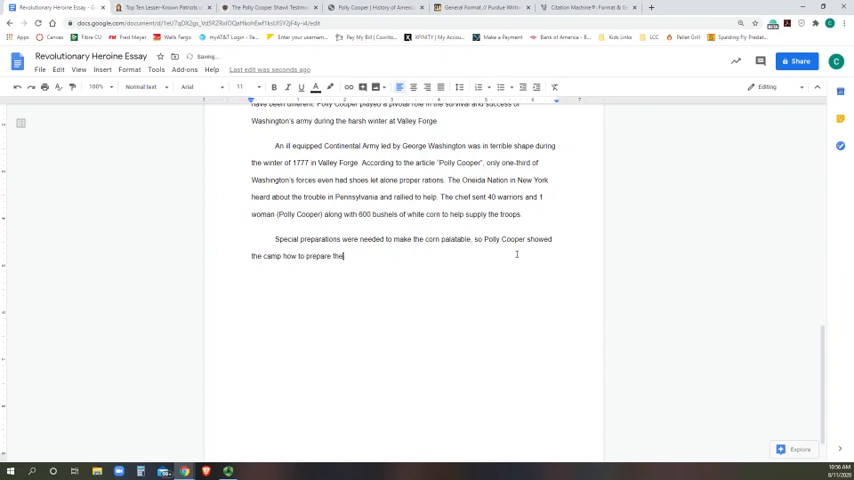
{"action": "type", "text": "food"}
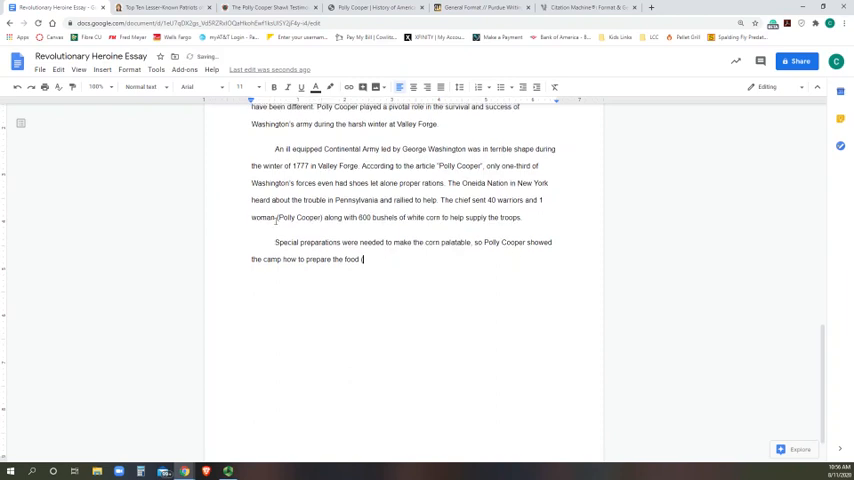
- Add the parenthetical citation ("Polly Cooper Shawl") after the sentence
{"action": "scroll", "scroll_direction": "down", "scroll_amount": 3}
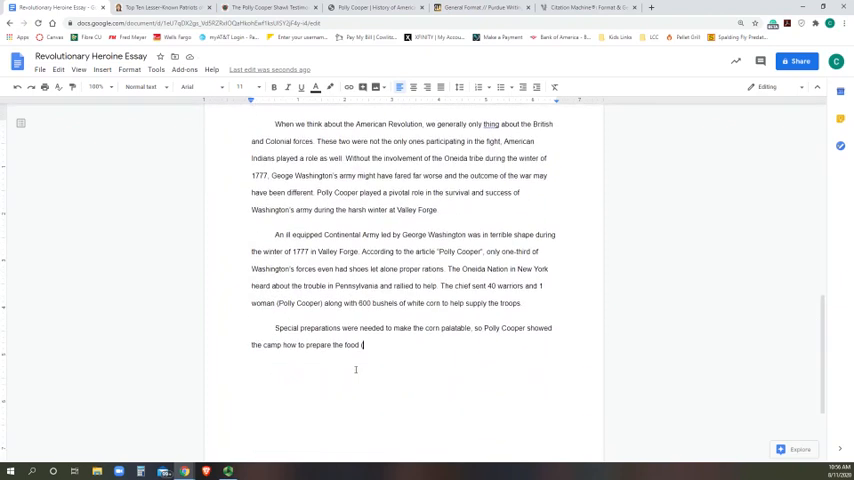
{"action": "type", "text": "(\"Polly Cooper"}
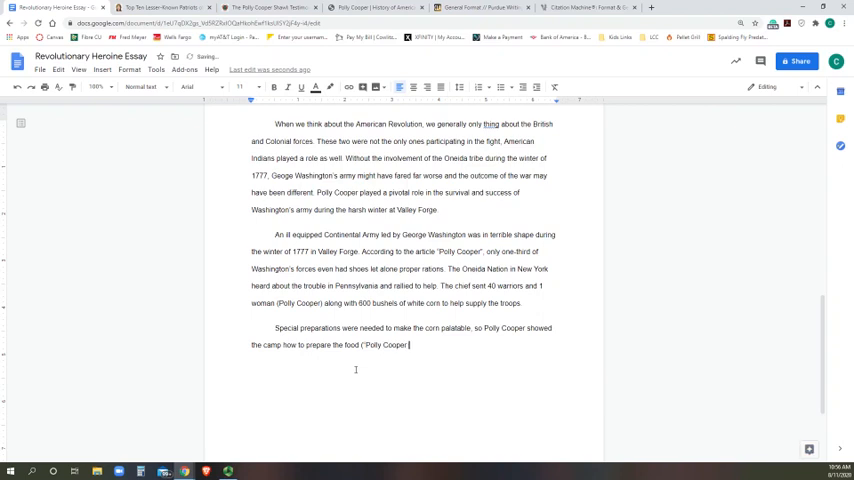
{"action": "type", "text": "Sha"}
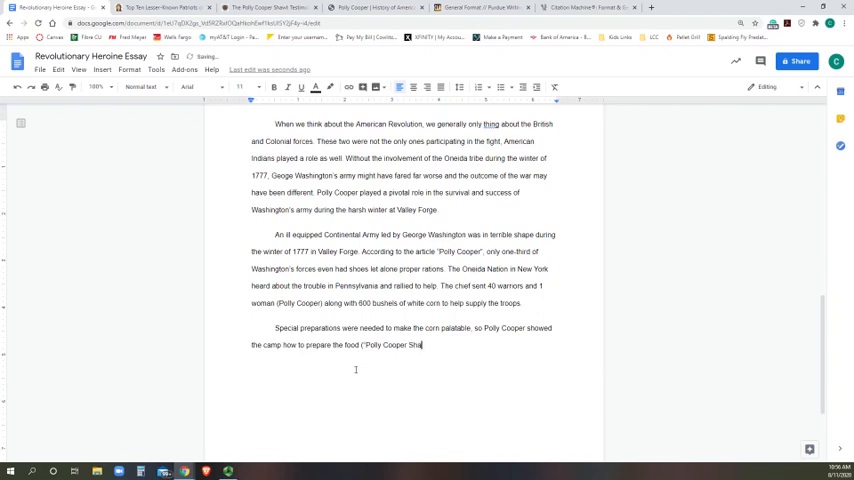
{"action": "type", "text": "wl'"}
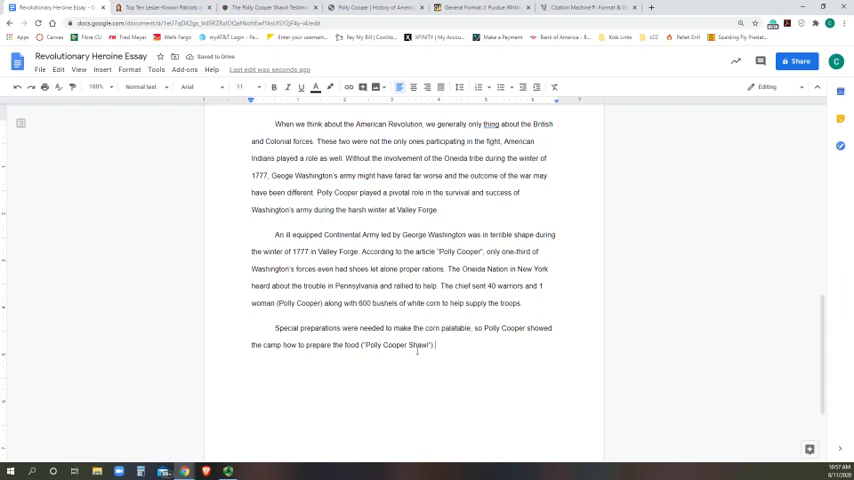
{"action": "mouse_move", "coordinate": [168, 386]}
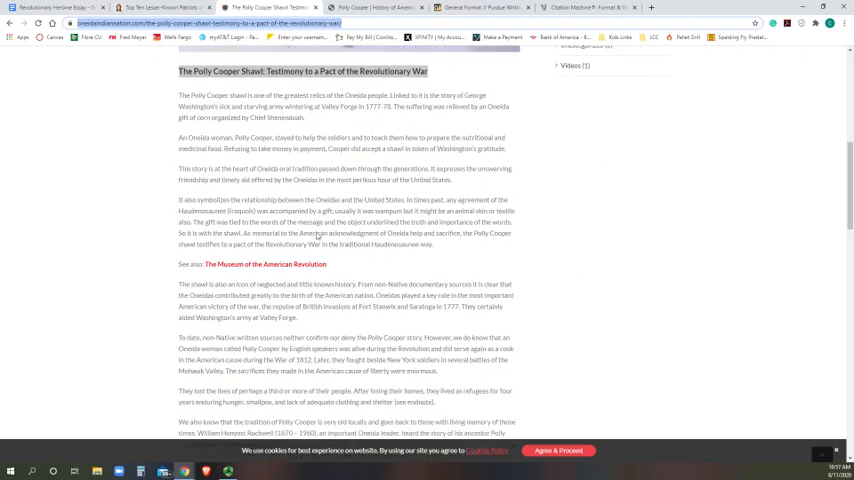
- Scroll the Oneida Nation article to its heading and select the title to check its wording
{"action": "scroll", "scroll_direction": "down", "scroll_amount": 3}
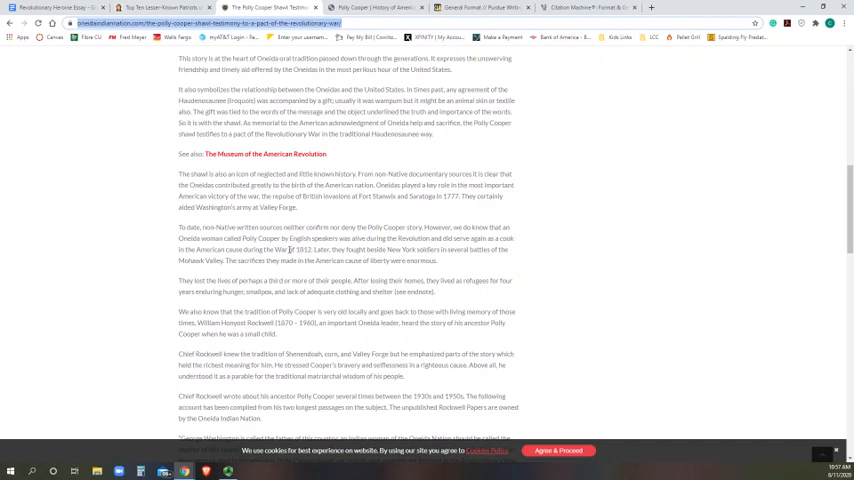
{"action": "scroll", "scroll_direction": "up", "scroll_amount": 3}
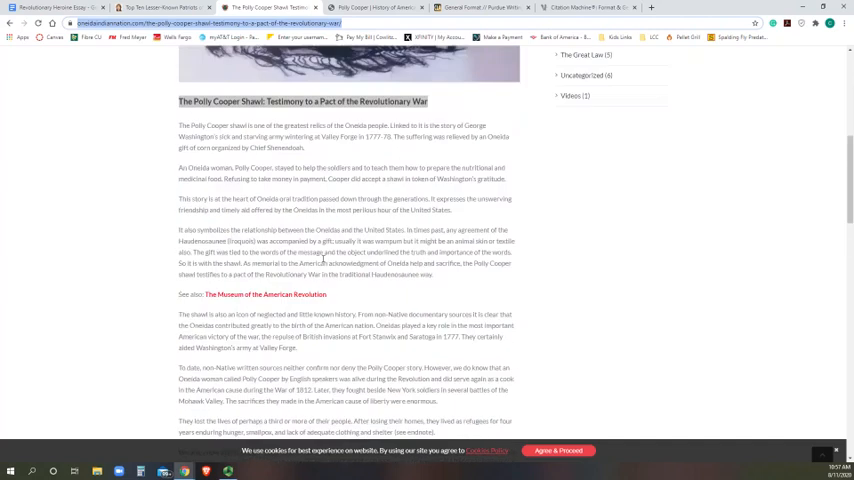
{"action": "left_click", "coordinate": [160, 8]}
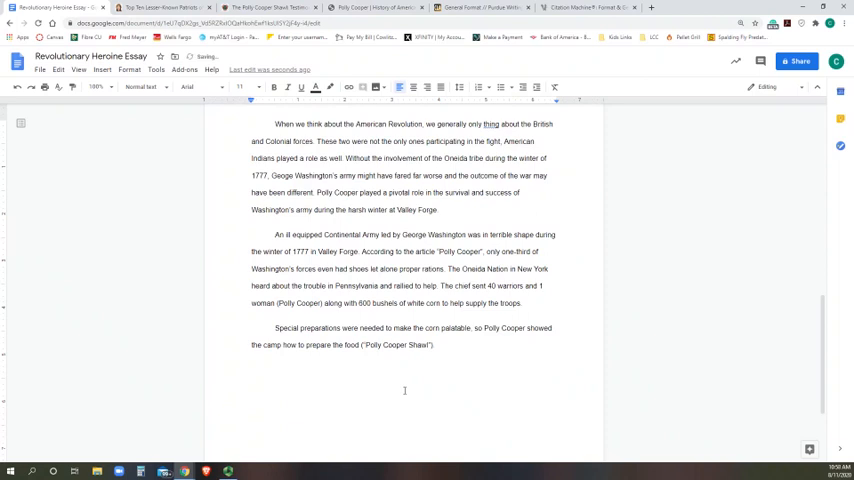
- Write that without Cooper's aid the war might have gone differently and the Oneida generosity is rarely told, which should be remedied
{"action": "type", "text": "Without Polly"}
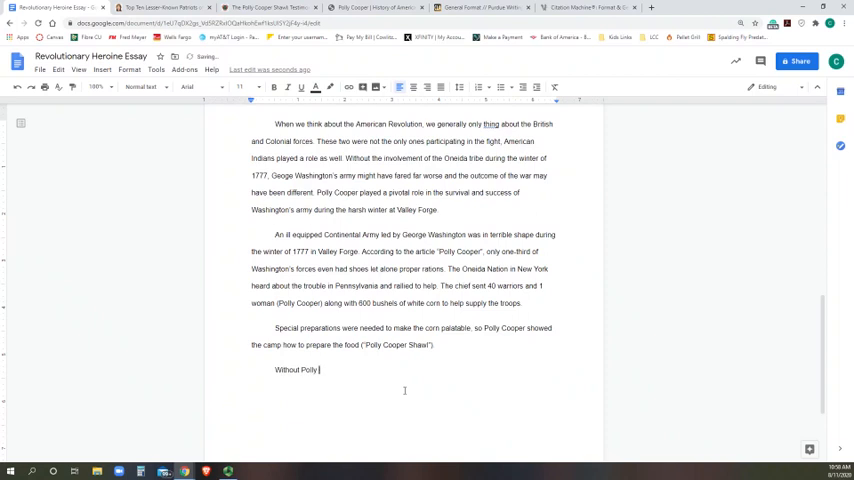
{"action": "type", "text": "Cooper's aide, the"}
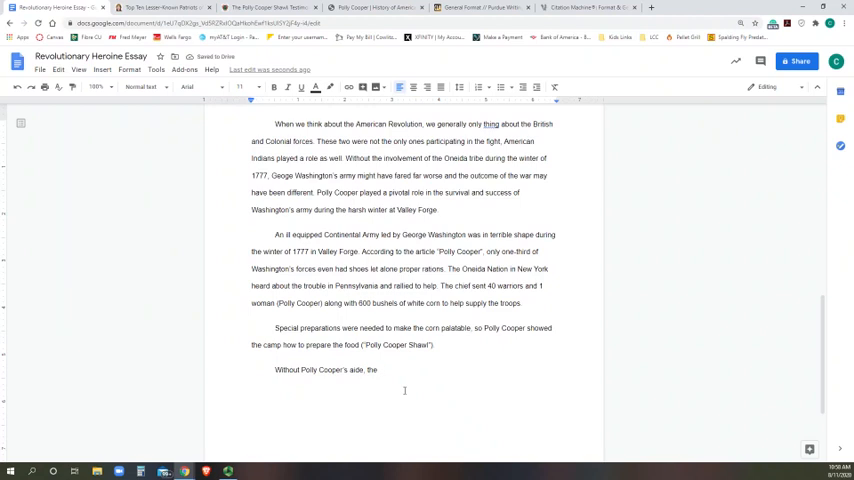
{"action": "type", "text": "war might have d"}
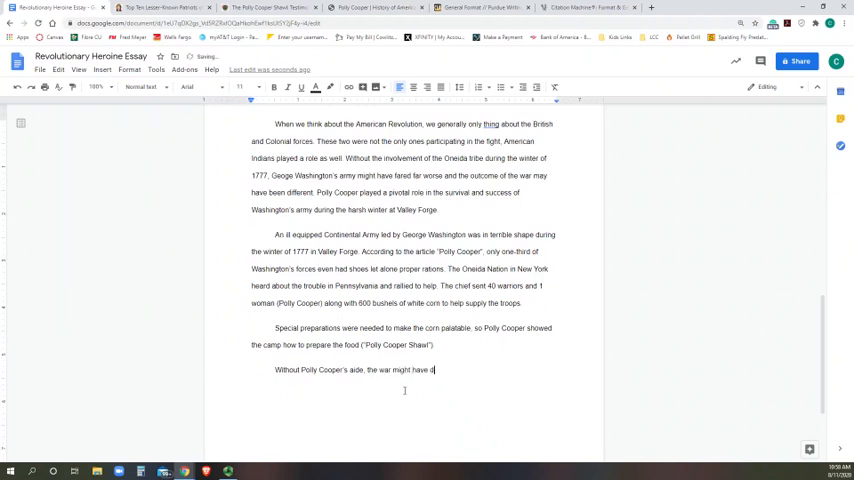
{"action": "type", "text": "gone differently."}
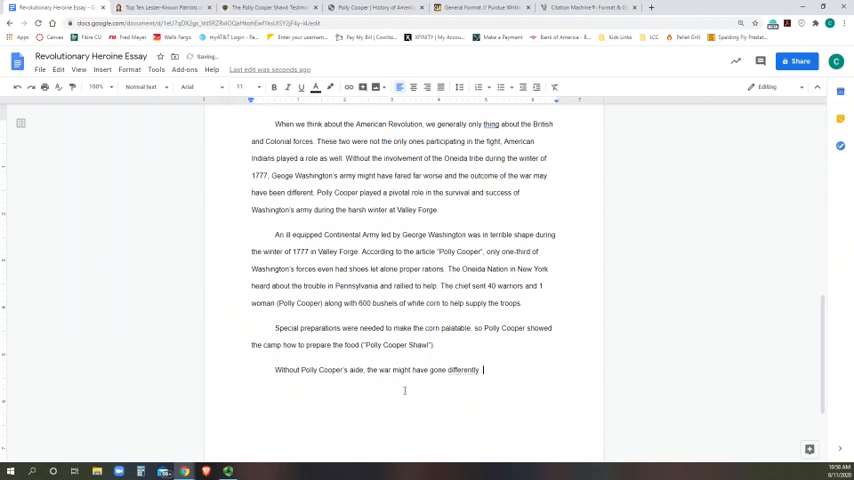
{"action": "type", "text": "The"}
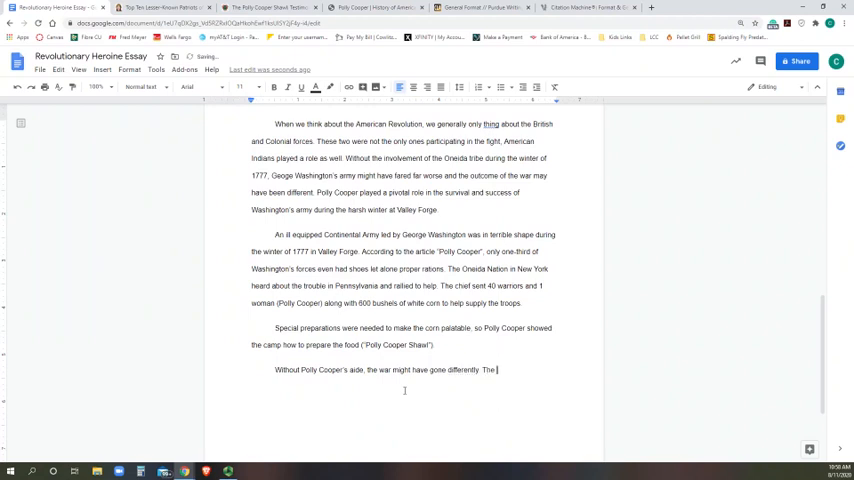
{"action": "type", "text": "Oneida's"}
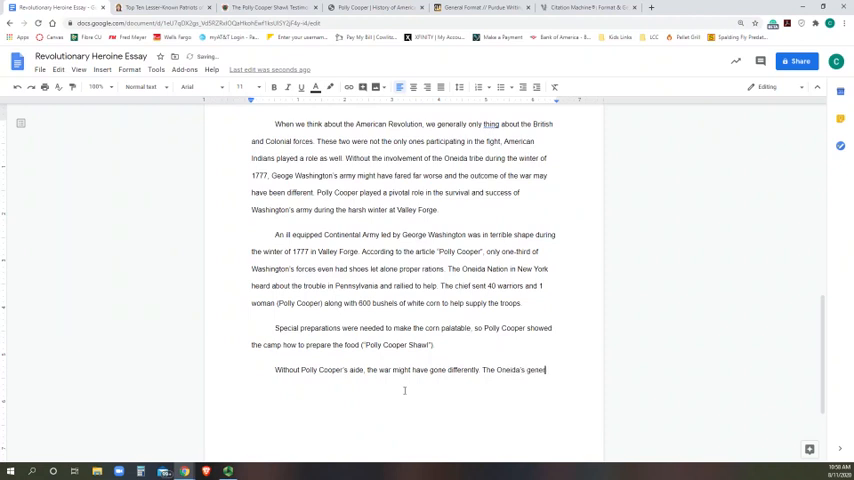
{"action": "type", "text": "generosity is"}
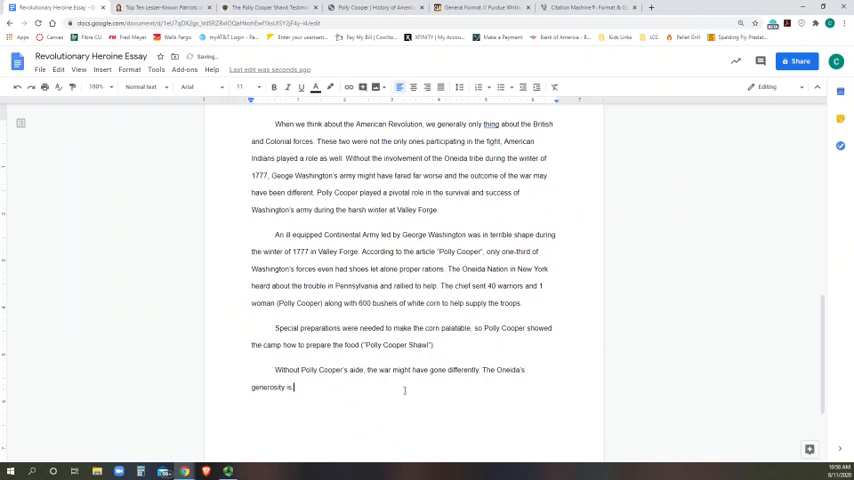
{"action": "type", "text": "rarely to"}
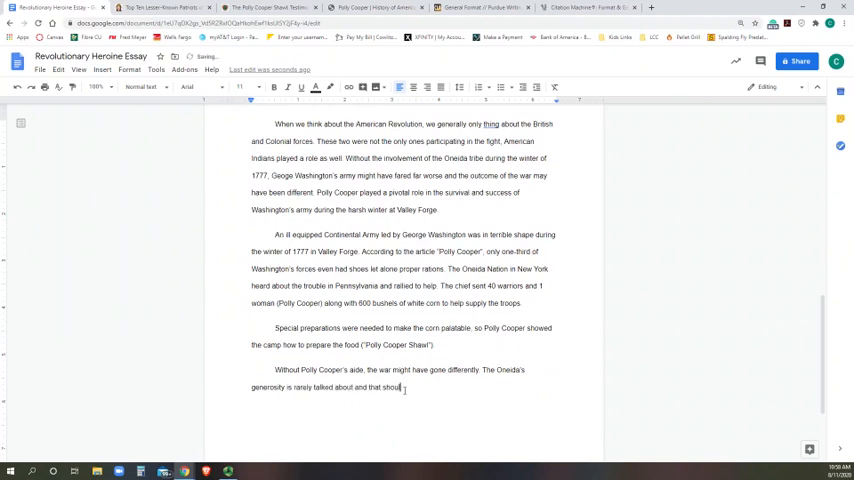
{"action": "type", "text": "ld be remedied"}
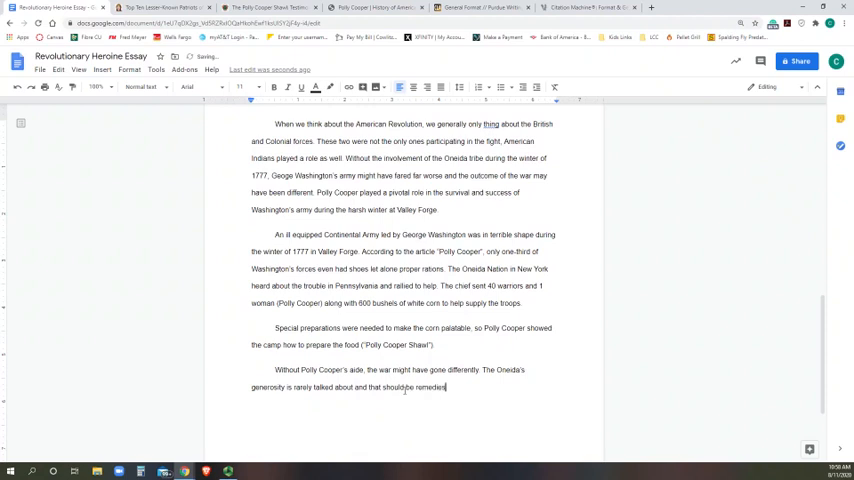
- Add that credit is due to people who made a difference and one woman helping save an army is worth celebrating; her contributions have led to..
{"action": "type", "text": "W"}
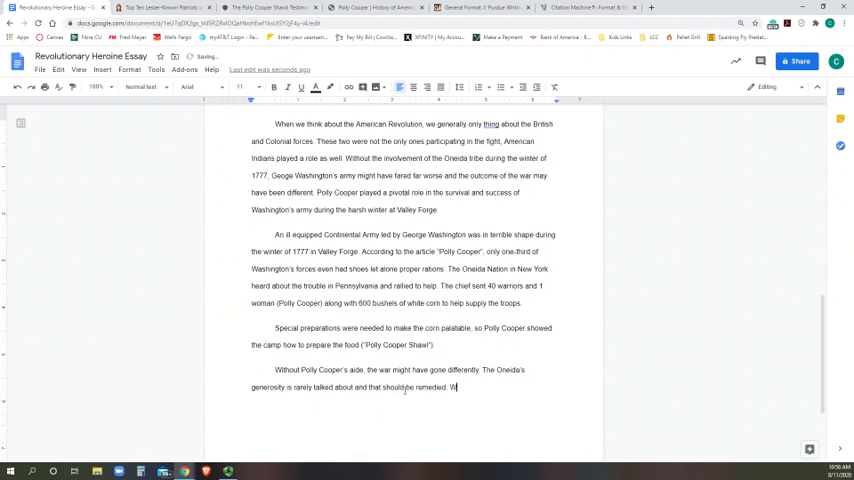
{"action": "type", "text": "Credit needs to be given to all"}
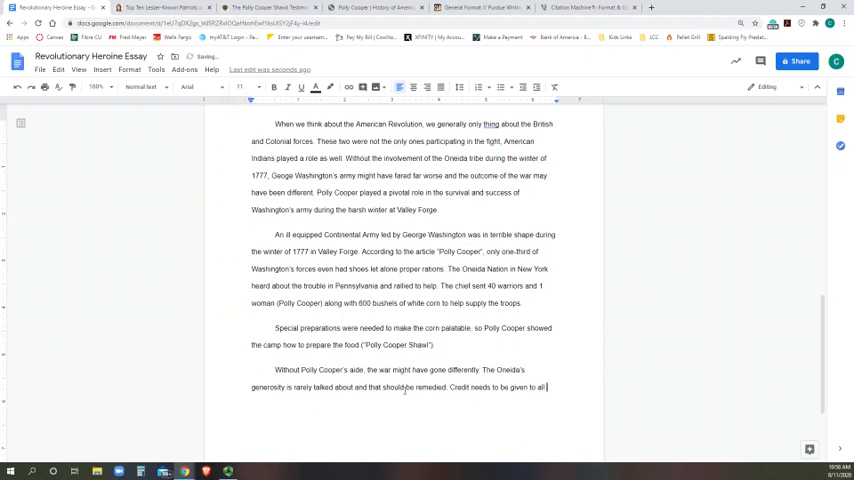
{"action": "type", "text": "pepo"}
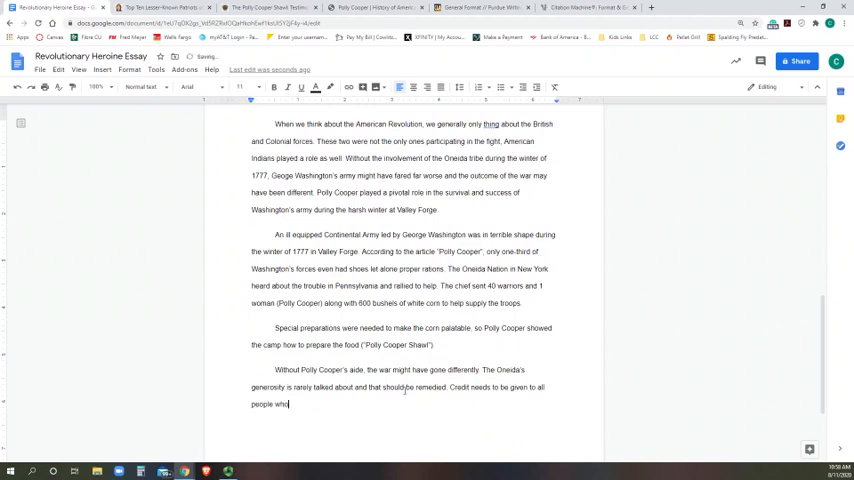
{"action": "type", "text": "made a difference."}
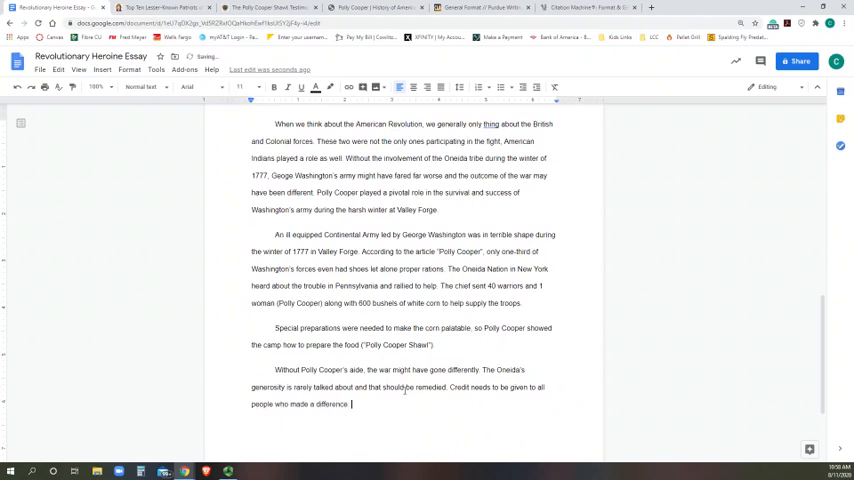
{"action": "type", "text": "Once we"}
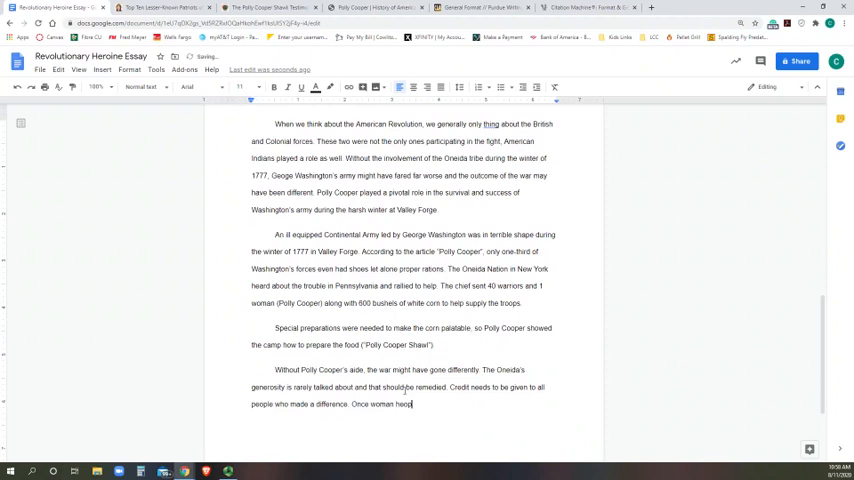
{"action": "type", "text": "helping to save an entire ar"}
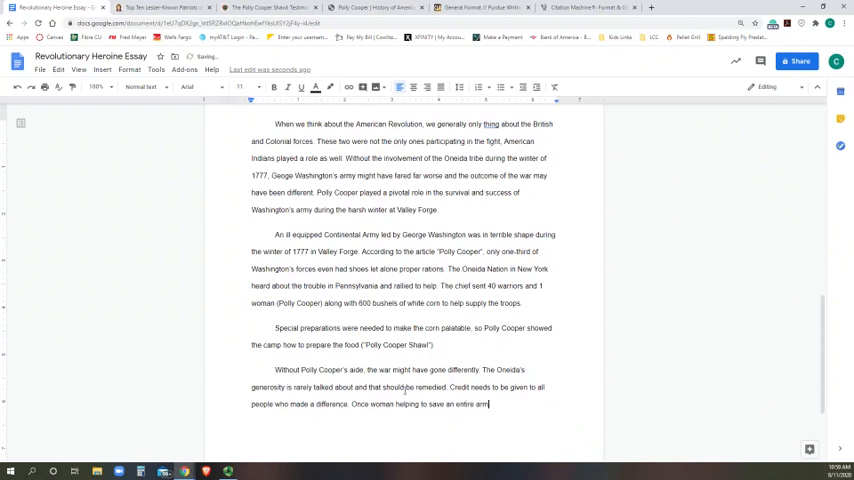
{"action": "type", "text": "m"}
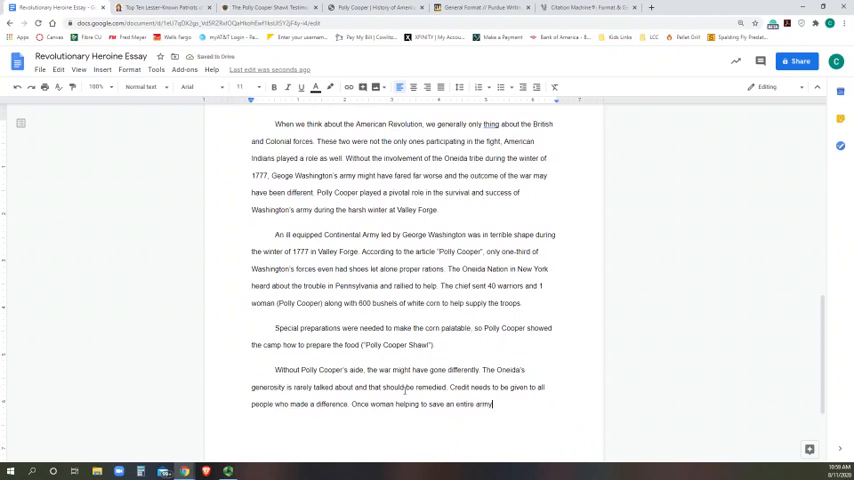
{"action": "type", "text": "is definitely"}
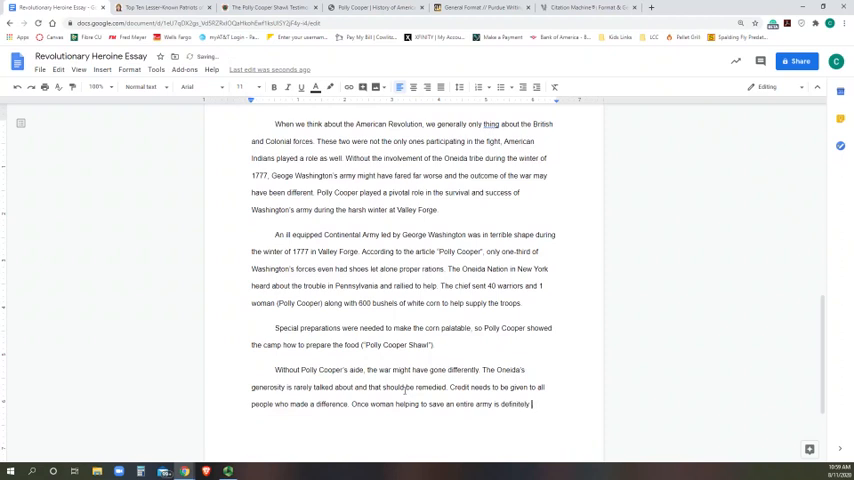
{"action": "type", "text": "worth"}
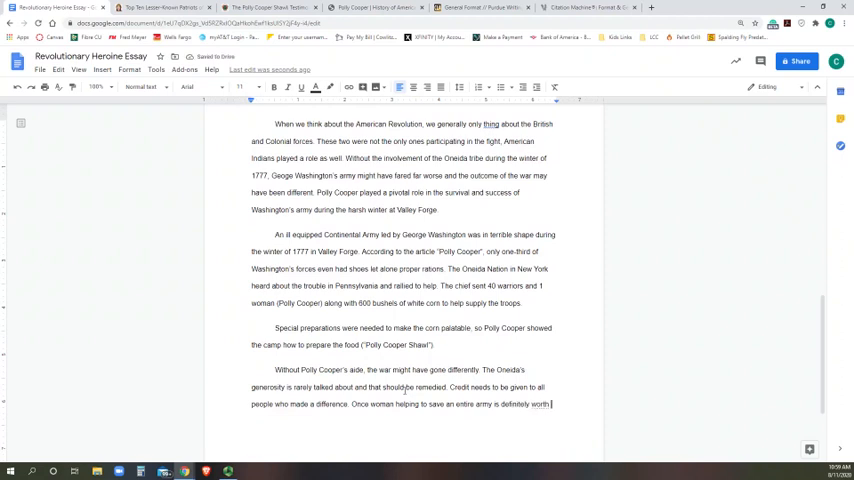
{"action": "type", "text": "celebrating. Her contributions"}
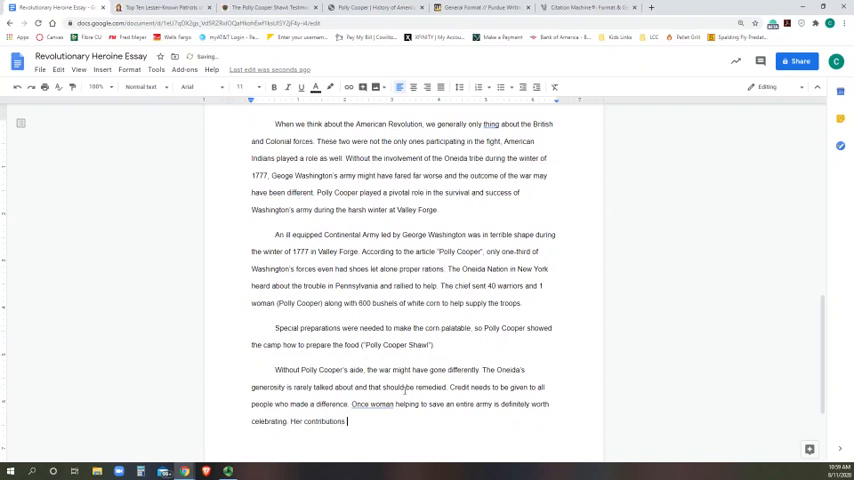
{"action": "type", "text": "have led to"}
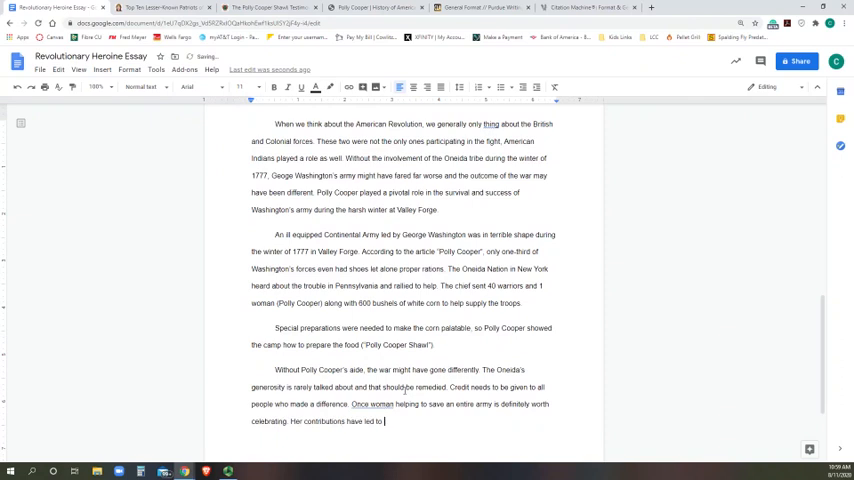
{"action": "left_click", "coordinate": [270, 8]}
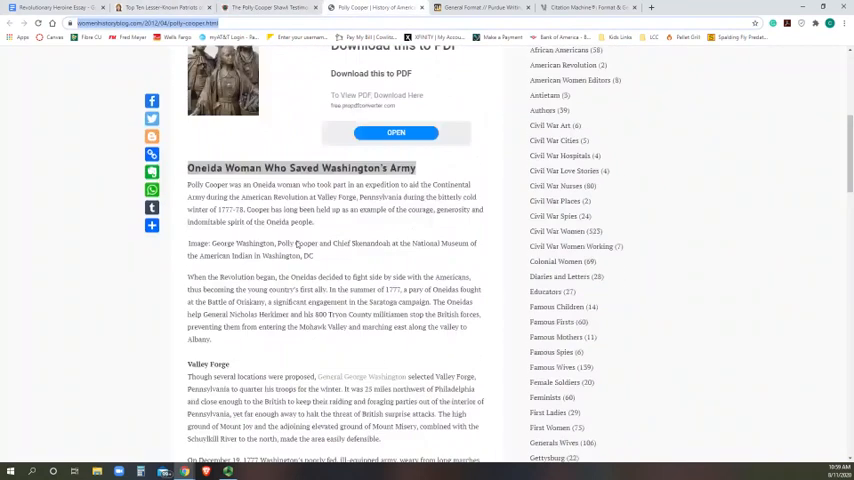
- Scroll up through the Polly Cooper article to review its facts
{"action": "scroll", "scroll_direction": "up", "scroll_amount": 3}
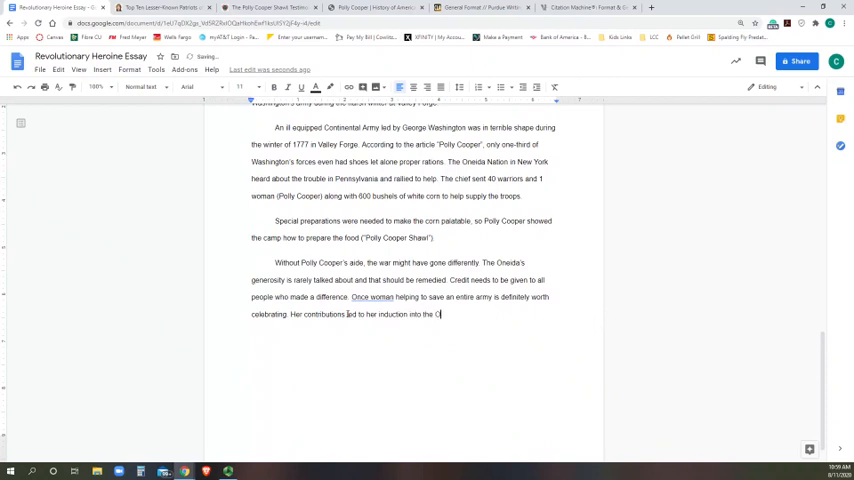
- Finish the sentence with her induction into the Oneida County Historical Society, cited ("Polly Cooper"), and erase the extra trailing words
{"action": "type", "text": "ni"}
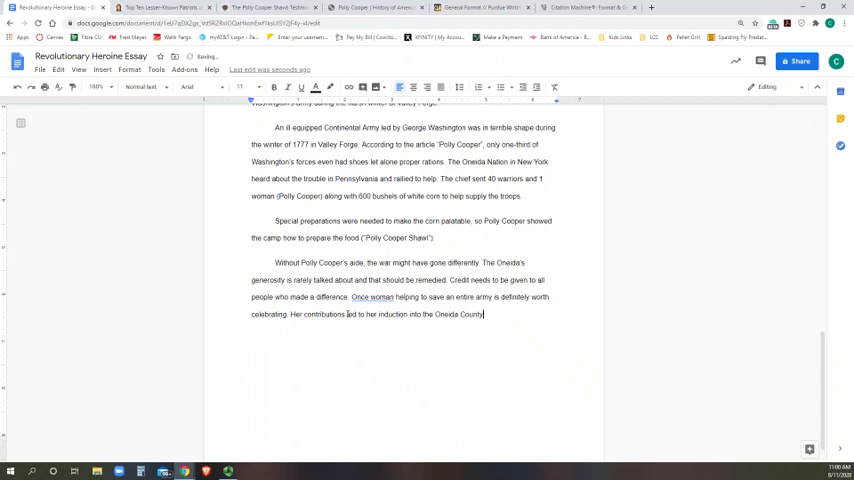
{"action": "type", "text": "History"}
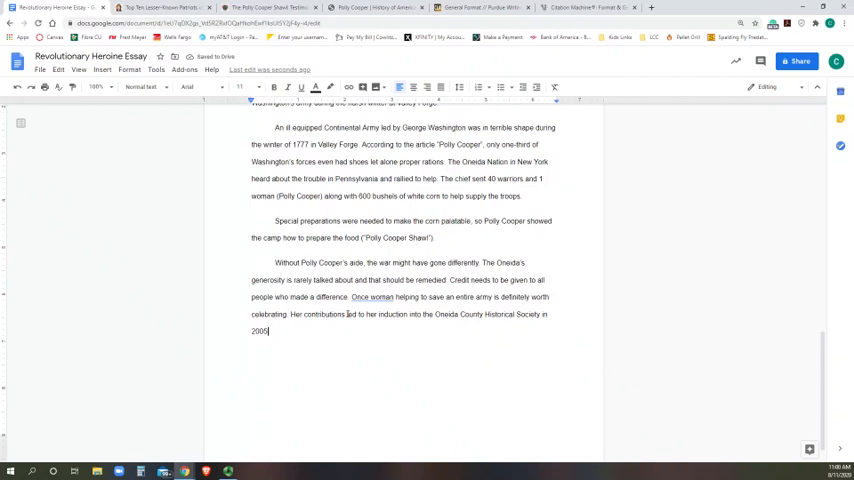
{"action": "type", "text": "("}
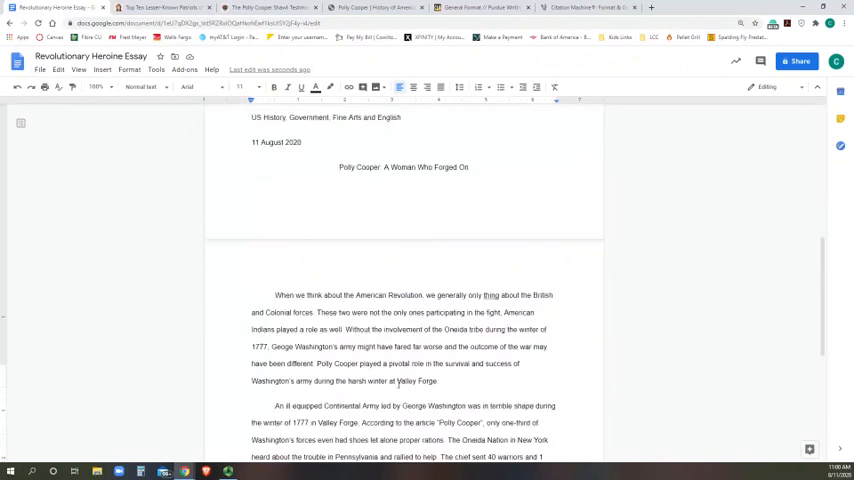
{"action": "scroll", "scroll_direction": "down", "scroll_amount": 3}
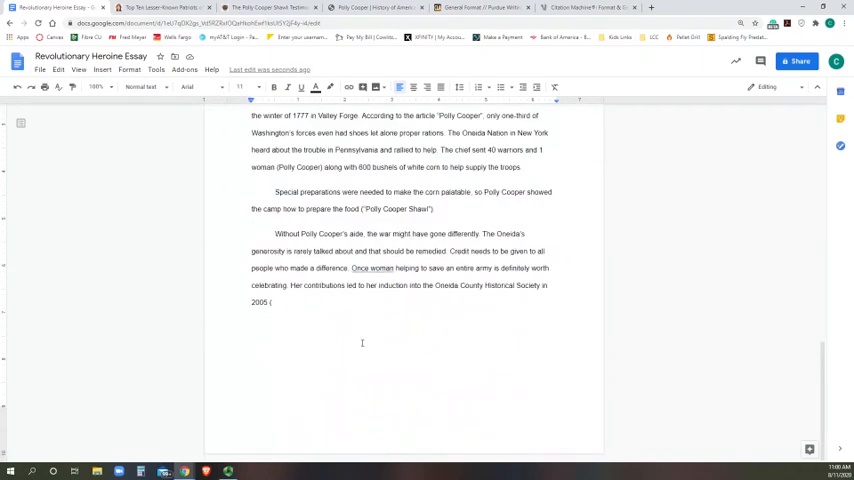
{"action": "type", "text": "\"P"}
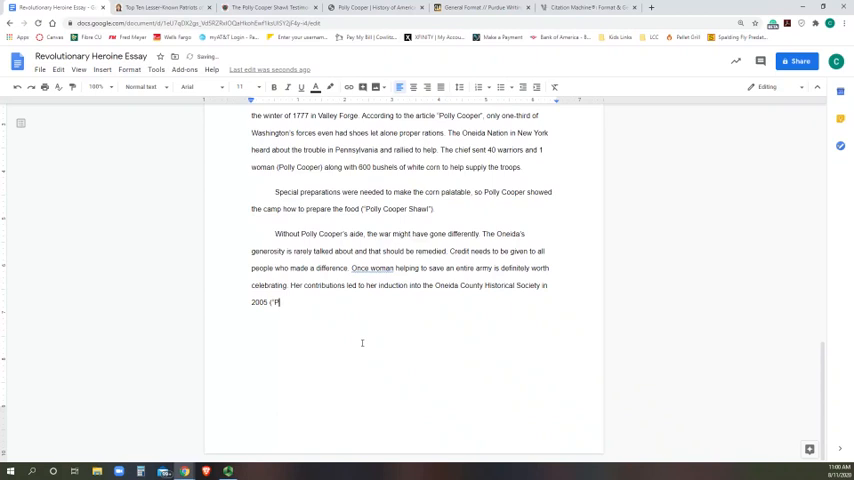
{"action": "type", "text": "olly Cooper\"). I am"}
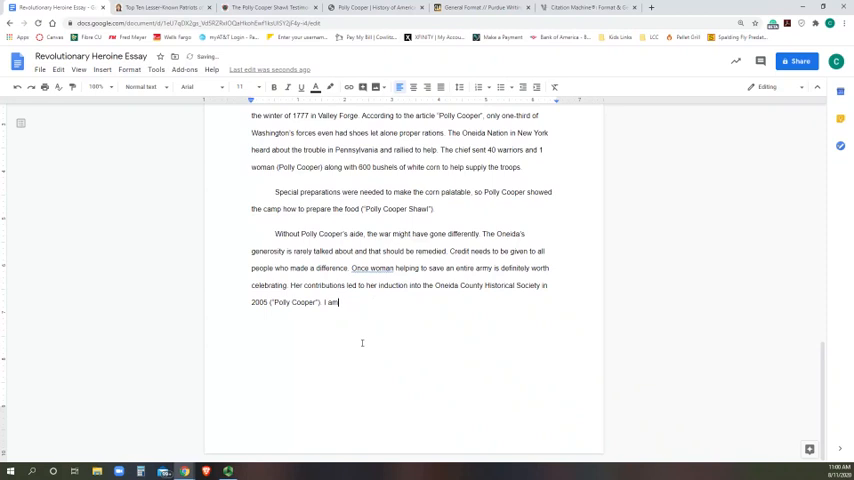
{"action": "key", "text": "Backspace"}
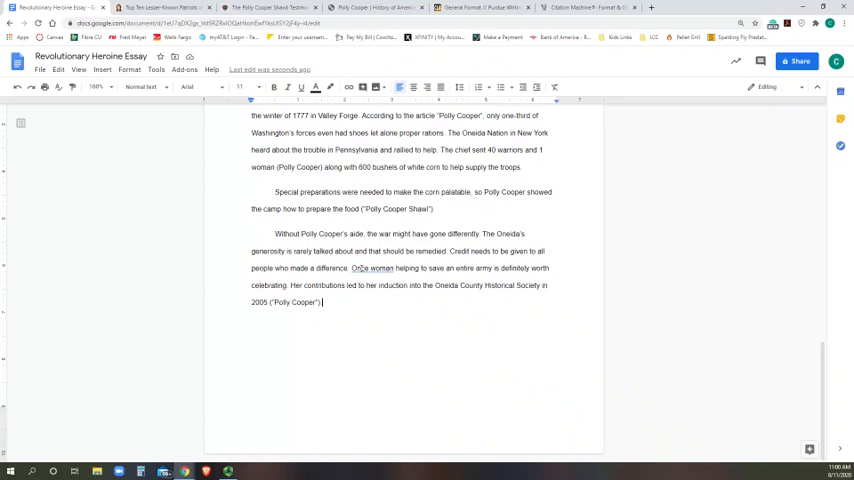
- Accept the spelling suggestion correcting 'Once woman' to 'One woman'
{"action": "left_click", "coordinate": [370, 268]}
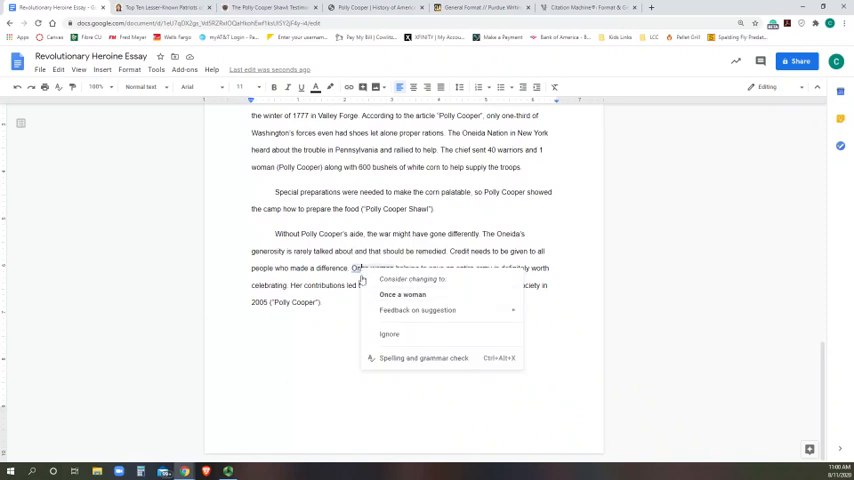
{"action": "left_click", "coordinate": [402, 294]}
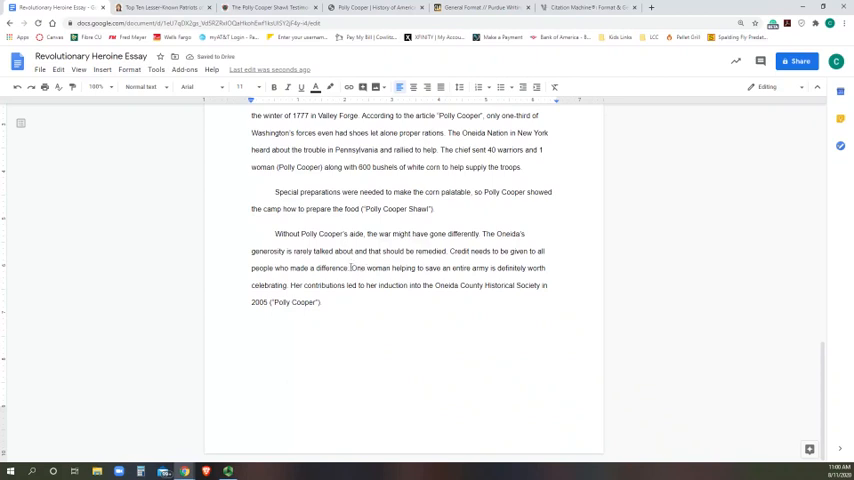
- Cut the 'One woman helping to save an entire army' sentence and paste it after the induction citation
{"action": "left_click_drag", "start_coordinate": [290, 284], "coordinate": [320, 302]}
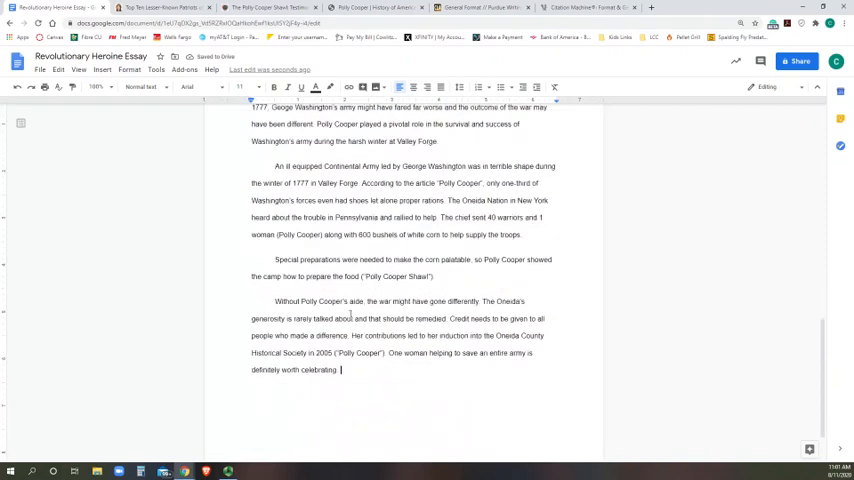
{"action": "scroll", "scroll_direction": "down", "scroll_amount": 3}
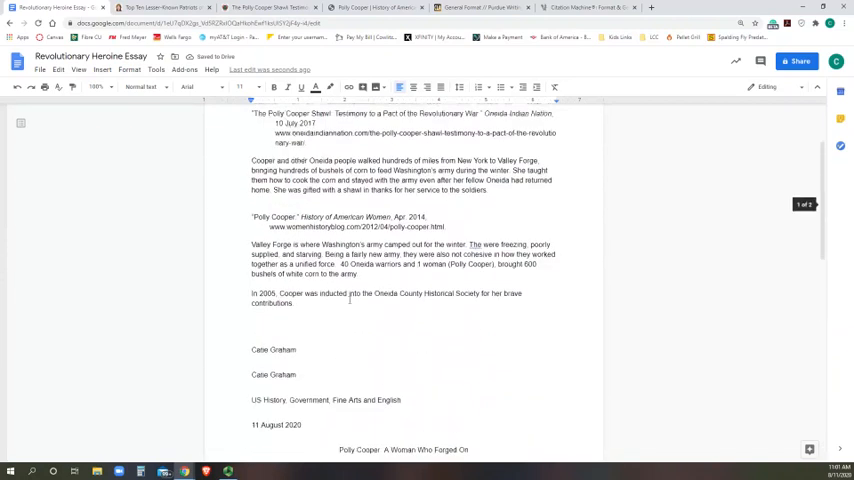
{"action": "scroll", "scroll_direction": "down", "scroll_amount": 3}
{"action": "type", "text": "the camp how to prepare the food (\"Polly Cooper Shawl\")."}
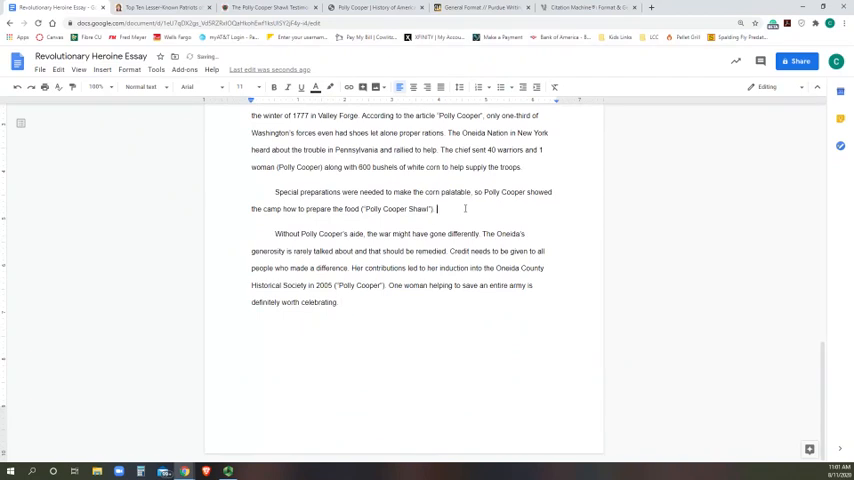
{"action": "type", "text": "[Unfinished]"}
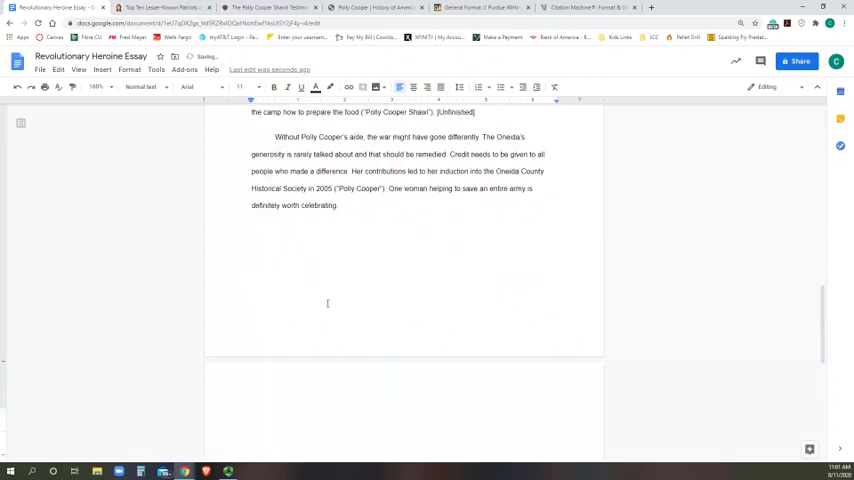
{"action": "mouse_move", "coordinate": [198, 192]}
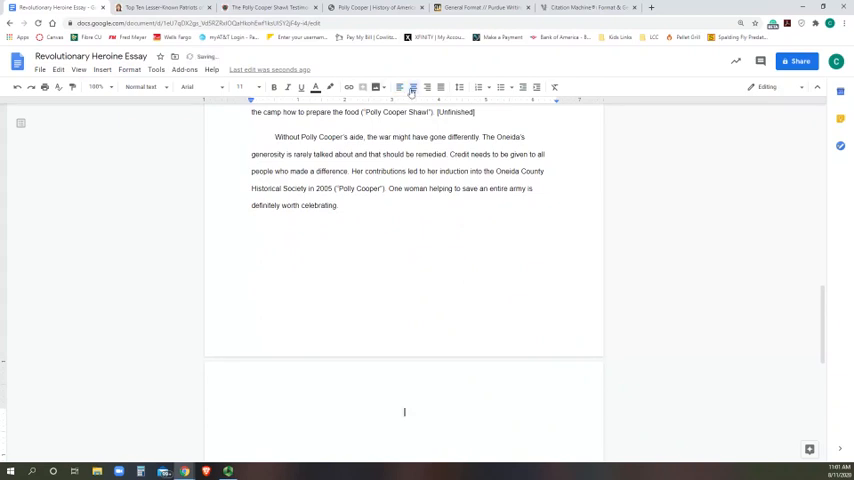
- Add a 'Works Cited' heading on a new page and move a citation into alphabetical order
{"action": "type", "text": "Works Cited"}
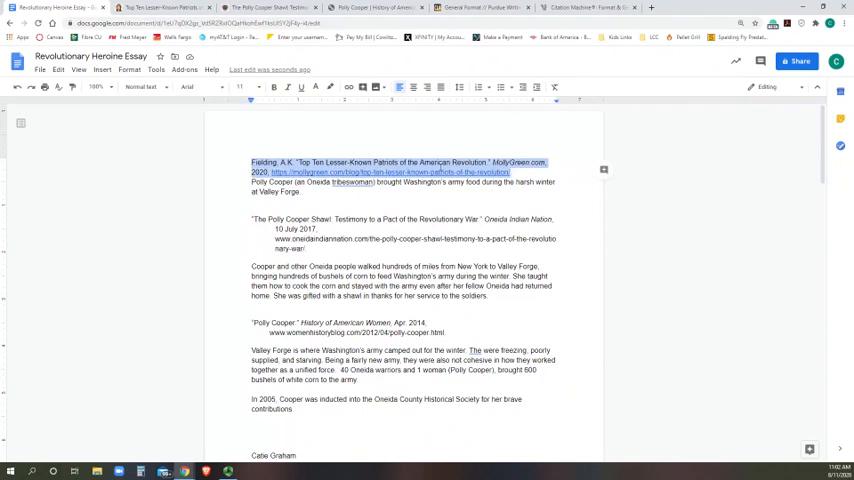
{"action": "scroll", "scroll_direction": "down", "scroll_amount": 3}
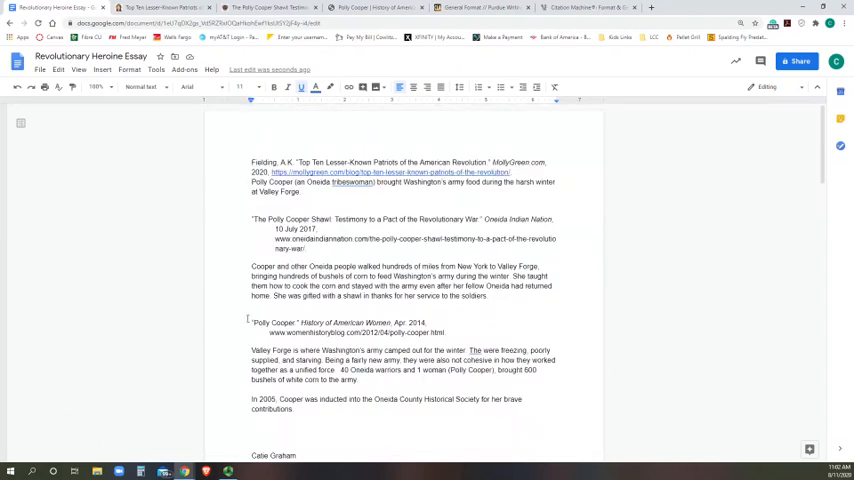
{"action": "left_click_drag", "start_coordinate": [252, 322], "coordinate": [448, 332]}
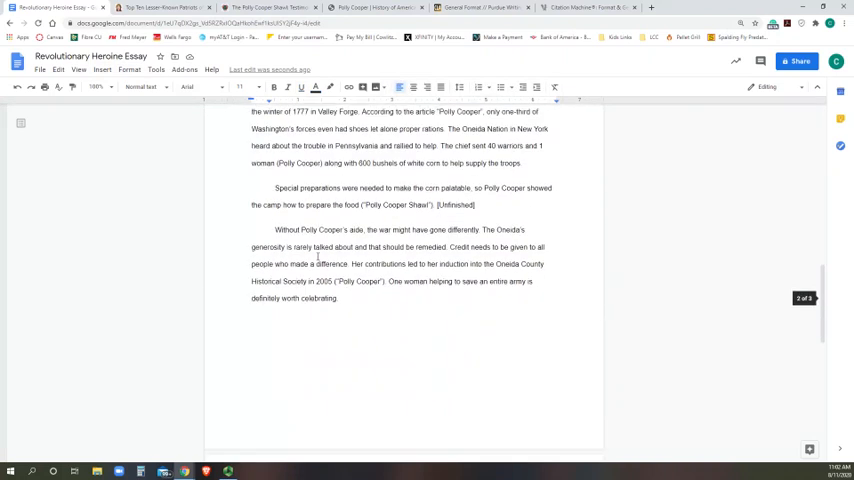
- Select and remove the leftover research notes and extra heading below the citations
{"action": "scroll", "scroll_direction": "down", "scroll_amount": 3}
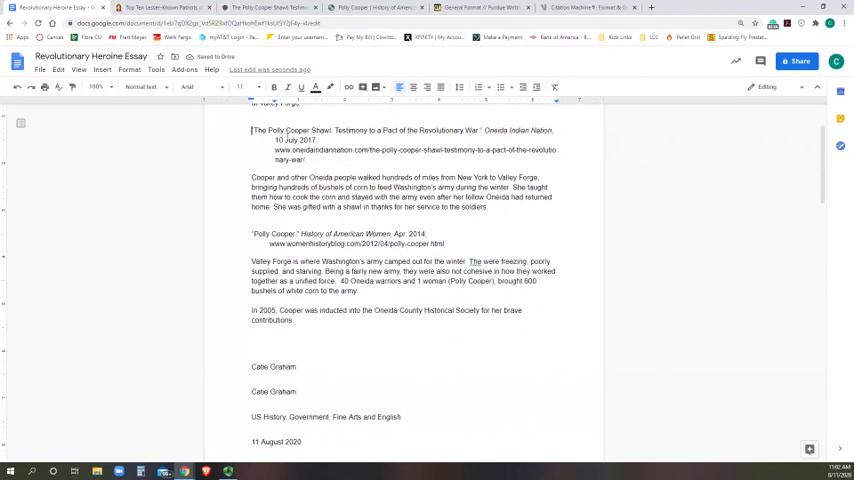
{"action": "left_click_drag", "start_coordinate": [252, 130], "coordinate": [304, 160]}
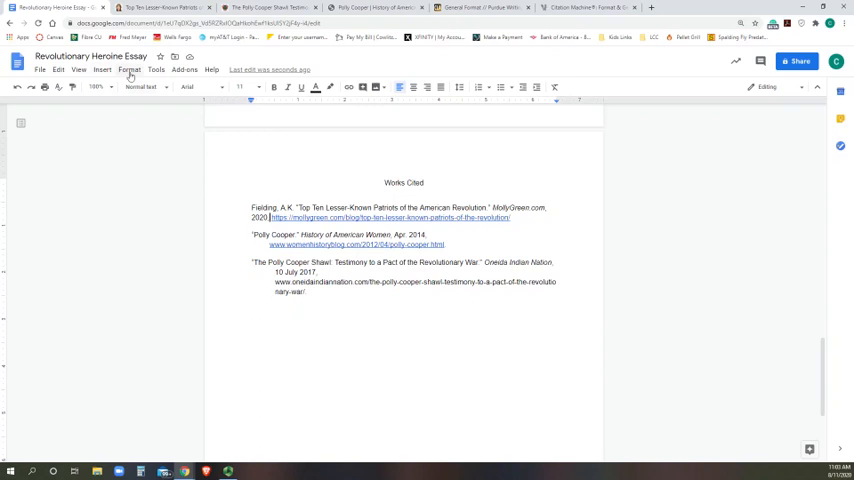
- Select all Works Cited entries and set them to Double line spacing, keeping hanging indents
{"action": "left_click", "coordinate": [78, 70]}
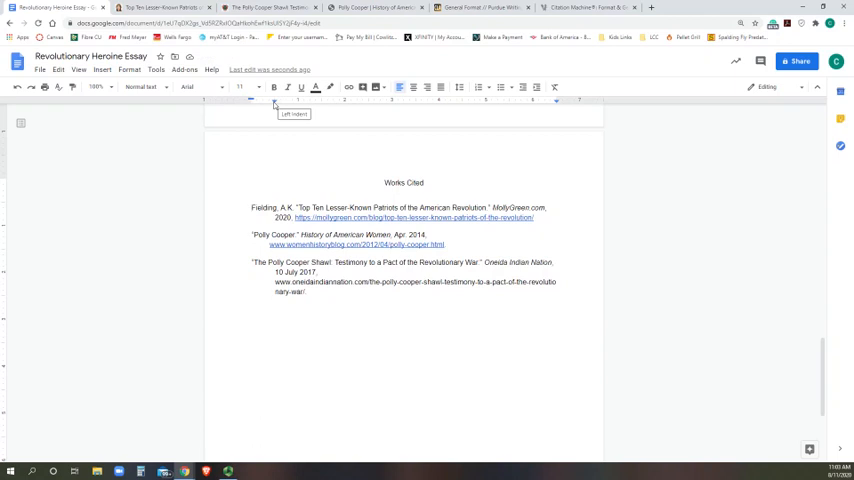
{"action": "mouse_move", "coordinate": [304, 224]}
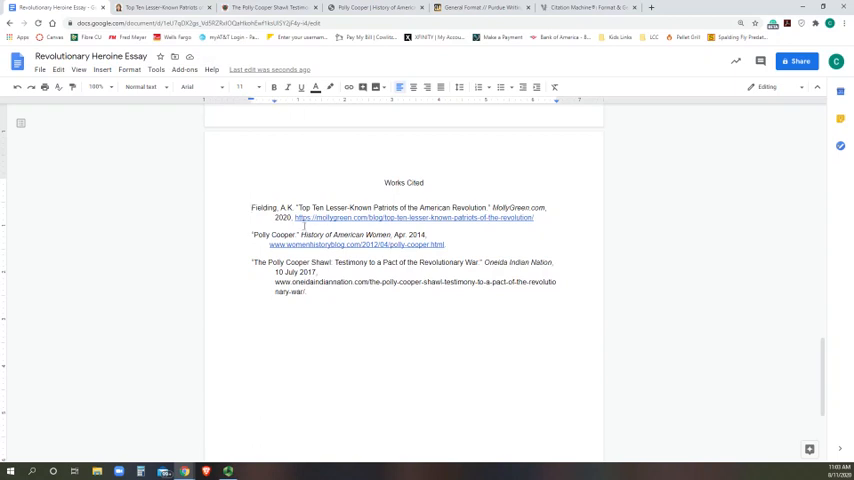
{"action": "left_click_drag", "start_coordinate": [384, 182], "coordinate": [308, 294]}
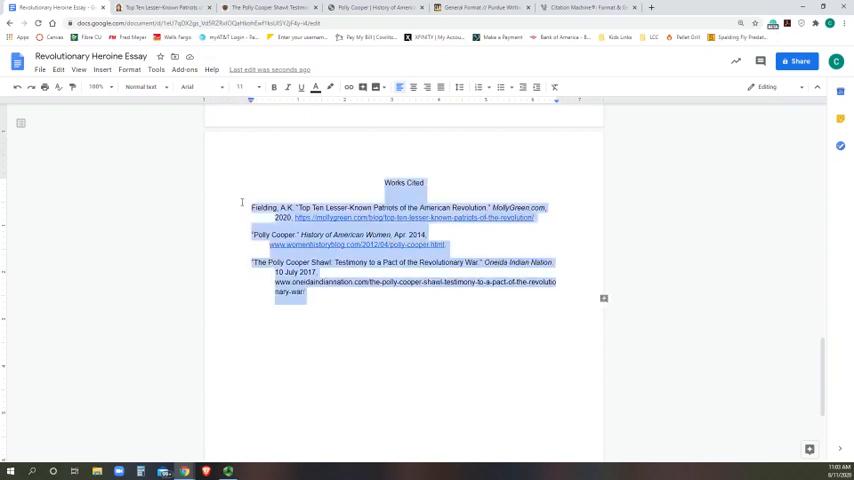
{"action": "left_click", "coordinate": [460, 88]}
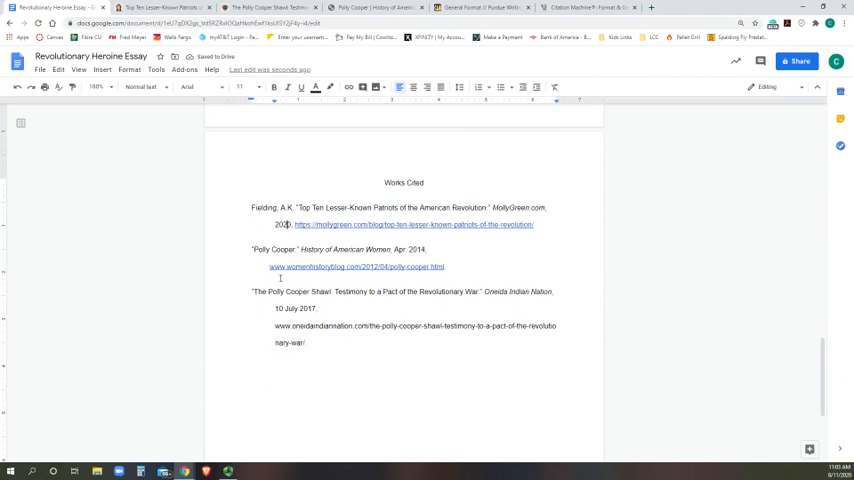
{"action": "left_click_drag", "start_coordinate": [252, 208], "coordinate": [304, 350]}
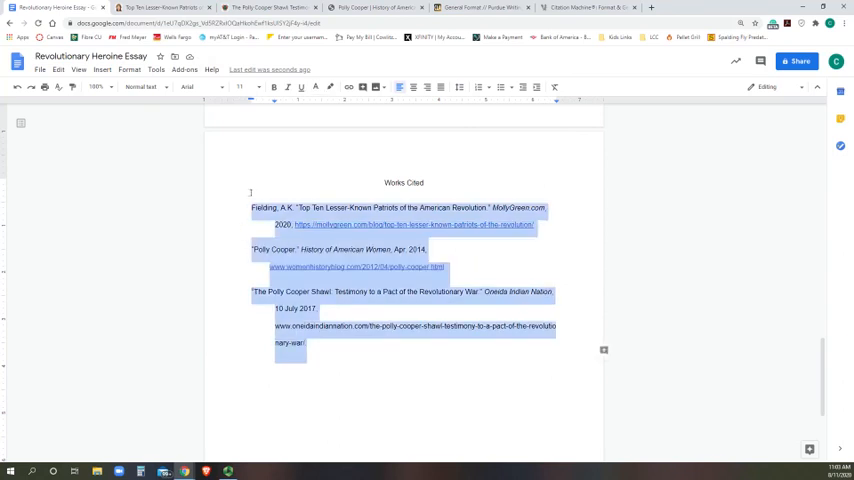
{"action": "left_click", "coordinate": [460, 88]}
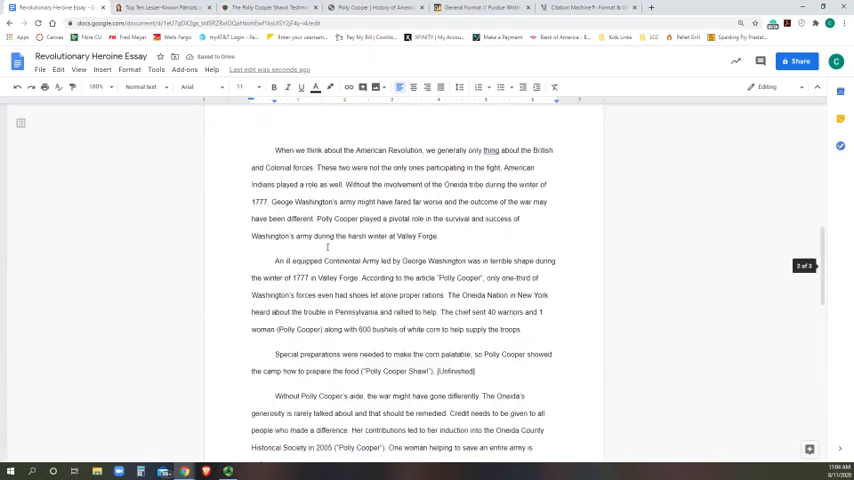
- Remove the extra space before/after paragraphs in the essay heading via Line spacing
{"action": "scroll", "scroll_direction": "down", "scroll_amount": 3}
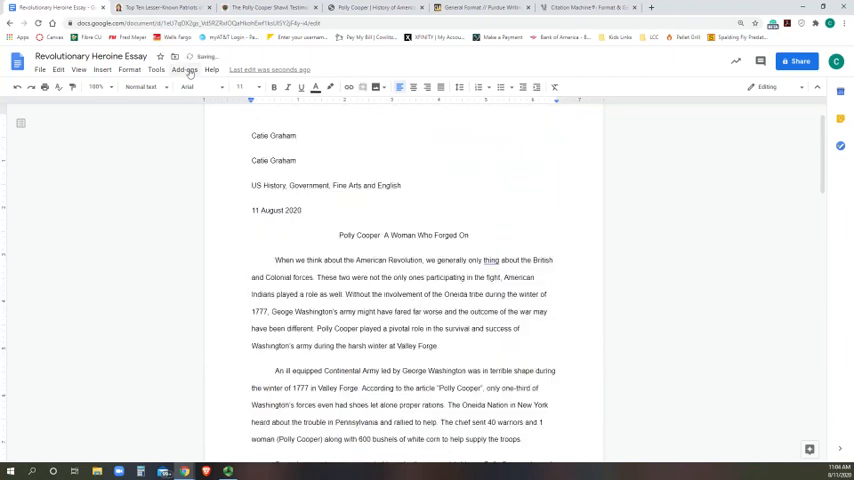
{"action": "scroll", "scroll_direction": "down", "scroll_amount": 3}
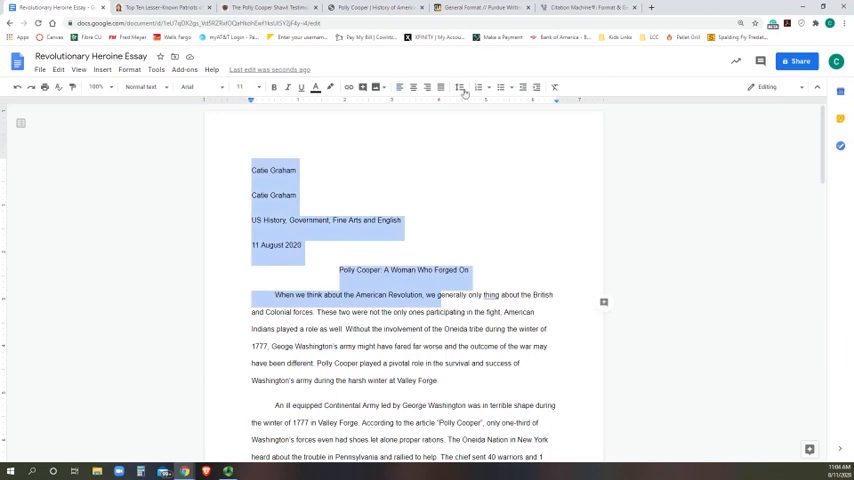
{"action": "left_click", "coordinate": [460, 88]}
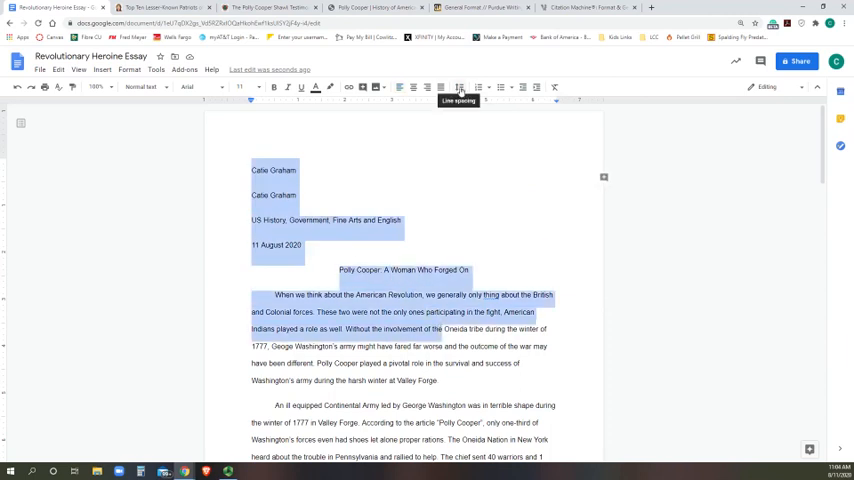
{"action": "left_click", "coordinate": [460, 88]}
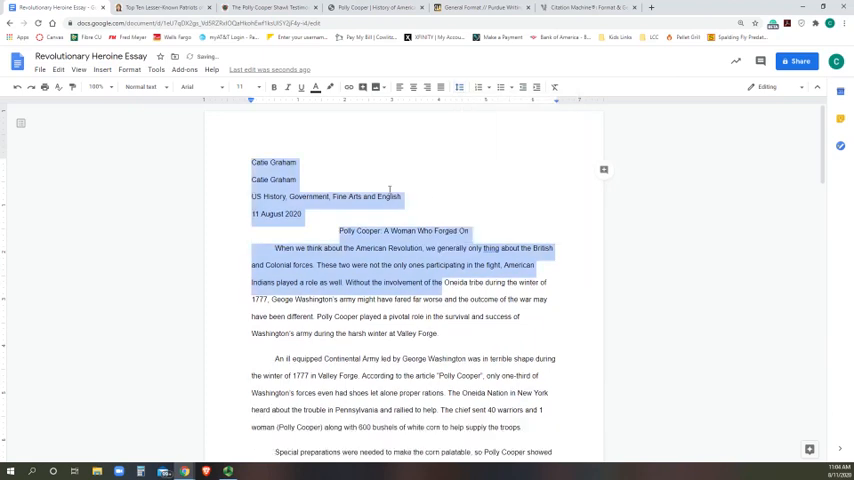
{"action": "left_click", "coordinate": [296, 180]}
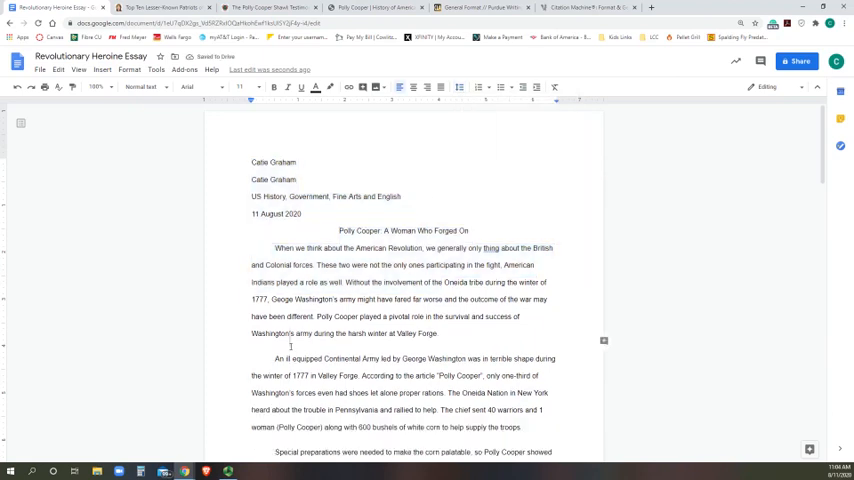
{"action": "left_click", "coordinate": [460, 88]}
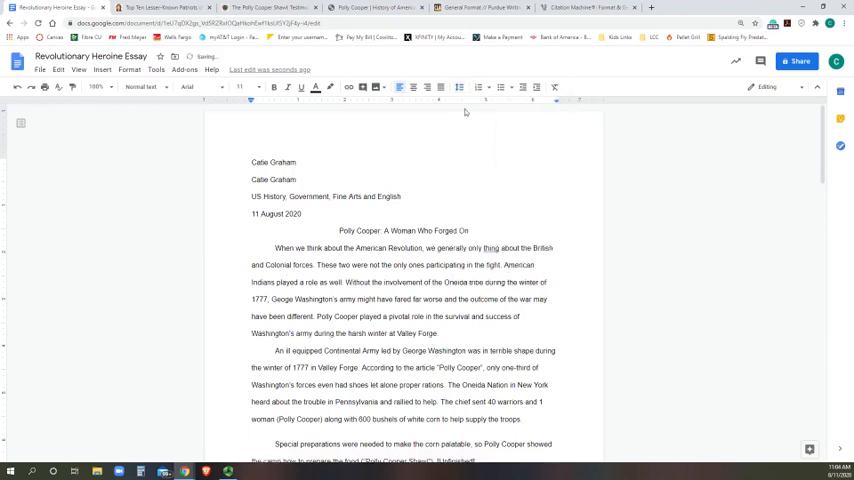
- Select the following body paragraphs to check and even out their spacing
{"action": "scroll", "scroll_direction": "down", "scroll_amount": 3}
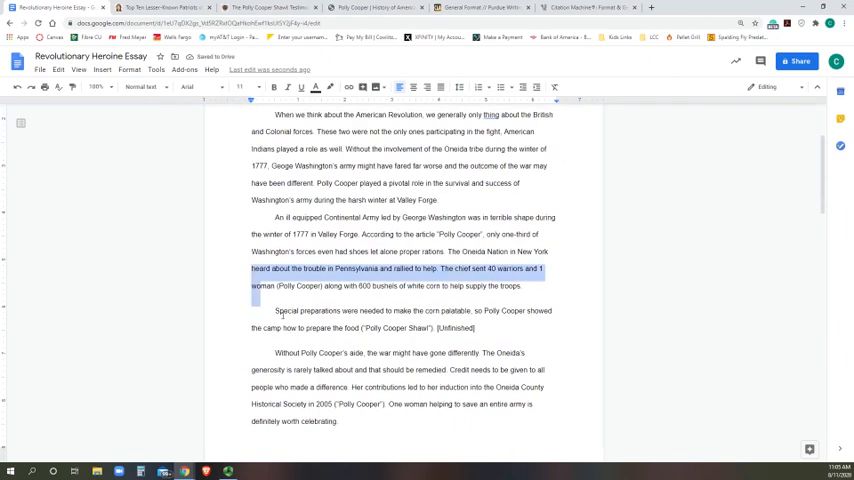
{"action": "left_click", "coordinate": [460, 88]}
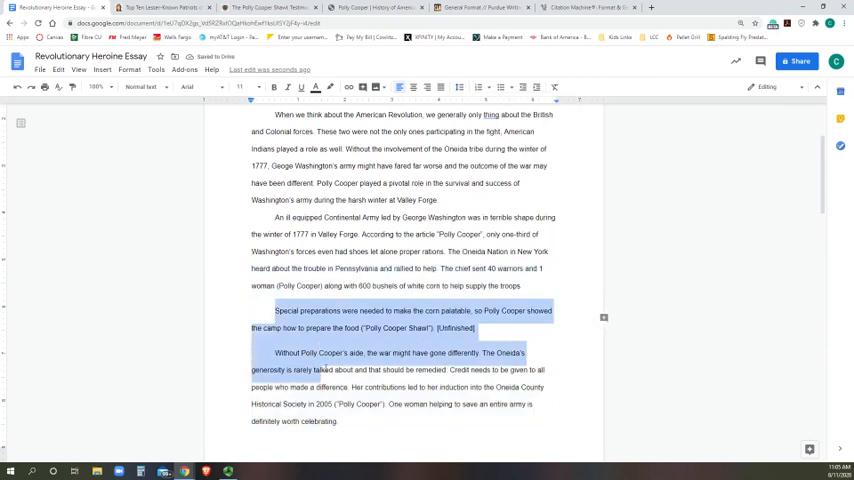
{"action": "left_click", "coordinate": [460, 88]}
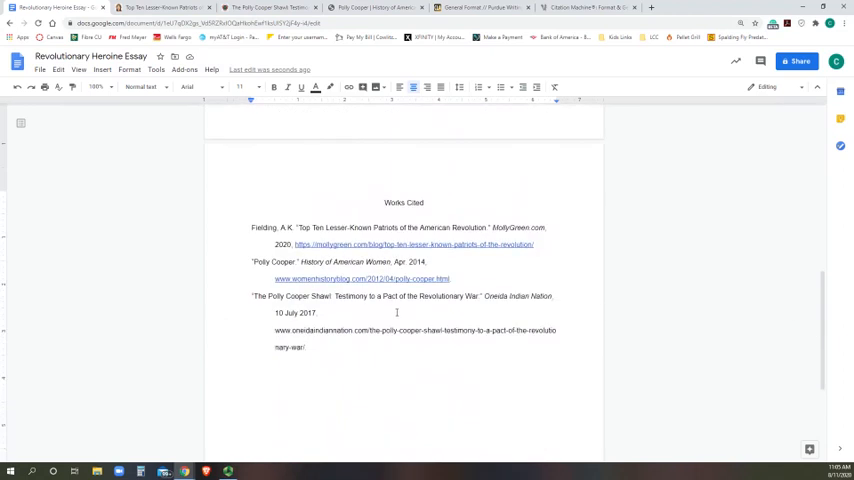
{"action": "scroll", "scroll_direction": "up", "scroll_amount": 3}
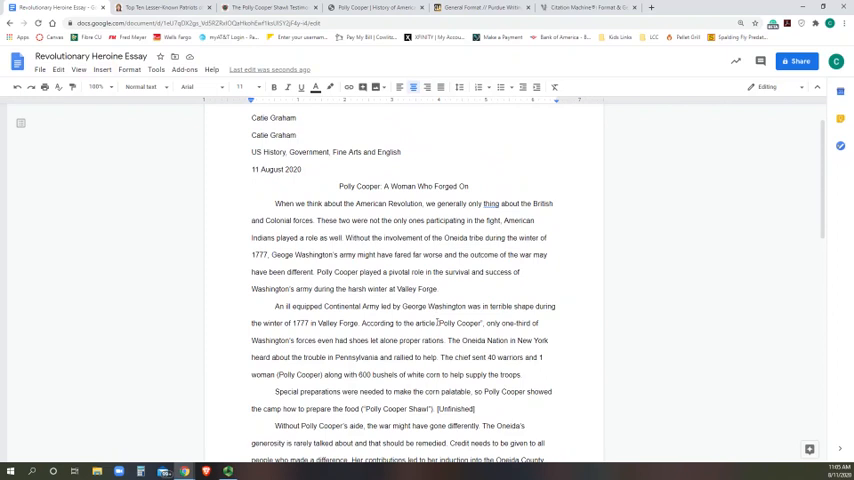
{"action": "scroll", "scroll_direction": "down", "scroll_amount": 3}
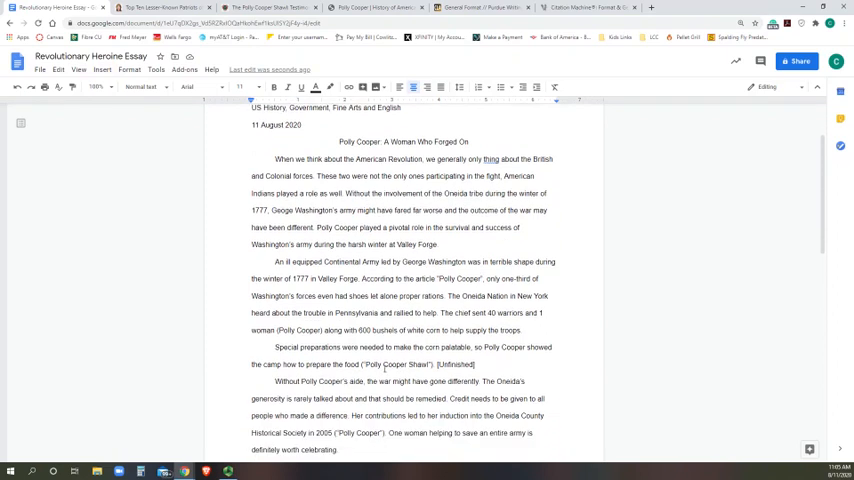
{"action": "scroll", "scroll_direction": "down", "scroll_amount": 3}
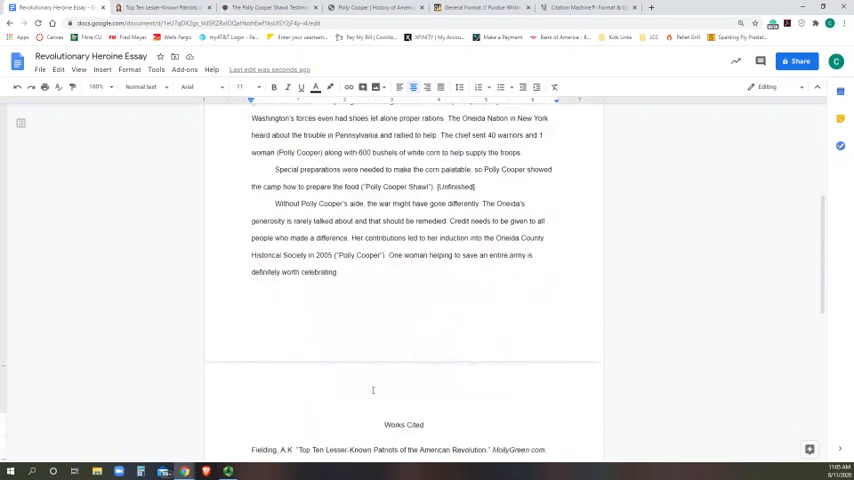
{"action": "scroll", "scroll_direction": "down", "scroll_amount": 3}
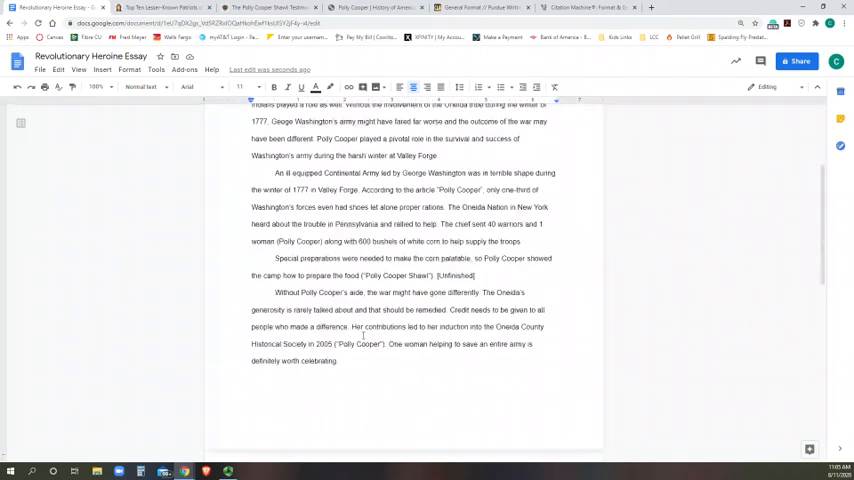
{"action": "scroll", "scroll_direction": "down", "scroll_amount": 3}
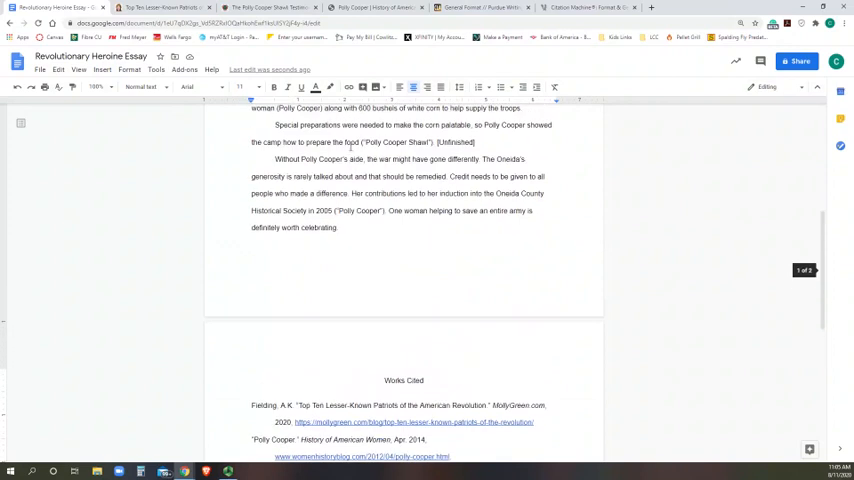